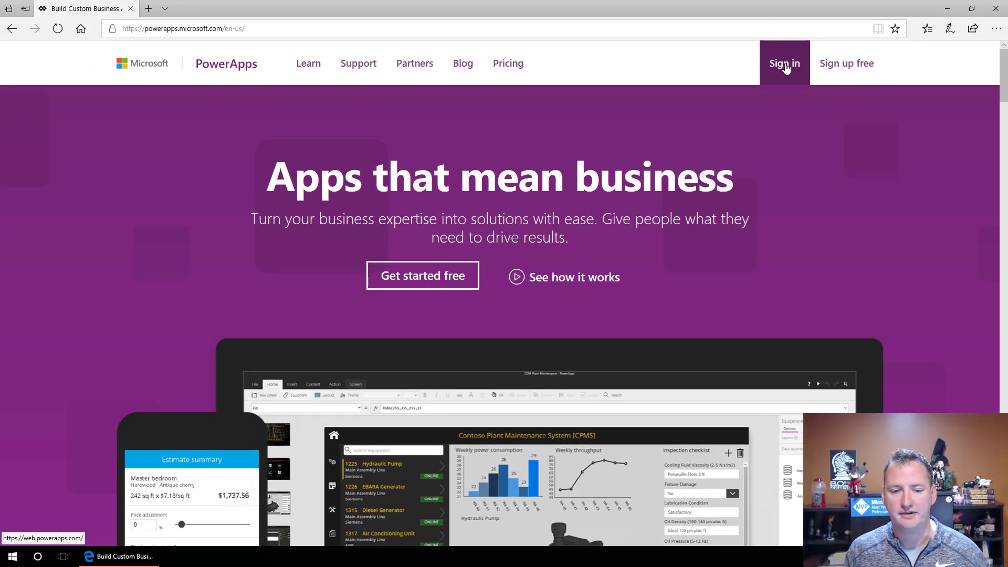
Sign in to PowerApps and land on the home page of recent apps
{"action": "left_click", "coordinate": [784, 63]}
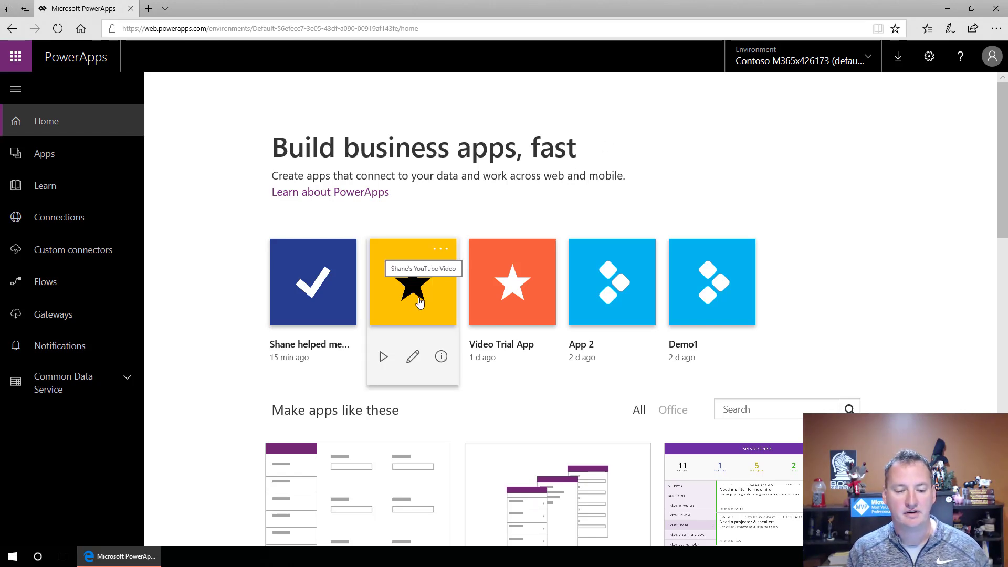
{"action": "mouse_move", "coordinate": [412, 359]}
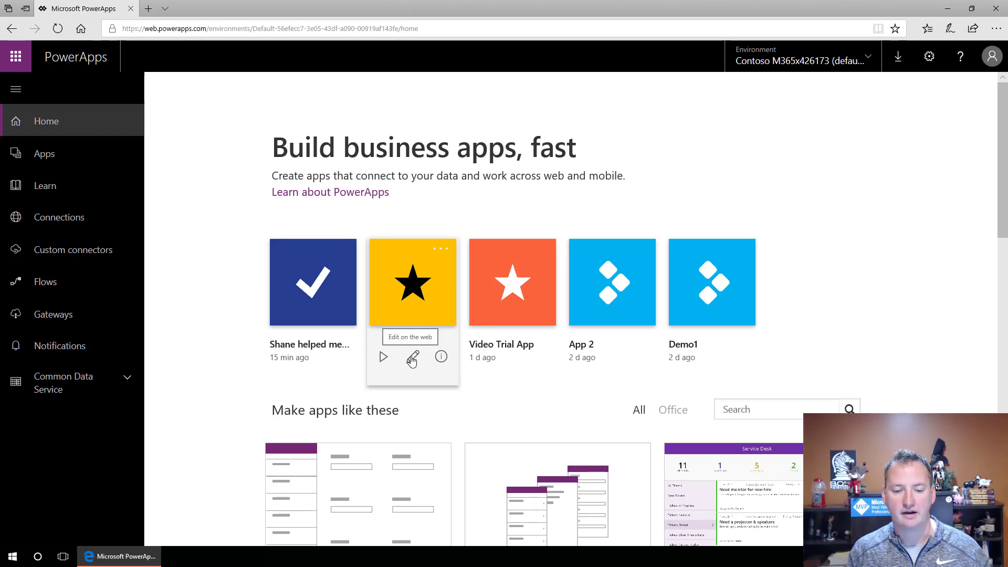
Edit the YouTube Video app, preview My Title 1's details, then select DetailForm1 on the detail screen
{"action": "left_click", "coordinate": [412, 357]}
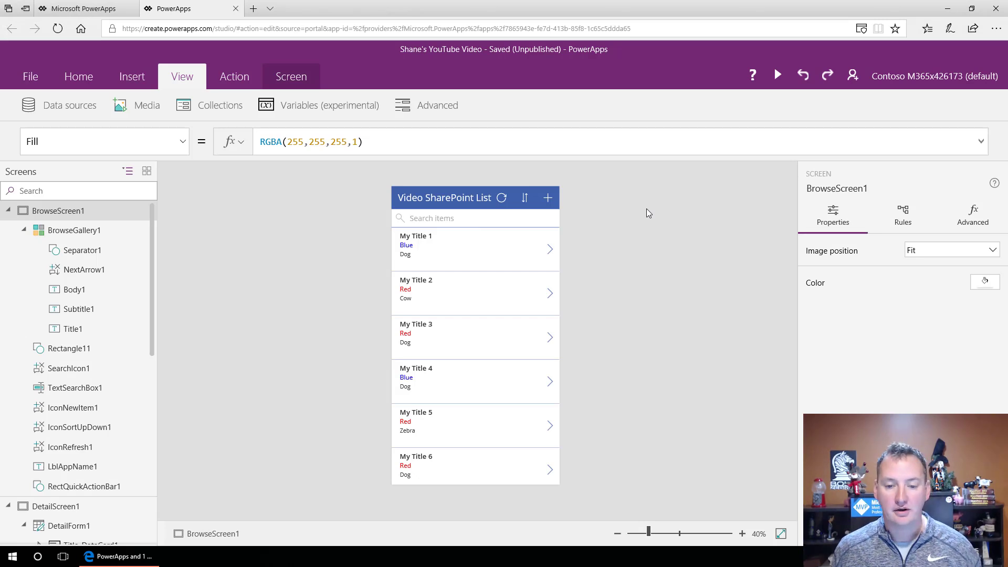
{"action": "mouse_move", "coordinate": [664, 212]}
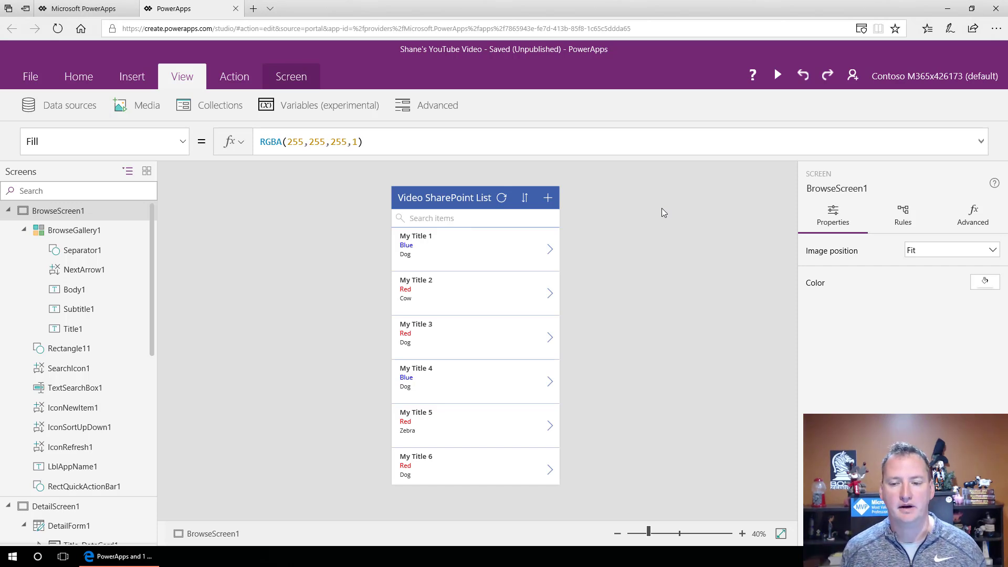
{"action": "mouse_move", "coordinate": [821, 115]}
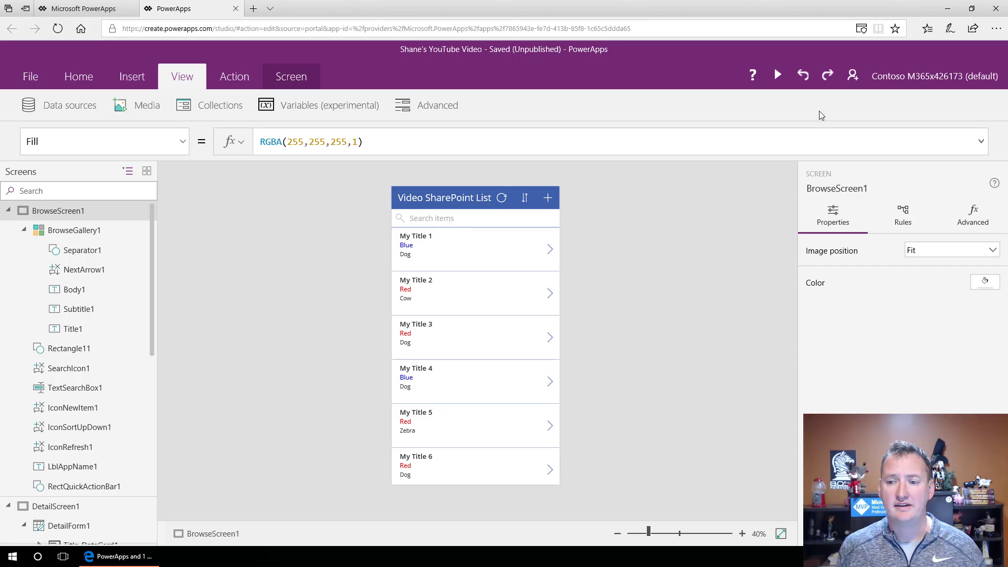
{"action": "left_click", "coordinate": [777, 75]}
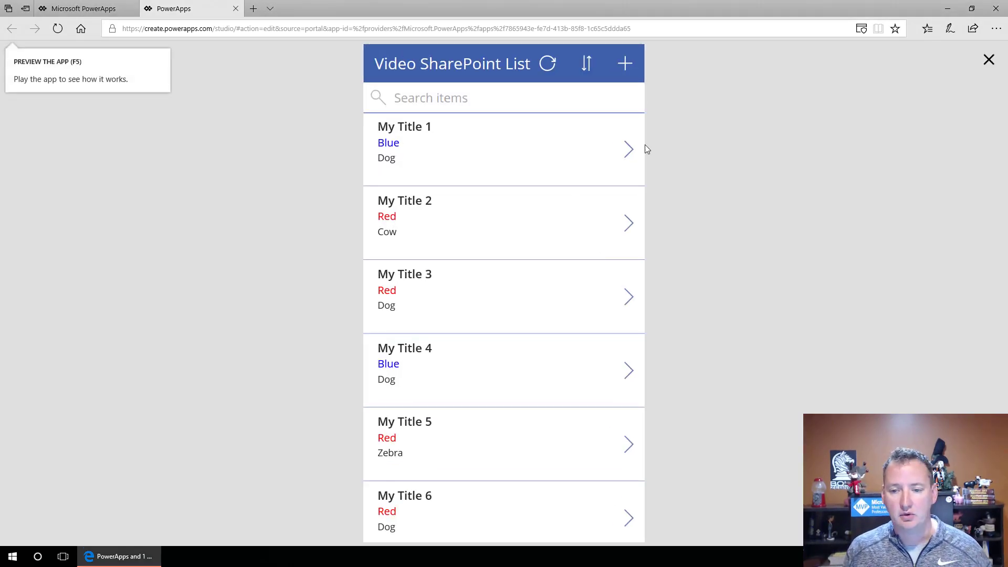
{"action": "left_click", "coordinate": [503, 147]}
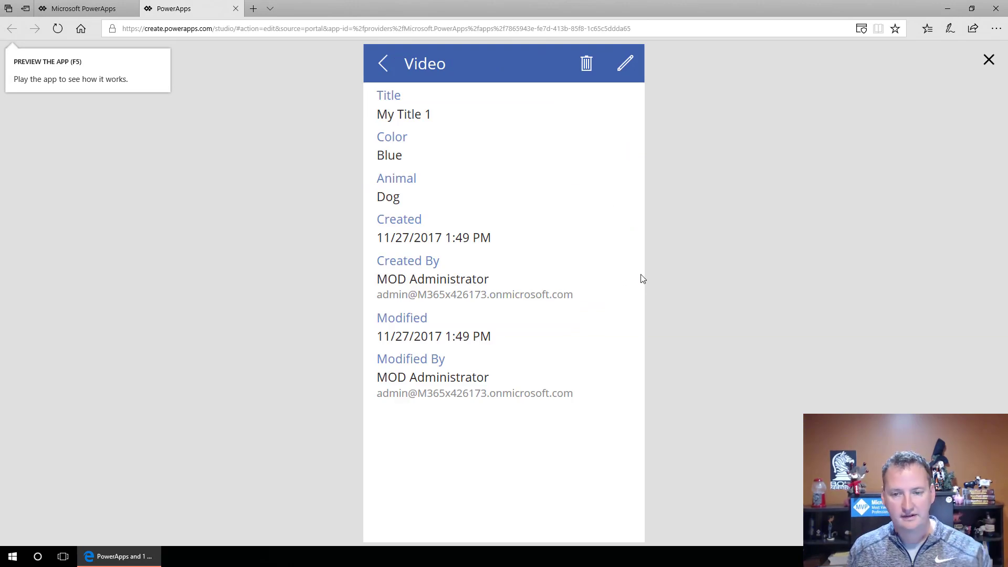
{"action": "mouse_move", "coordinate": [974, 61]}
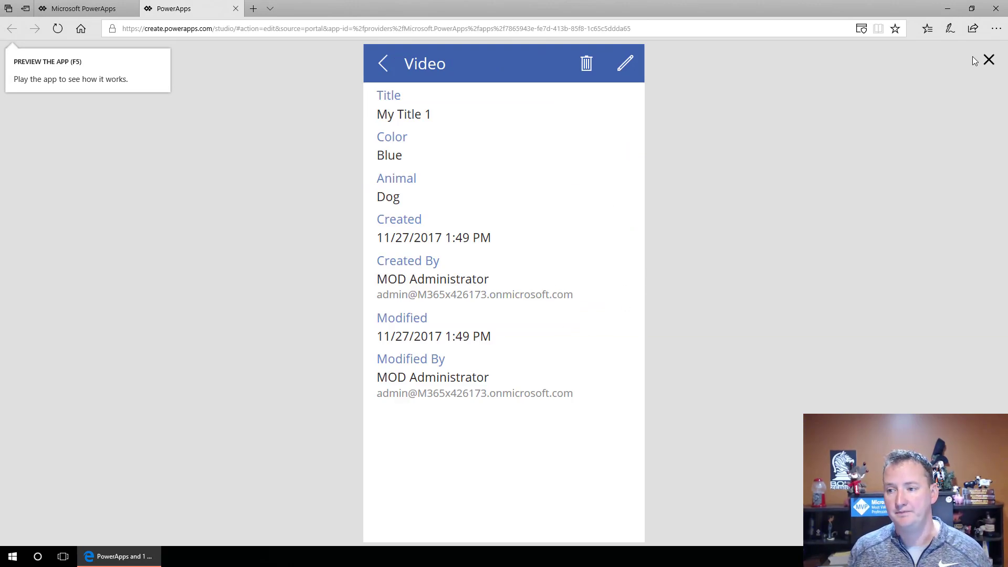
{"action": "left_click", "coordinate": [988, 59]}
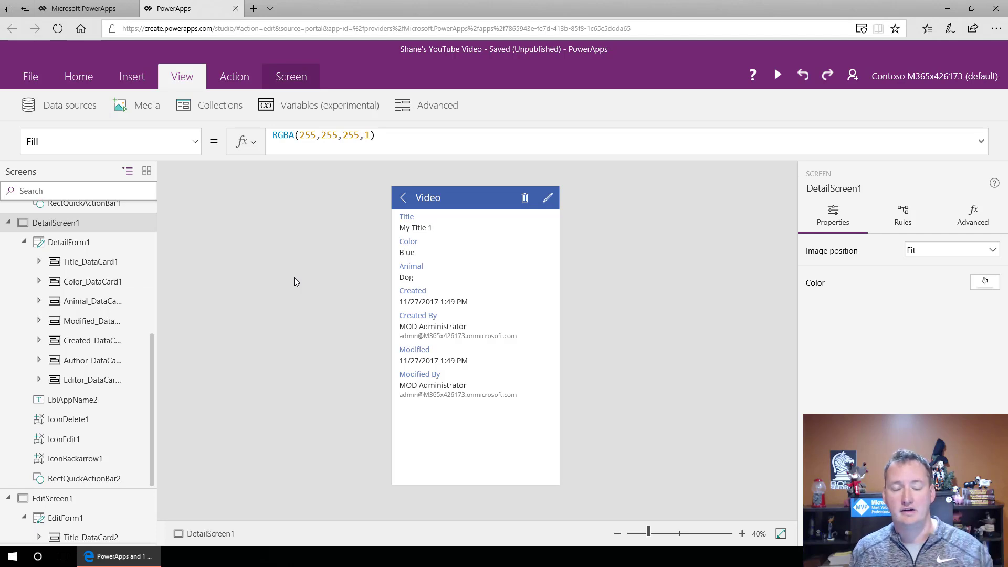
{"action": "mouse_move", "coordinate": [333, 283]}
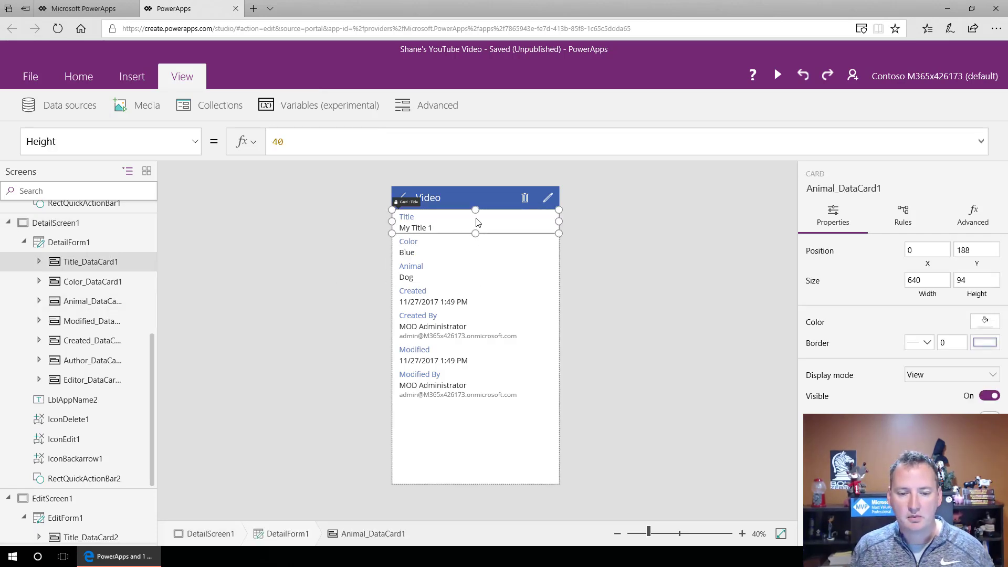
{"action": "left_click", "coordinate": [69, 242]}
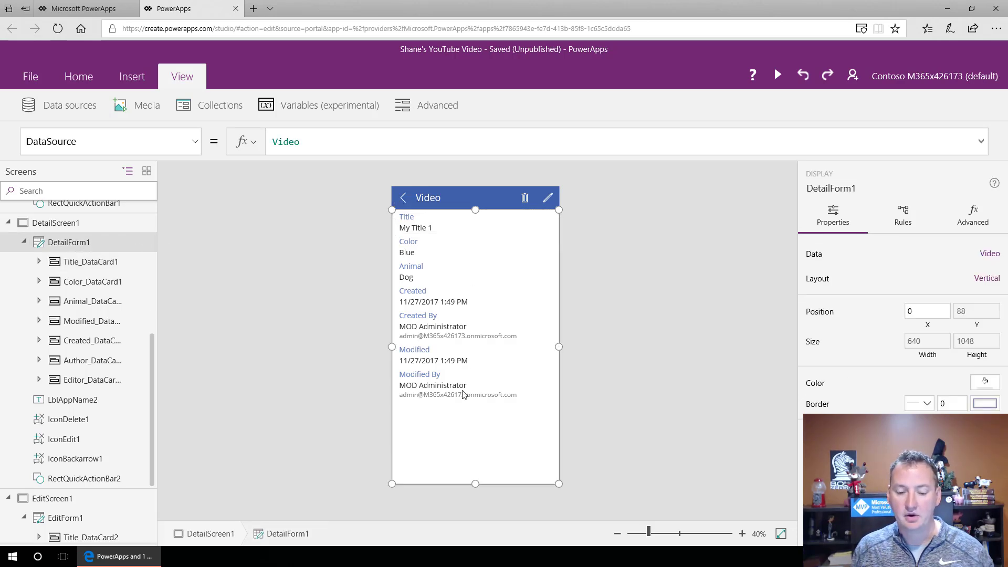
{"action": "mouse_move", "coordinate": [466, 382]}
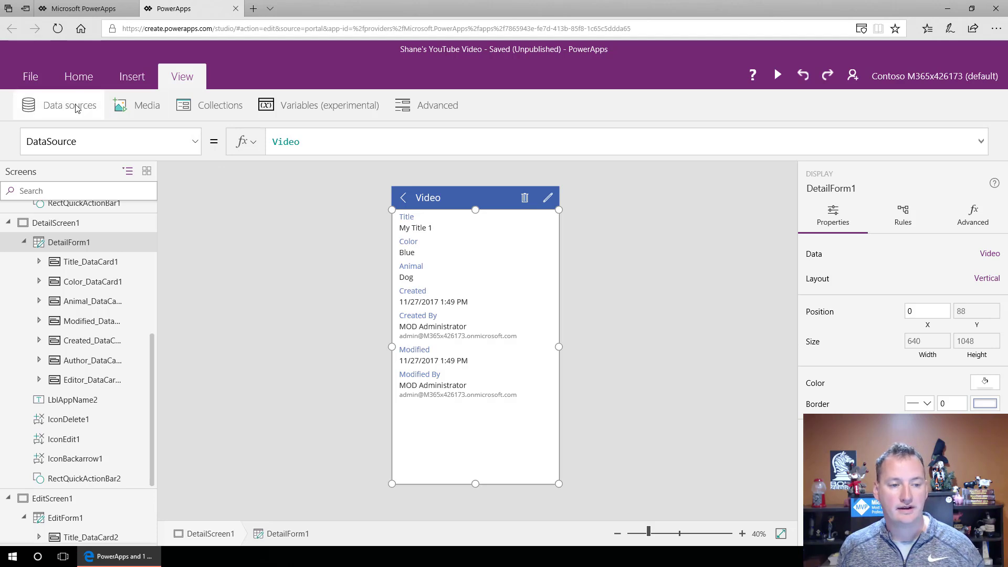
Add a custom card (DataCard1) to DetailForm1 from its Fields menu and stretch it taller
{"action": "left_click", "coordinate": [70, 105]}
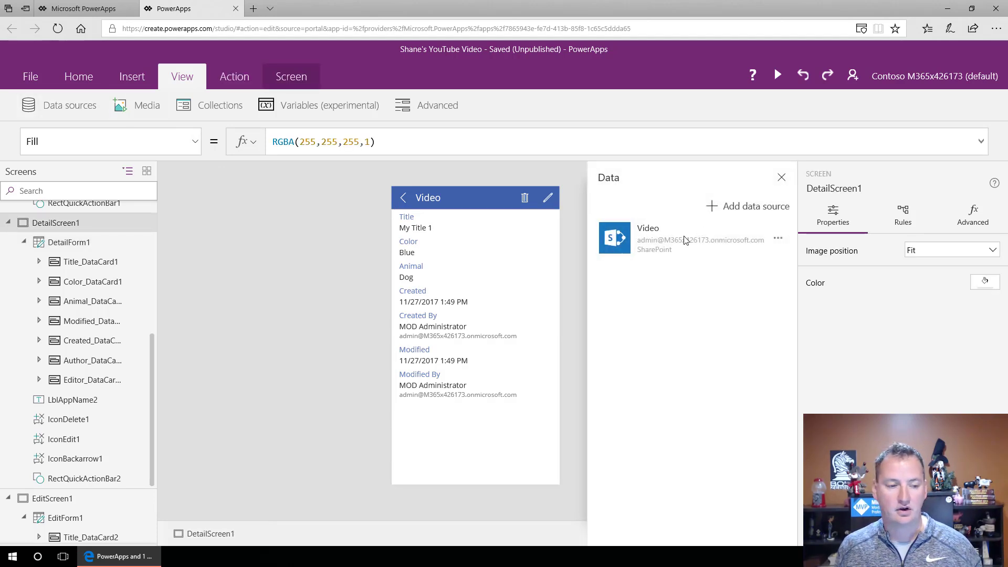
{"action": "mouse_move", "coordinate": [67, 245]}
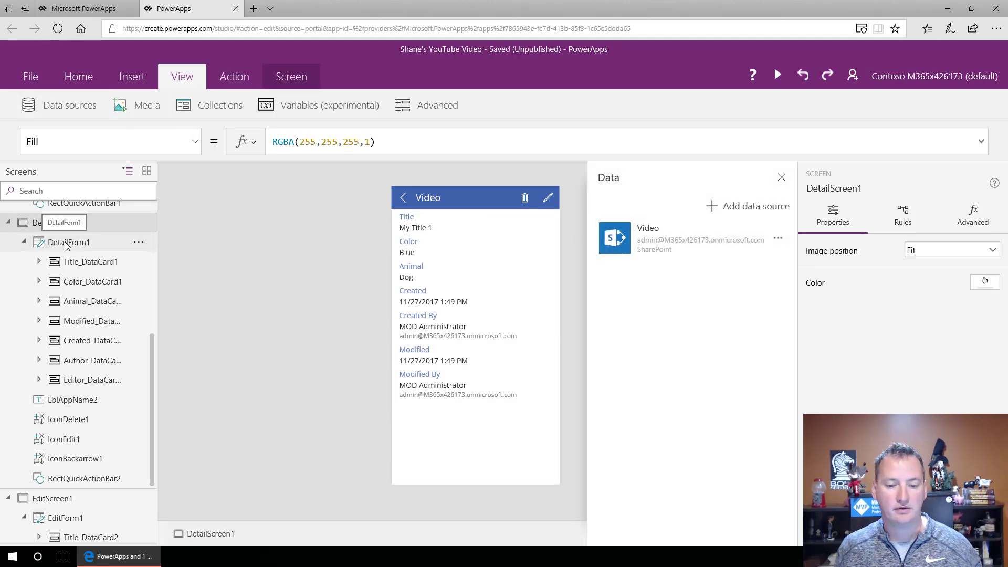
{"action": "left_click", "coordinate": [67, 241]}
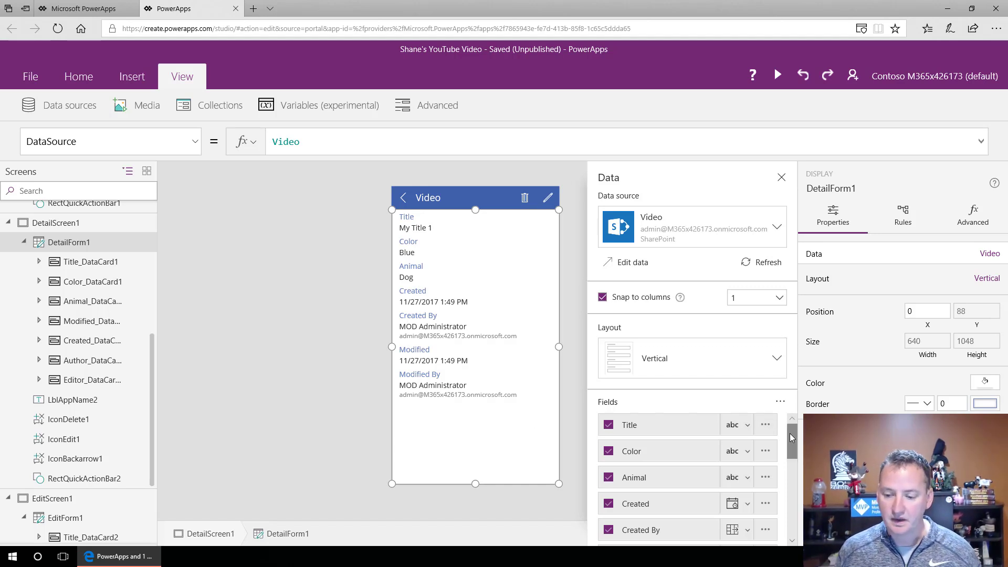
{"action": "mouse_move", "coordinate": [495, 327]}
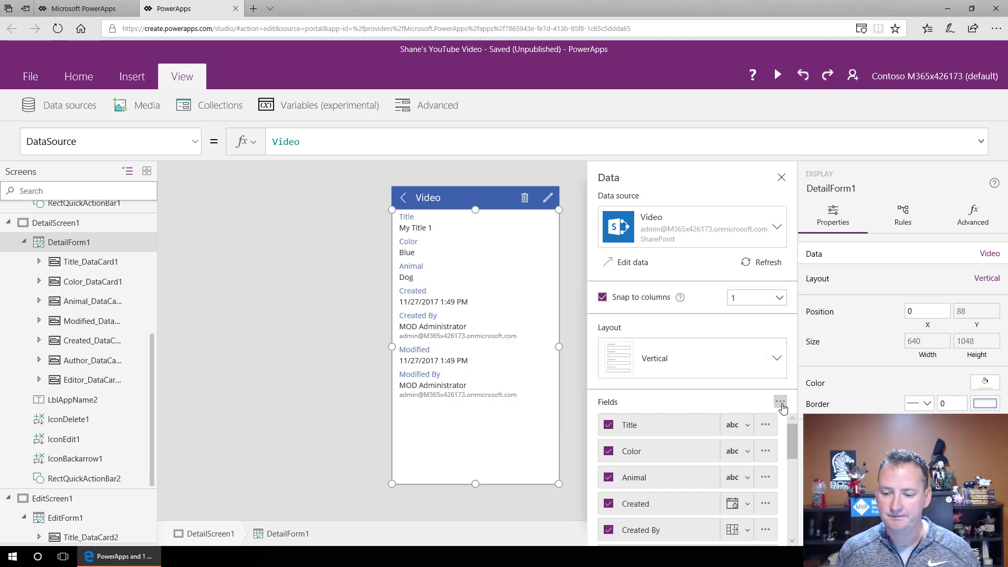
{"action": "left_click", "coordinate": [779, 401]}
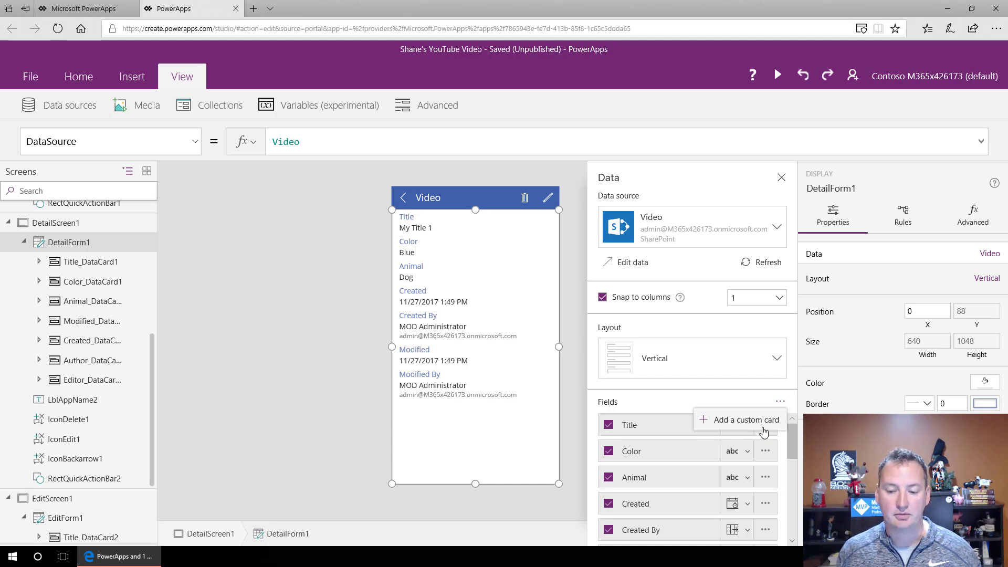
{"action": "left_click", "coordinate": [745, 420]}
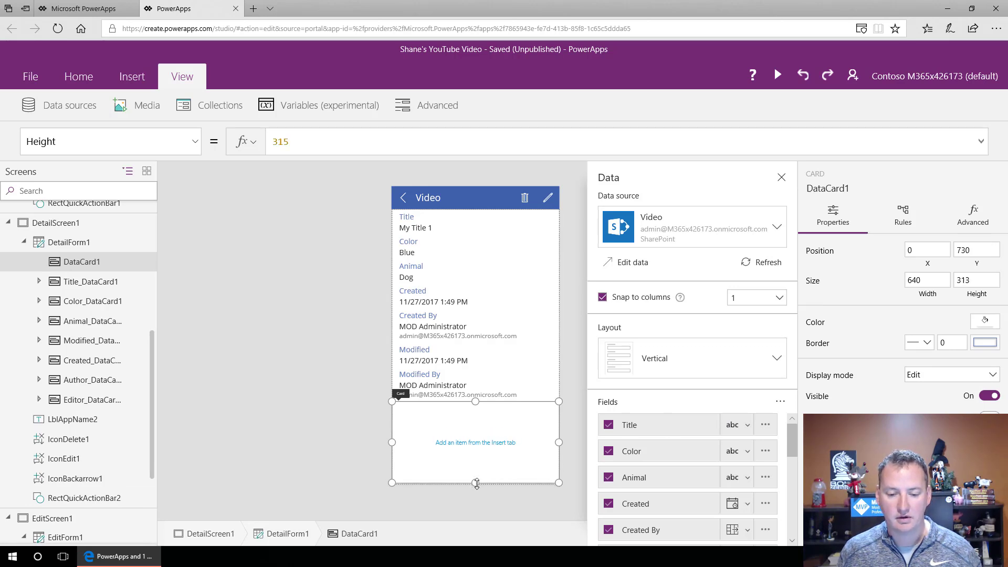
{"action": "left_click_drag", "start_coordinate": [476, 483], "coordinate": [476, 483]}
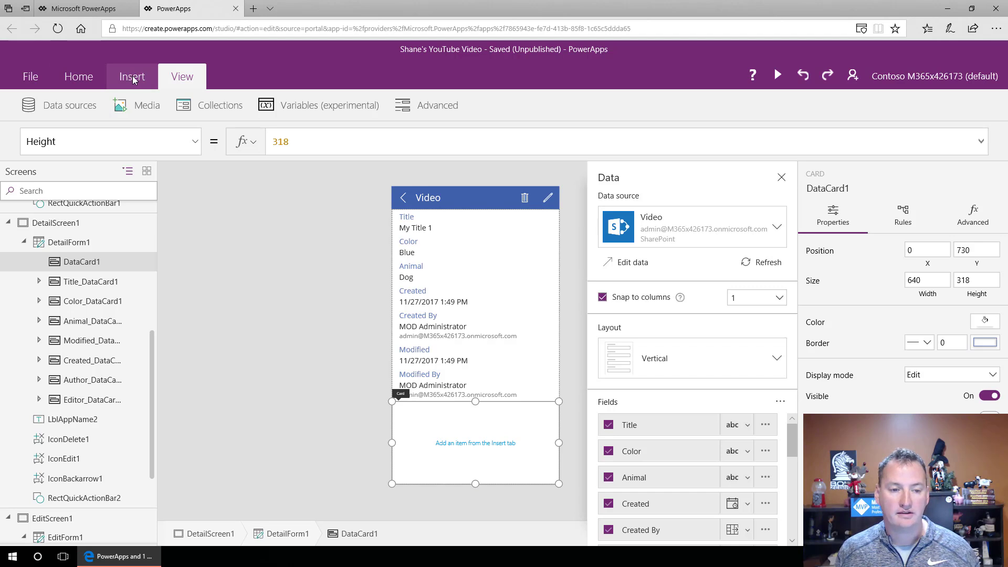
Insert a button in the card's lower center and relabel it 'Email a link'
{"action": "left_click", "coordinate": [131, 76]}
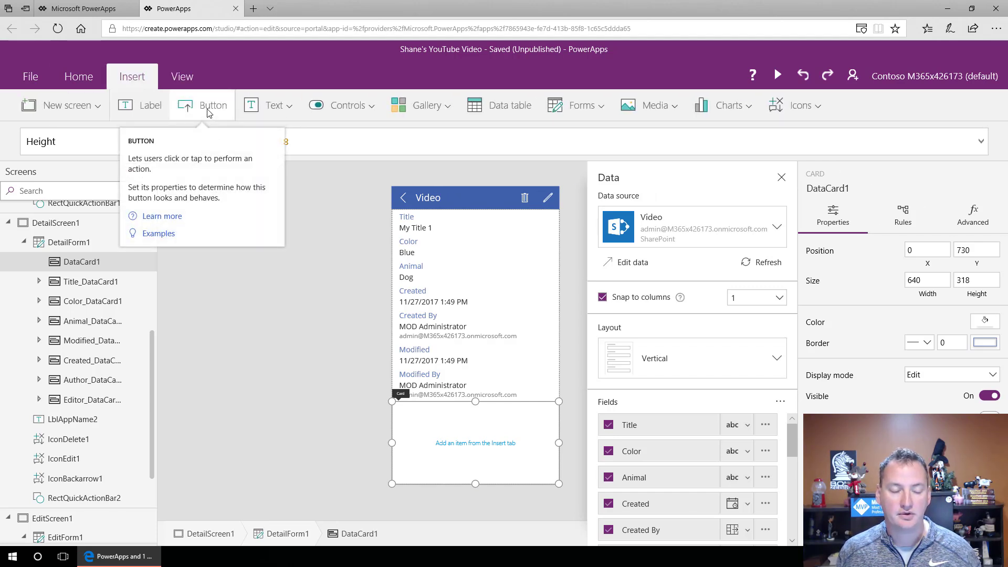
{"action": "left_click", "coordinate": [212, 105]}
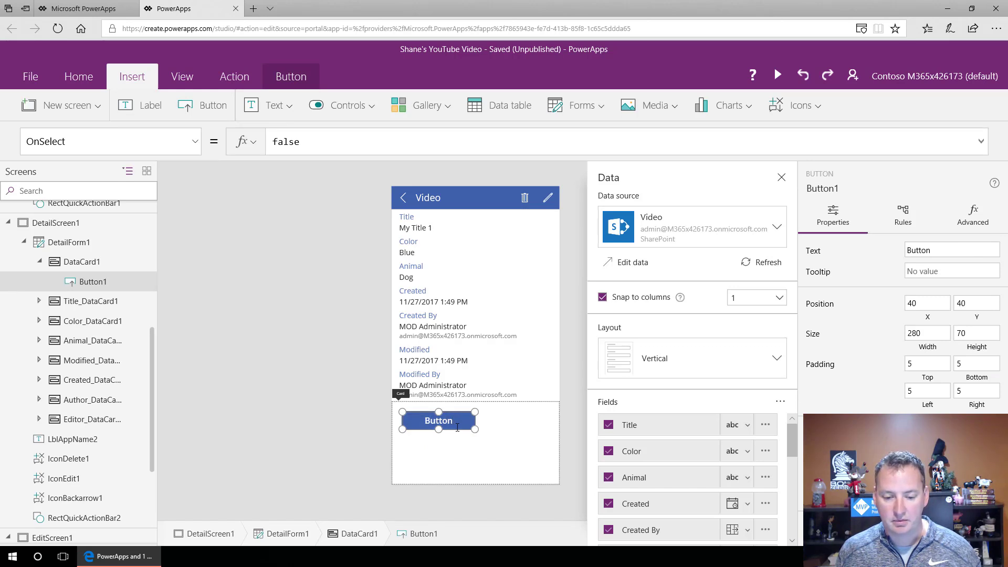
{"action": "left_click_drag", "start_coordinate": [437, 420], "coordinate": [452, 437]}
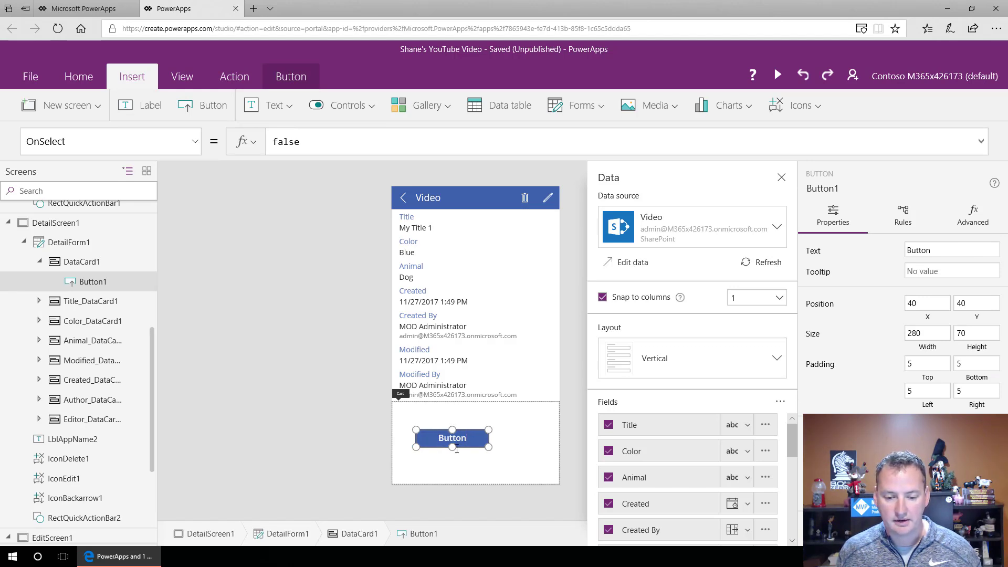
{"action": "left_click_drag", "start_coordinate": [451, 438], "coordinate": [471, 462]}
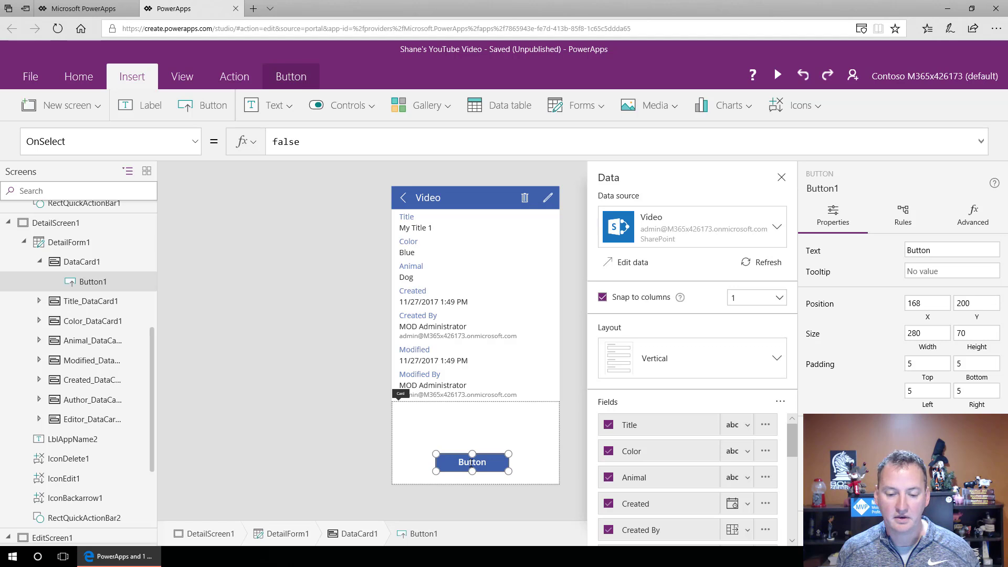
{"action": "double_click", "coordinate": [472, 461]}
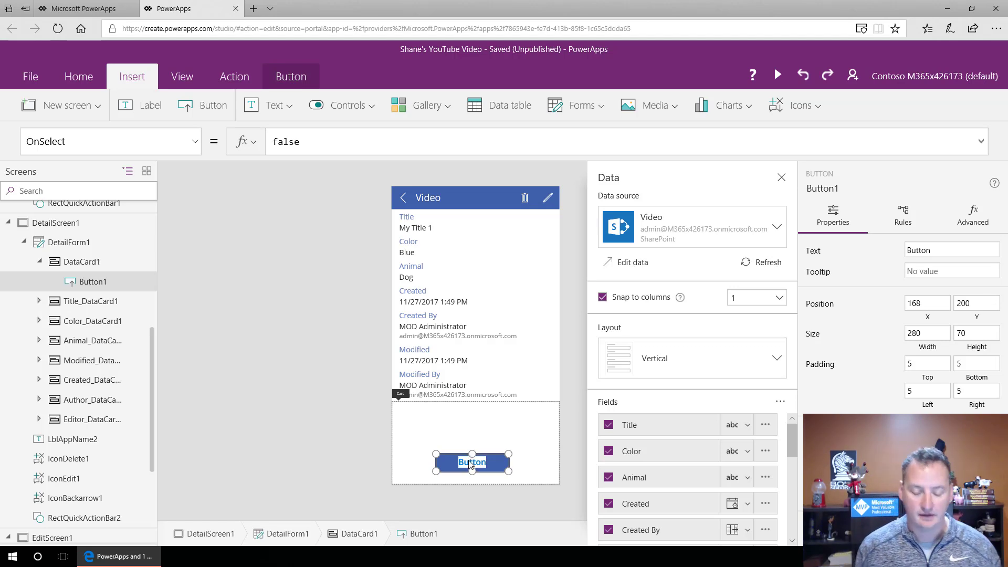
{"action": "type", "text": "Email a link"}
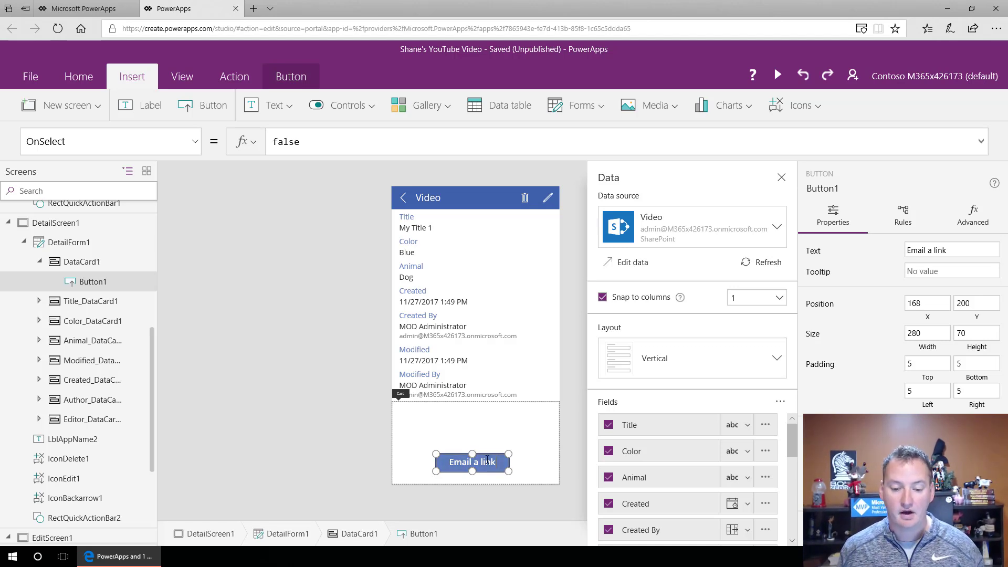
{"action": "mouse_move", "coordinate": [120, 144]}
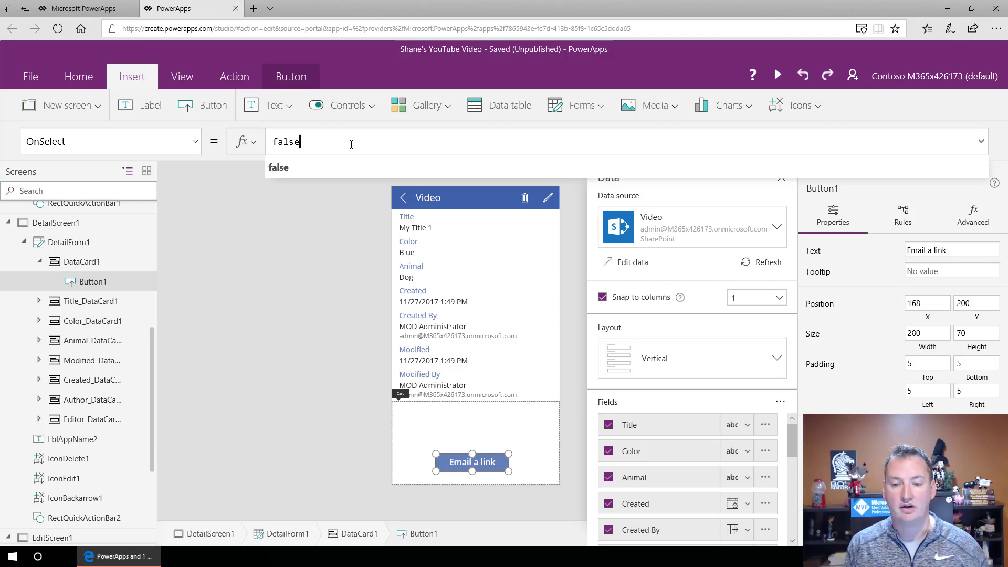
Replace the button's OnSelect value false with the text office365
{"action": "key", "text": "Ctrl+a"}
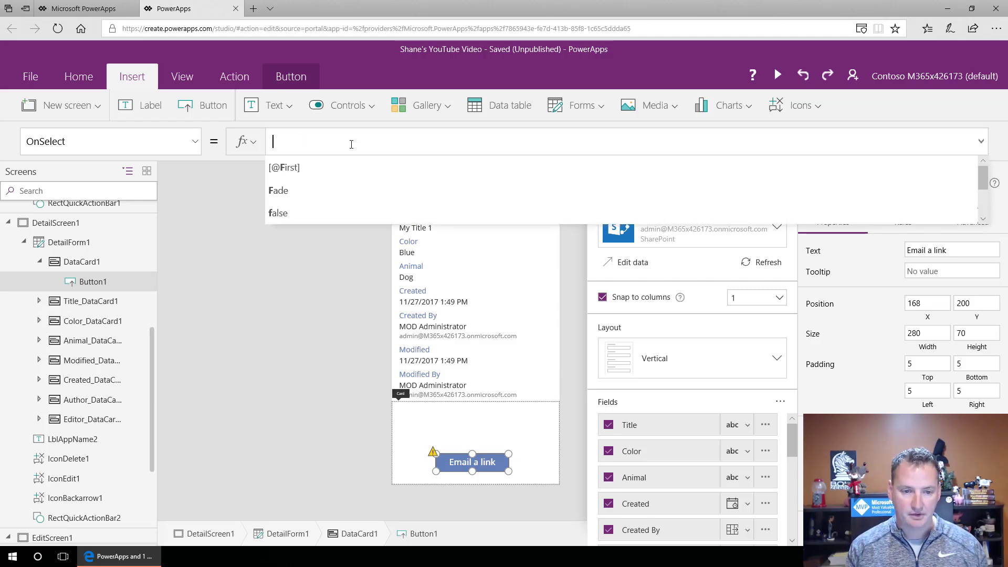
{"action": "type", "text": "office"}
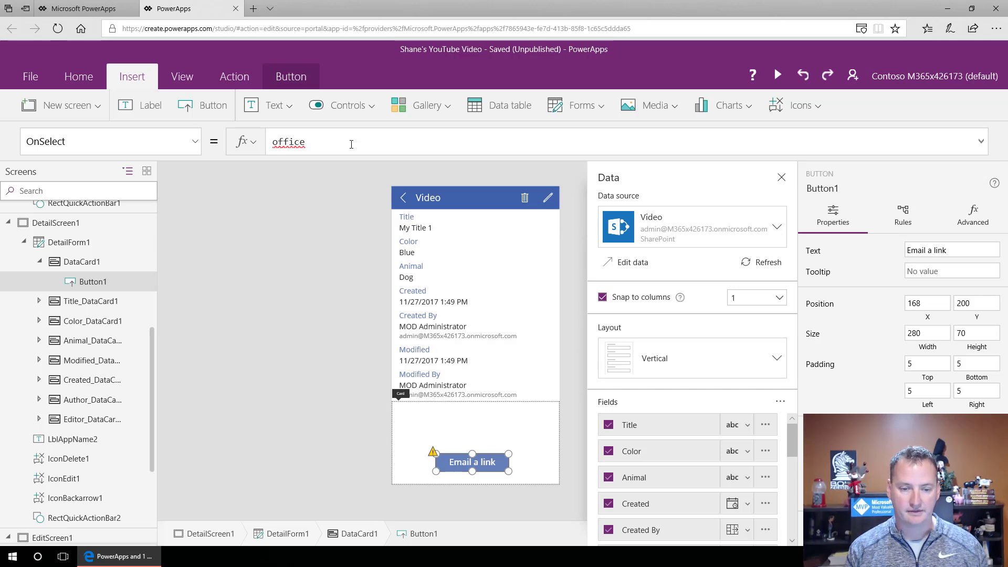
{"action": "type", "text": "365"}
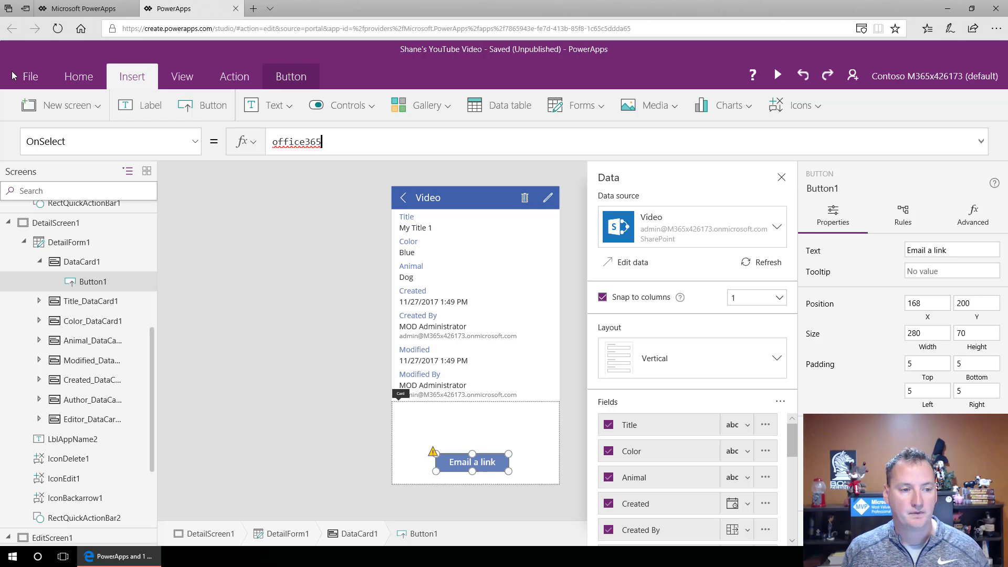
Go through File to the Connections page listing OneDrive for Business and SharePoint
{"action": "left_click", "coordinate": [30, 76]}
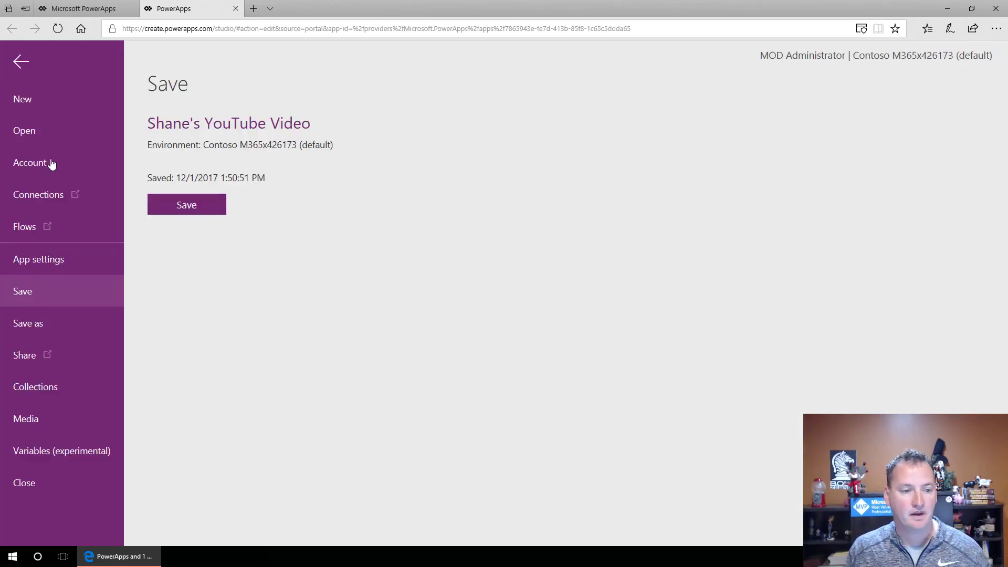
{"action": "left_click", "coordinate": [37, 195]}
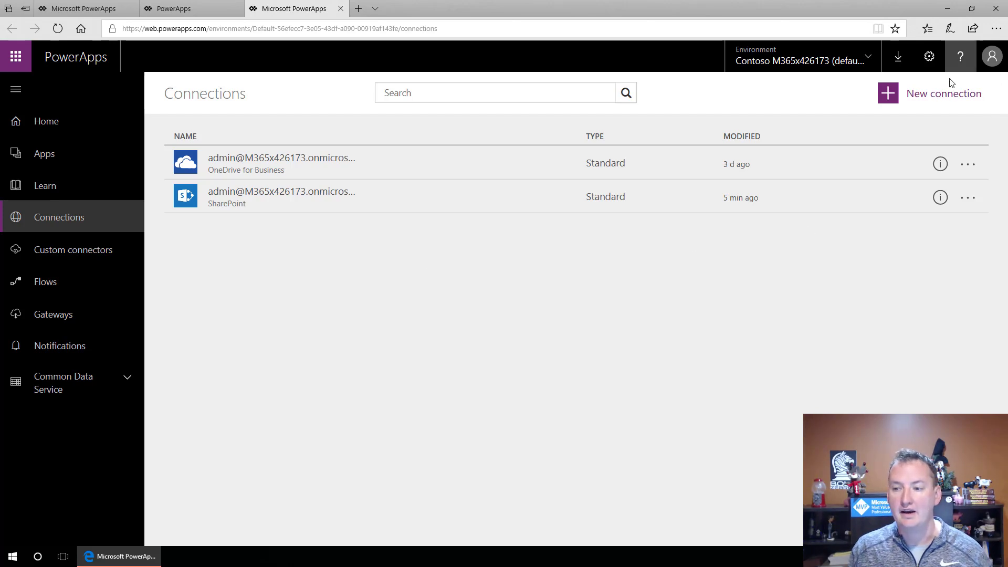
{"action": "left_click", "coordinate": [942, 94]}
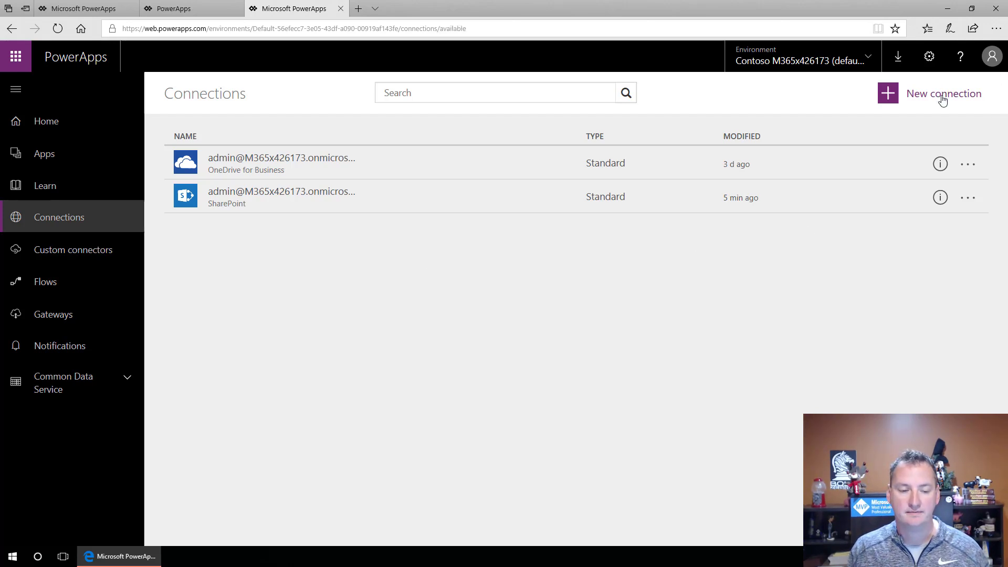
{"action": "mouse_move", "coordinate": [936, 100]}
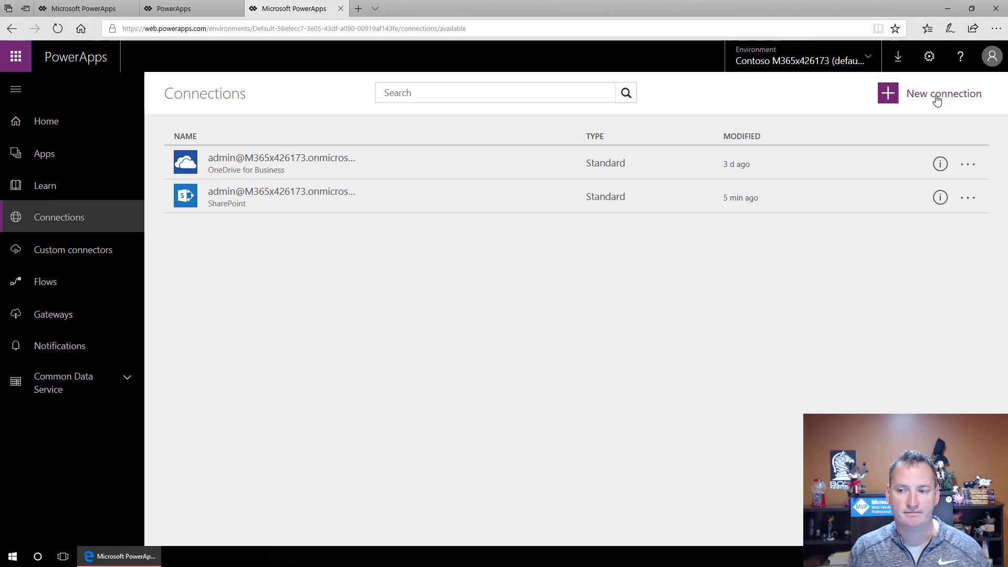
Create a new Office 365 Outlook connection, signing in with the administrator account
{"action": "left_click", "coordinate": [943, 92]}
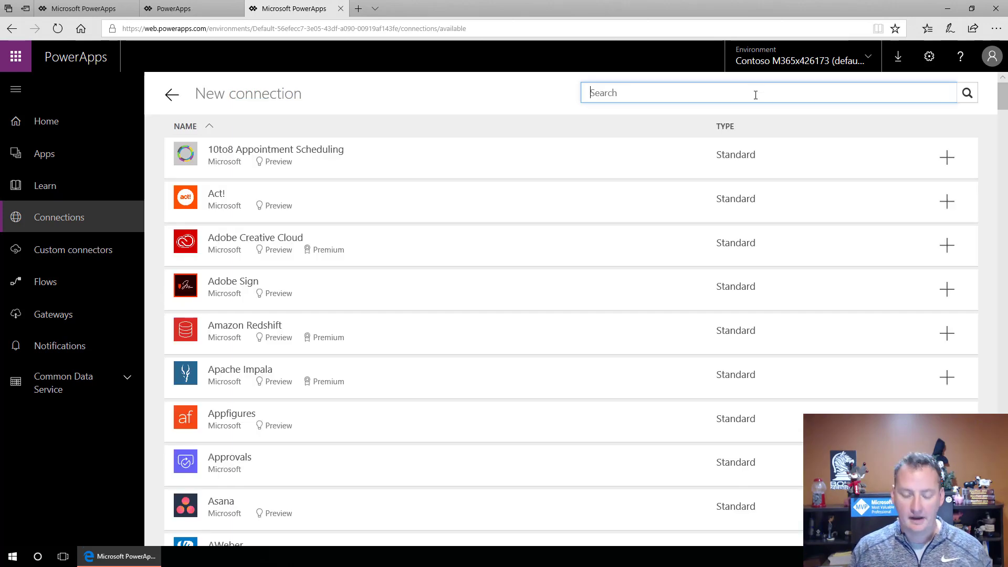
{"action": "type", "text": "Office"}
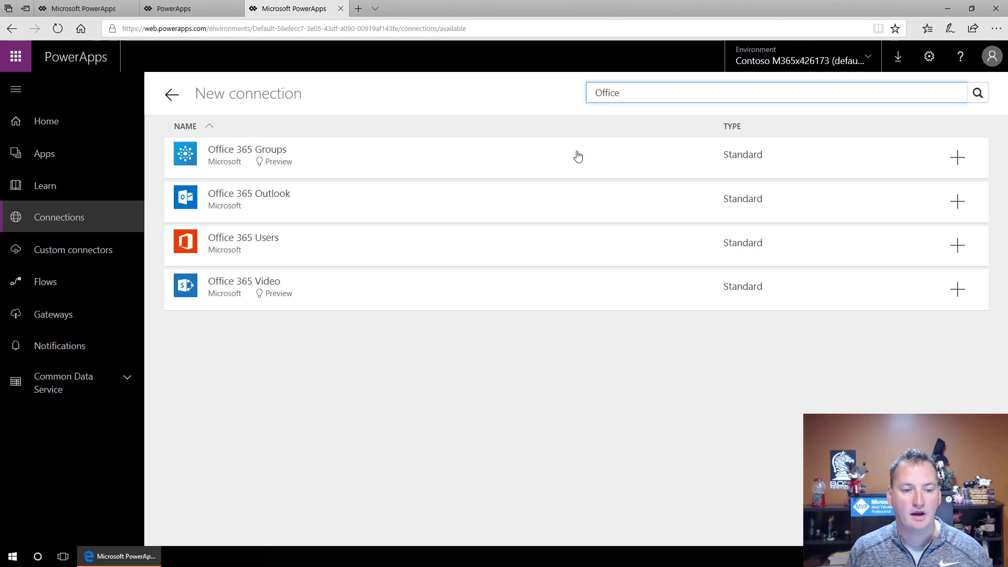
{"action": "mouse_move", "coordinate": [359, 203]}
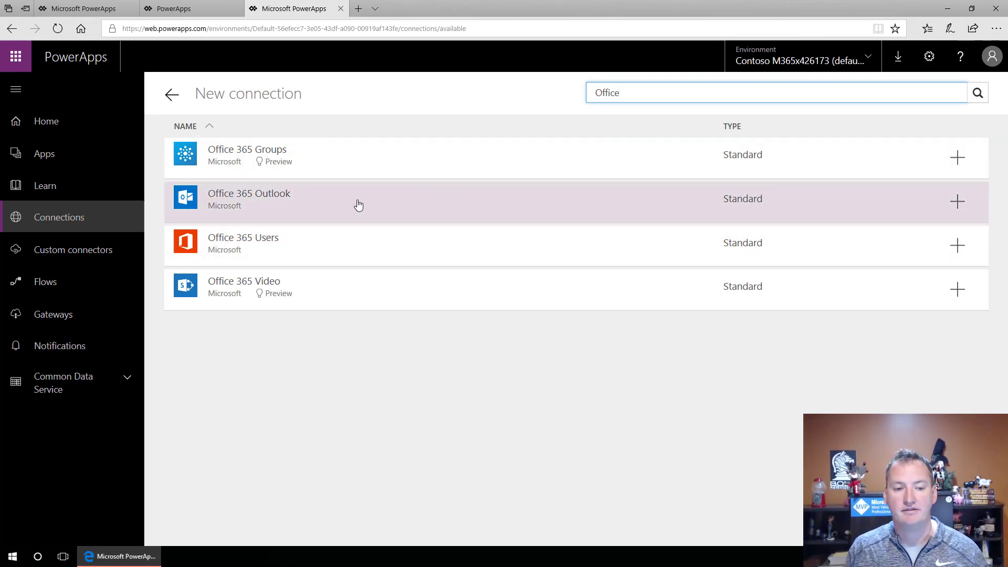
{"action": "mouse_move", "coordinate": [958, 202]}
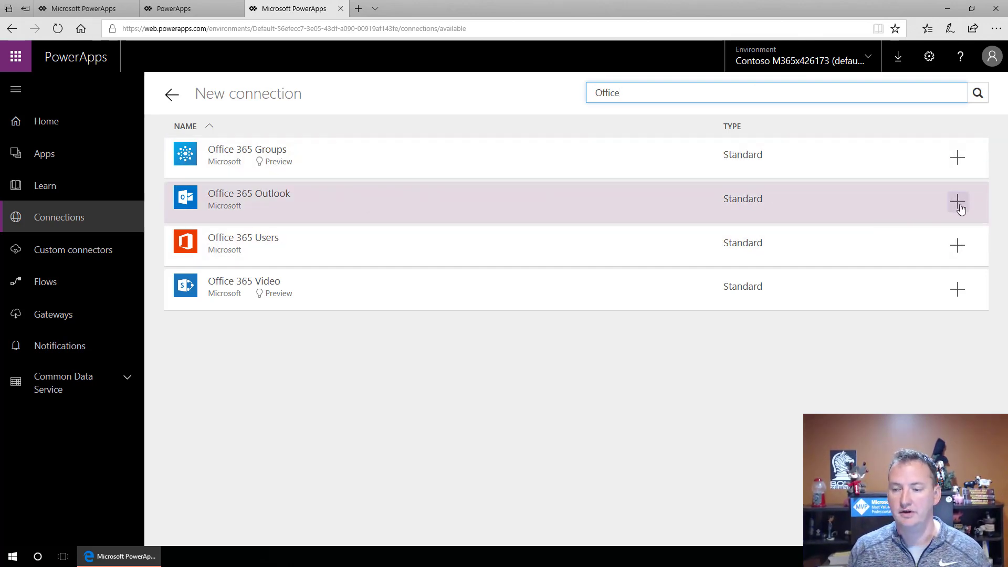
{"action": "left_click", "coordinate": [957, 201]}
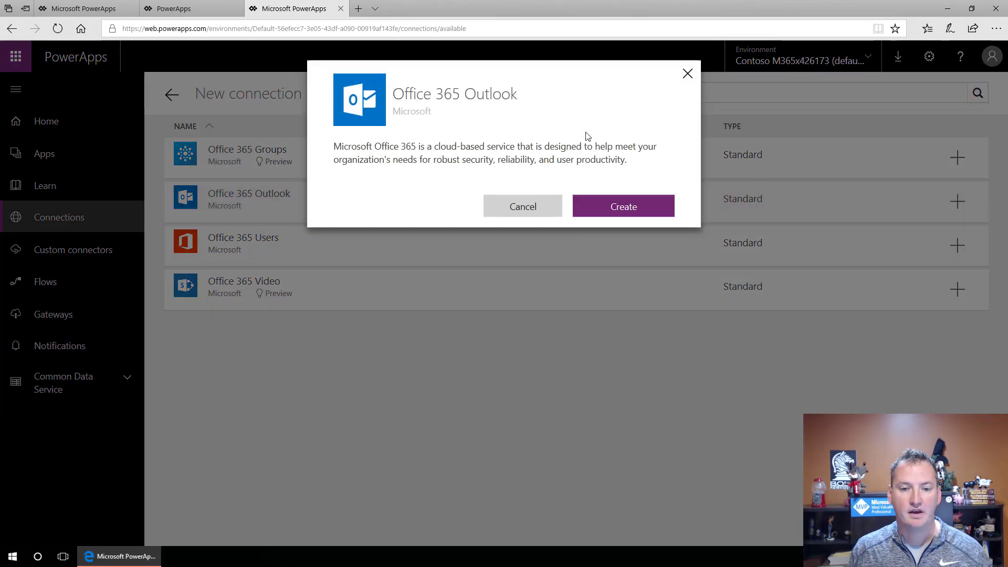
{"action": "mouse_move", "coordinate": [554, 136]}
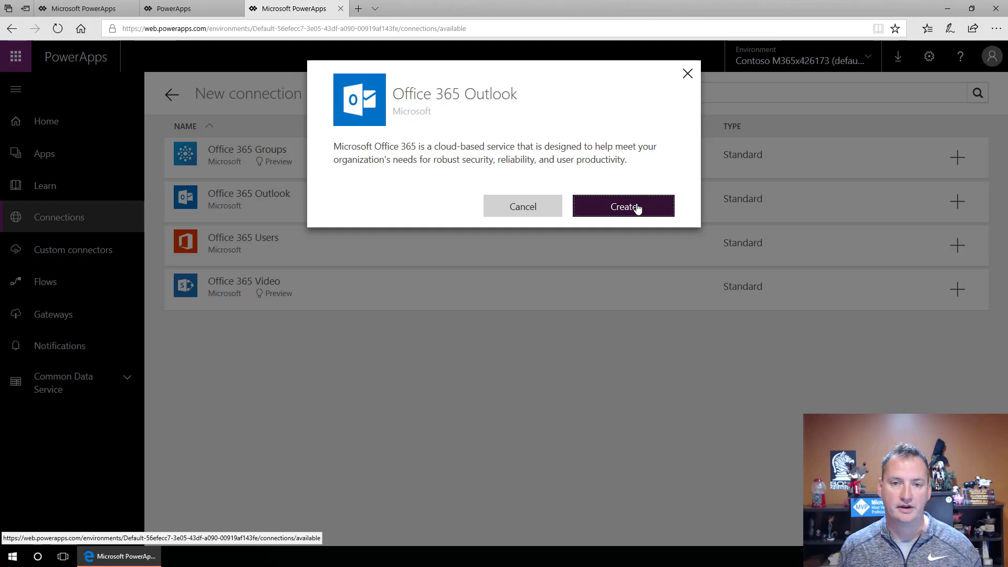
{"action": "left_click", "coordinate": [623, 206]}
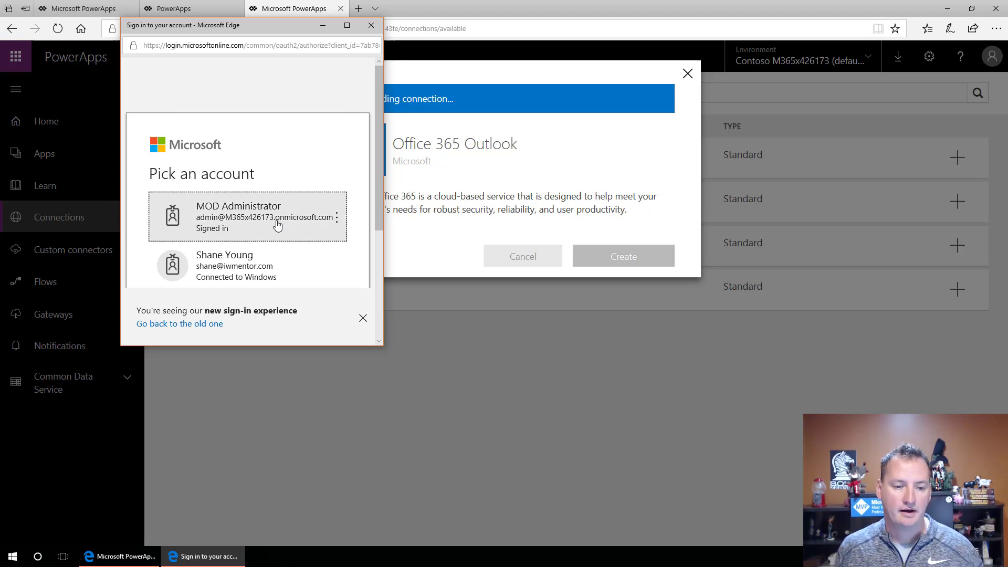
{"action": "left_click", "coordinate": [248, 216]}
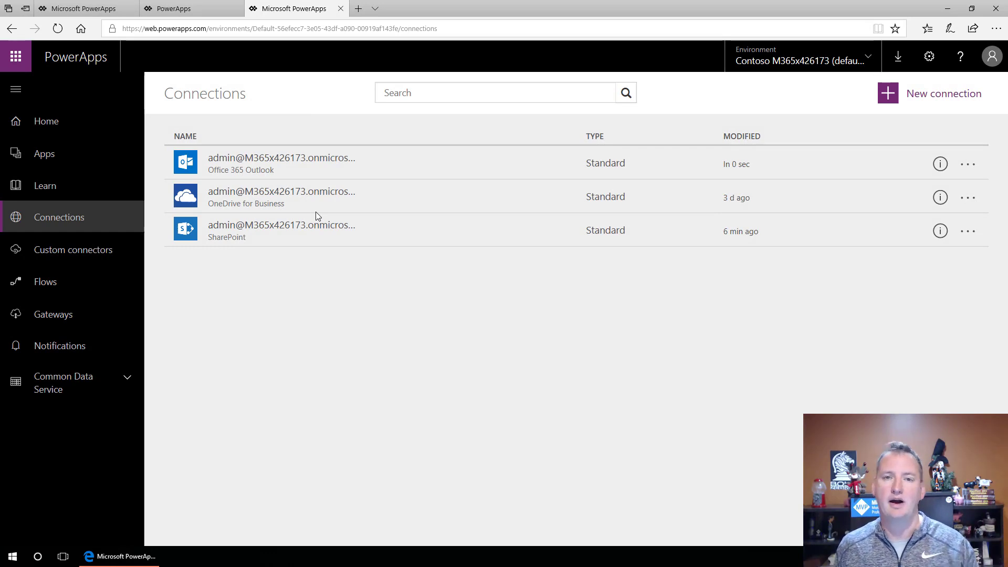
{"action": "mouse_move", "coordinate": [322, 193]}
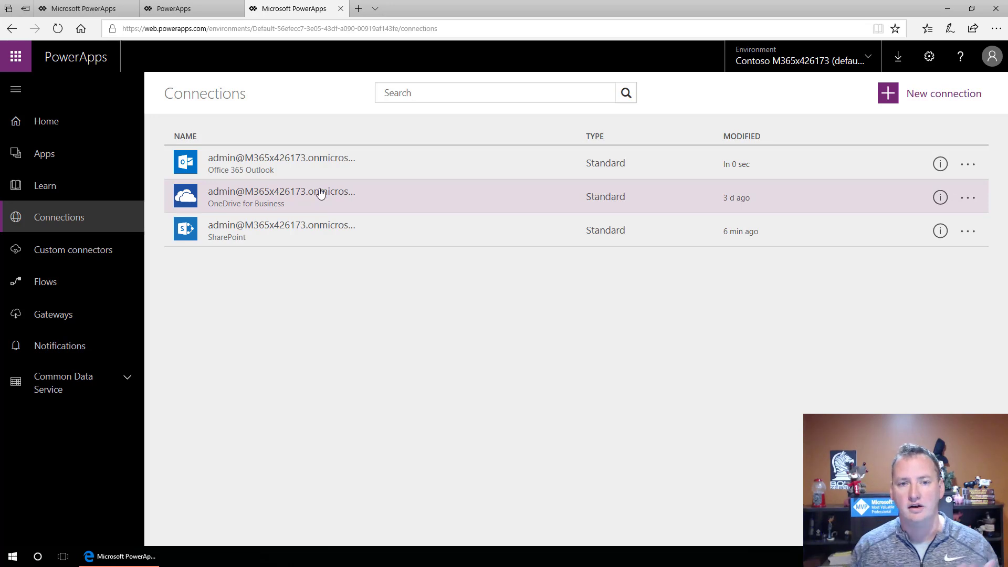
{"action": "mouse_move", "coordinate": [657, 172]}
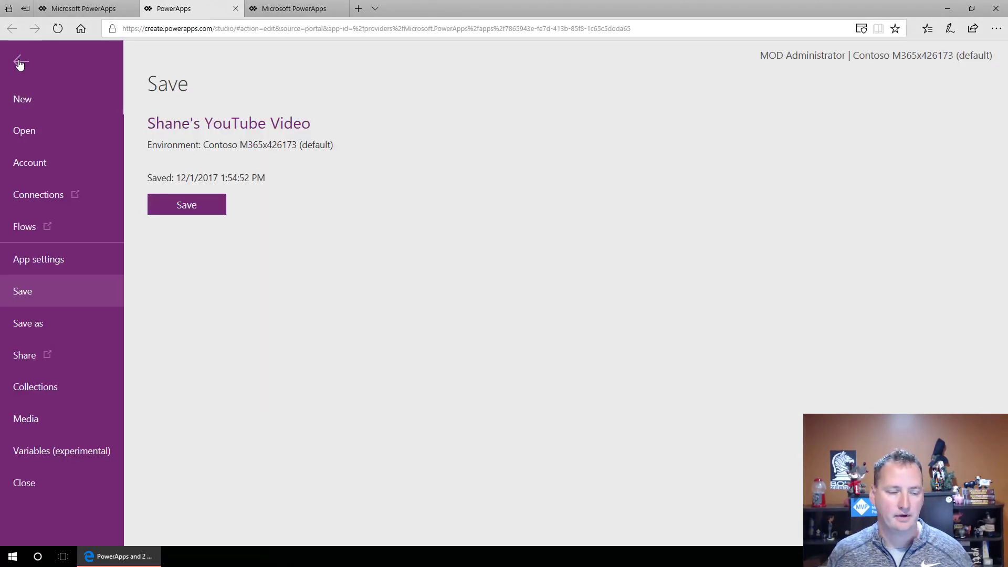
Return from the save view to the editor and start retyping Button1's OnSelect formula
{"action": "left_click", "coordinate": [20, 61]}
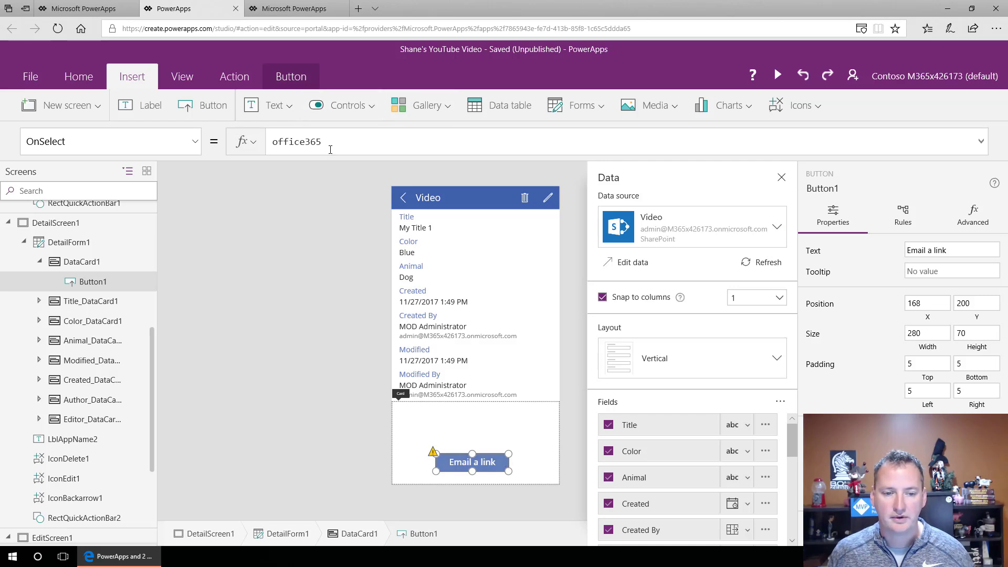
{"action": "double_click", "coordinate": [296, 142]}
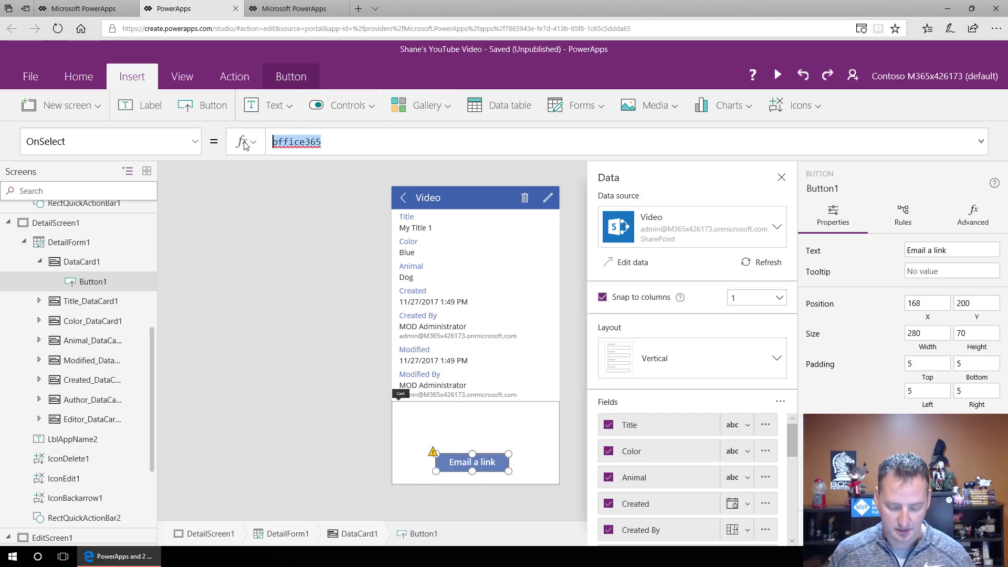
{"action": "type", "text": "off"}
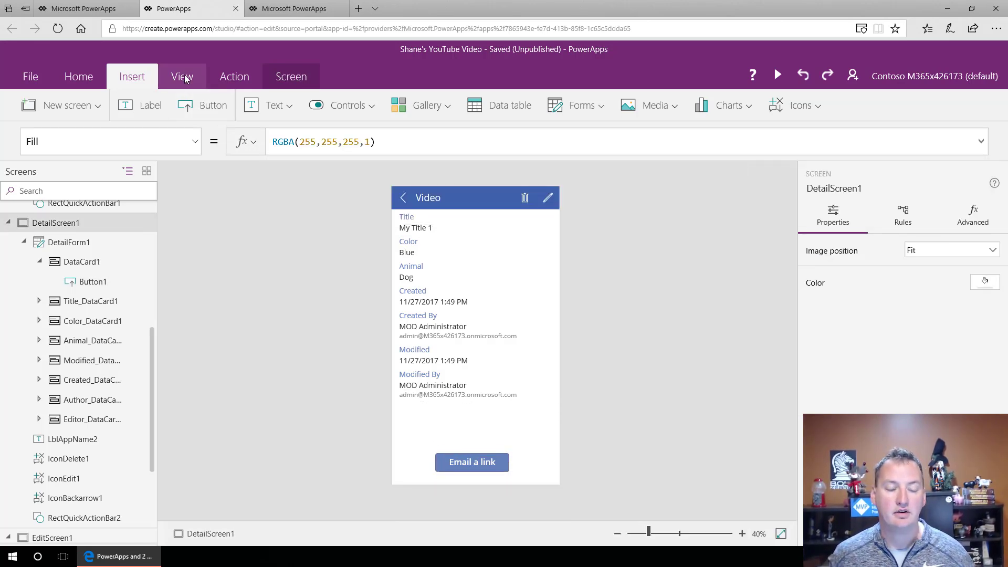
Add the Office 365 Outlook connection as an app data source next to Video
{"action": "left_click", "coordinate": [181, 76]}
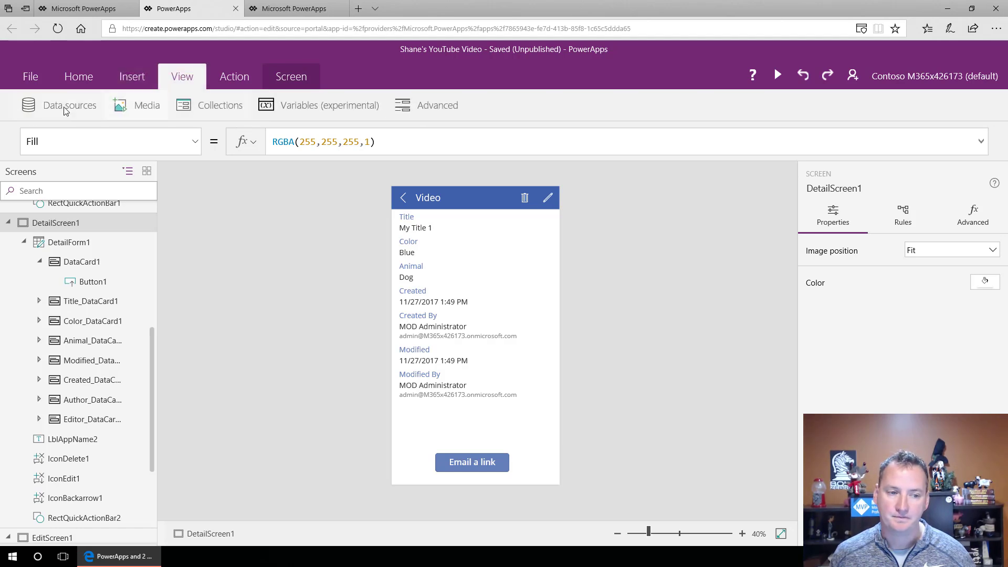
{"action": "left_click", "coordinate": [69, 105]}
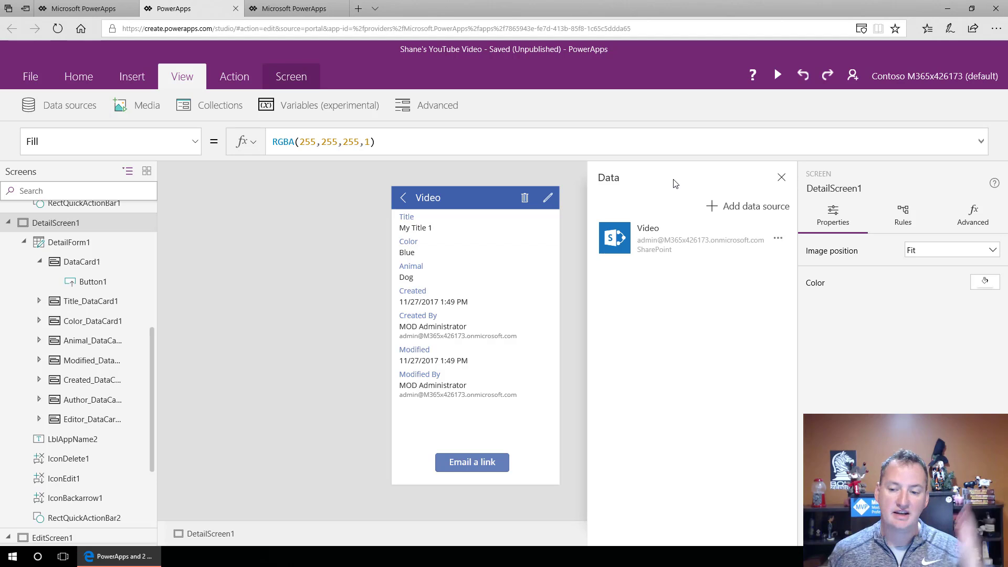
{"action": "mouse_move", "coordinate": [733, 212]}
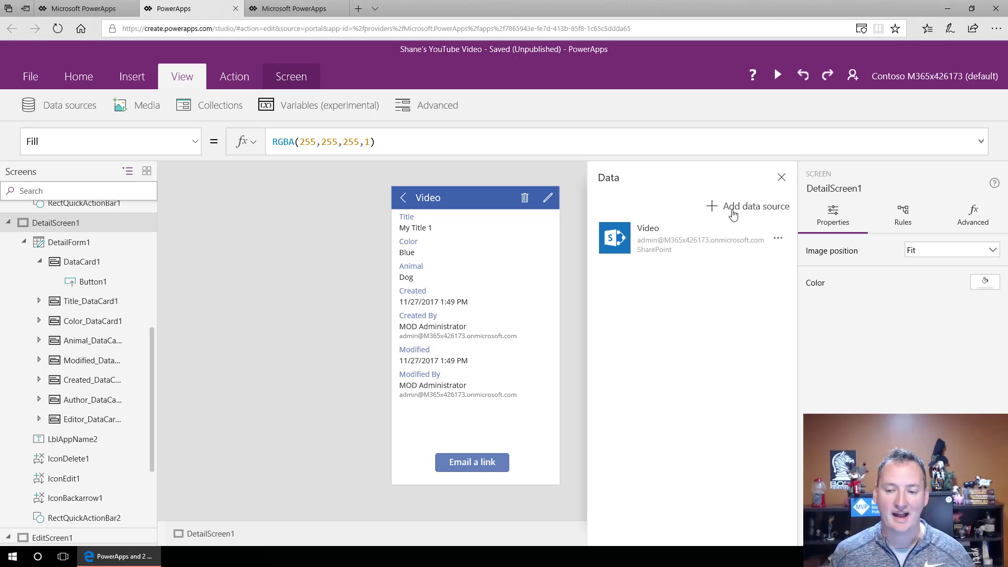
{"action": "left_click", "coordinate": [747, 206]}
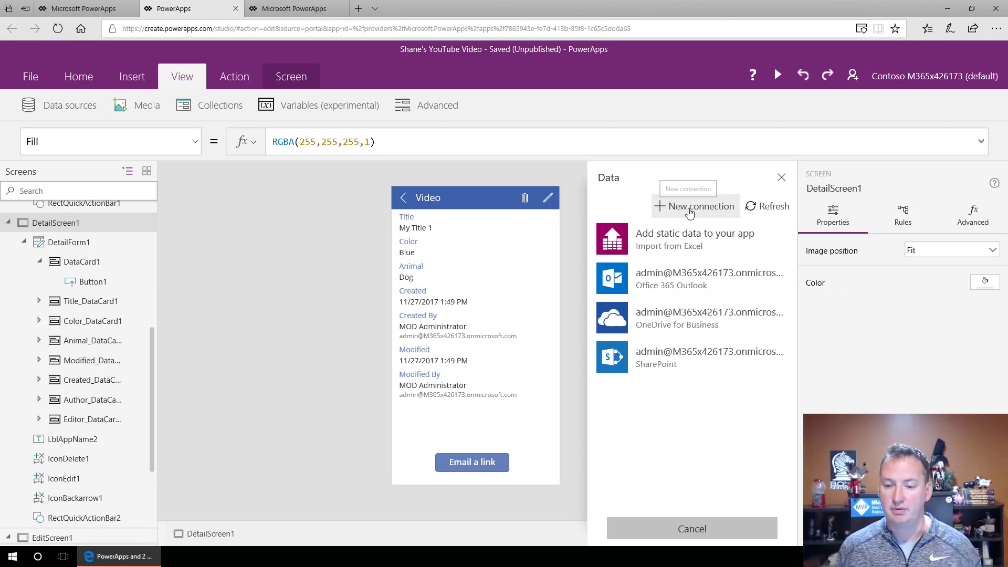
{"action": "mouse_move", "coordinate": [682, 294]}
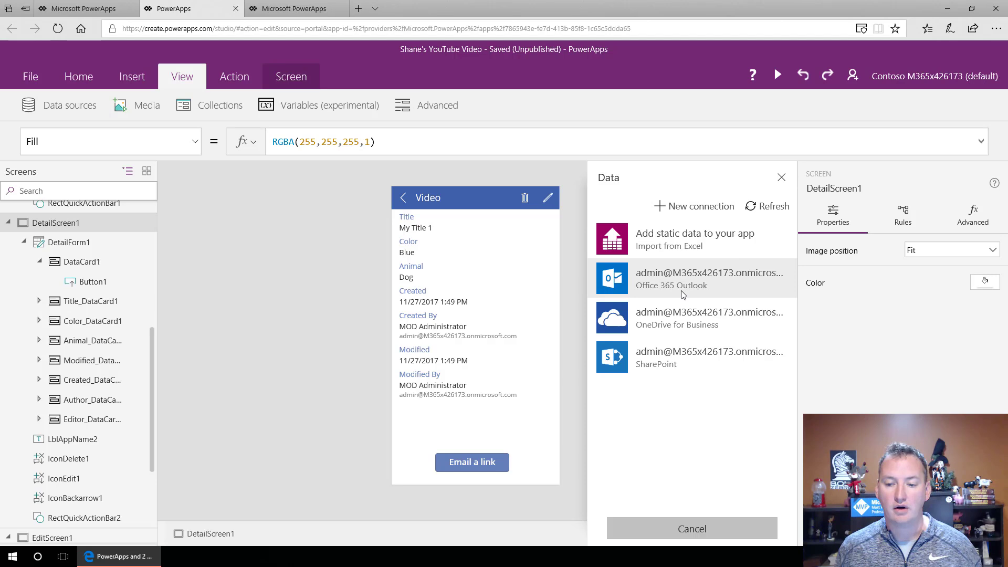
{"action": "mouse_move", "coordinate": [732, 286]}
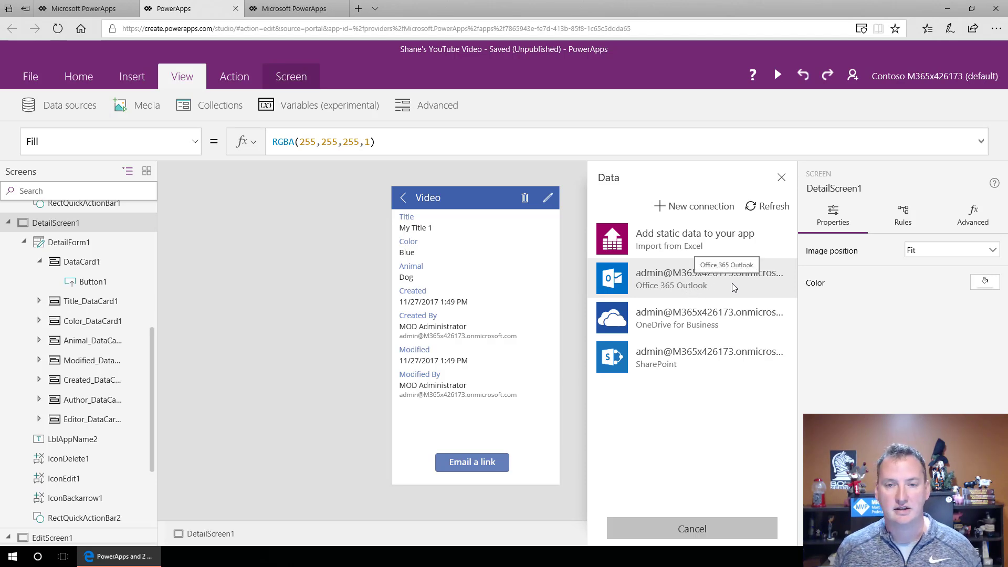
{"action": "left_click", "coordinate": [710, 279]}
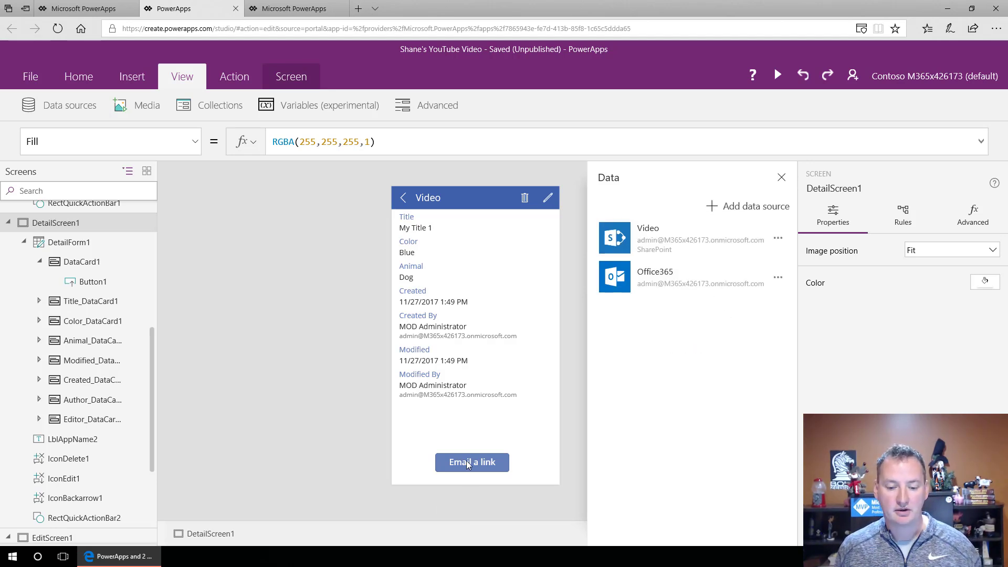
Start the button's OnSelect formula with Office365.SendEmail(
{"action": "left_click", "coordinate": [472, 462]}
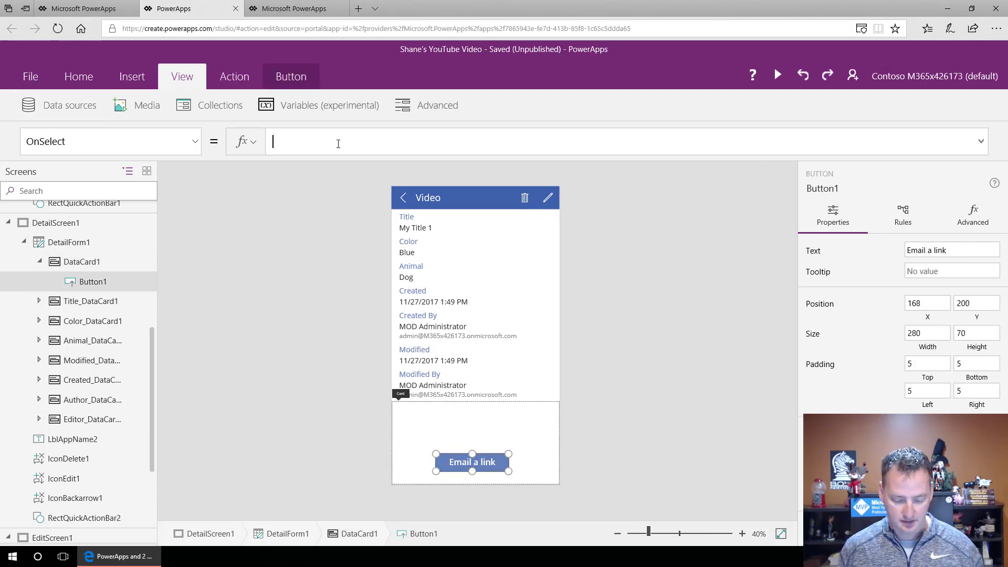
{"action": "type", "text": "Offi"}
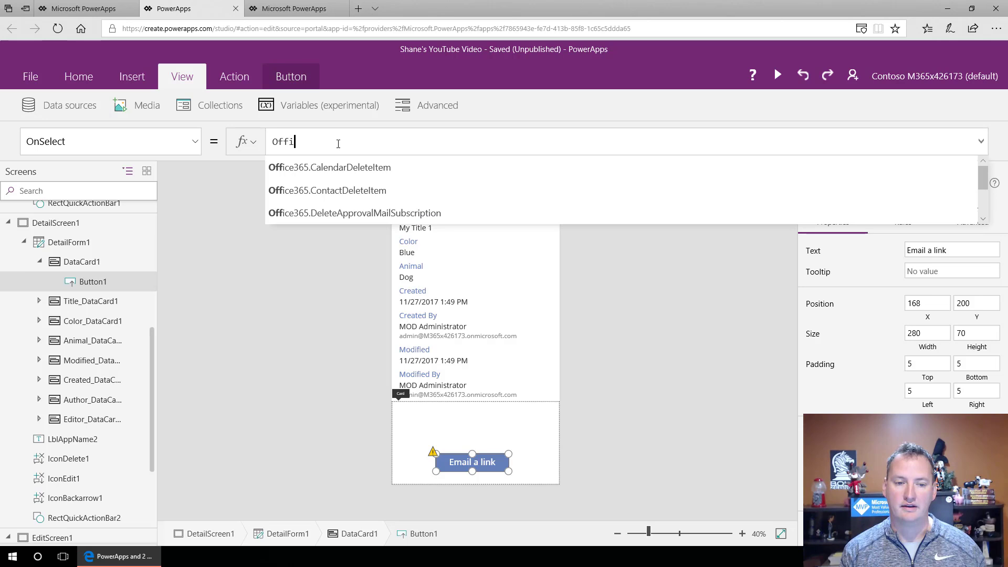
{"action": "type", "text": "ce365."}
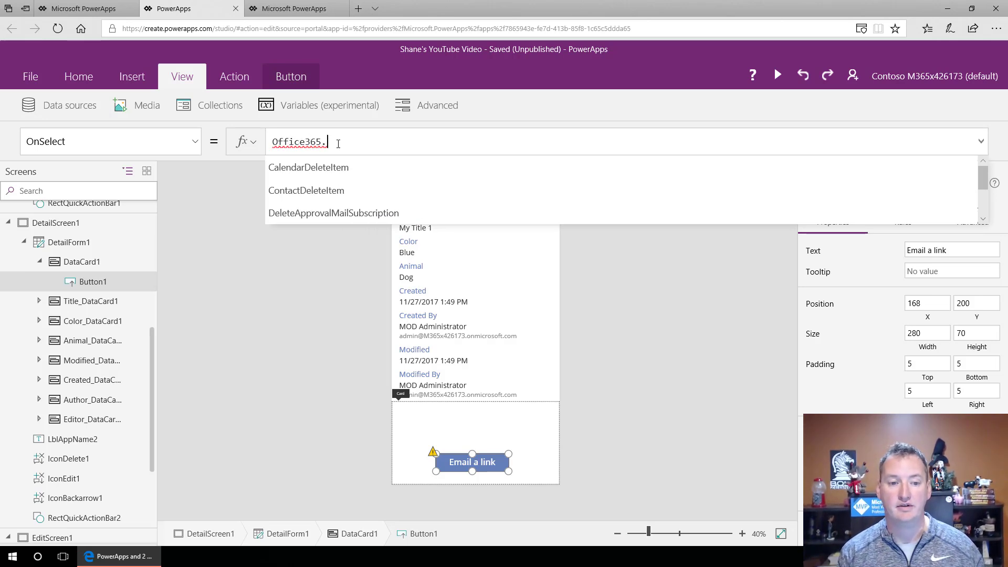
{"action": "type", "text": "se"}
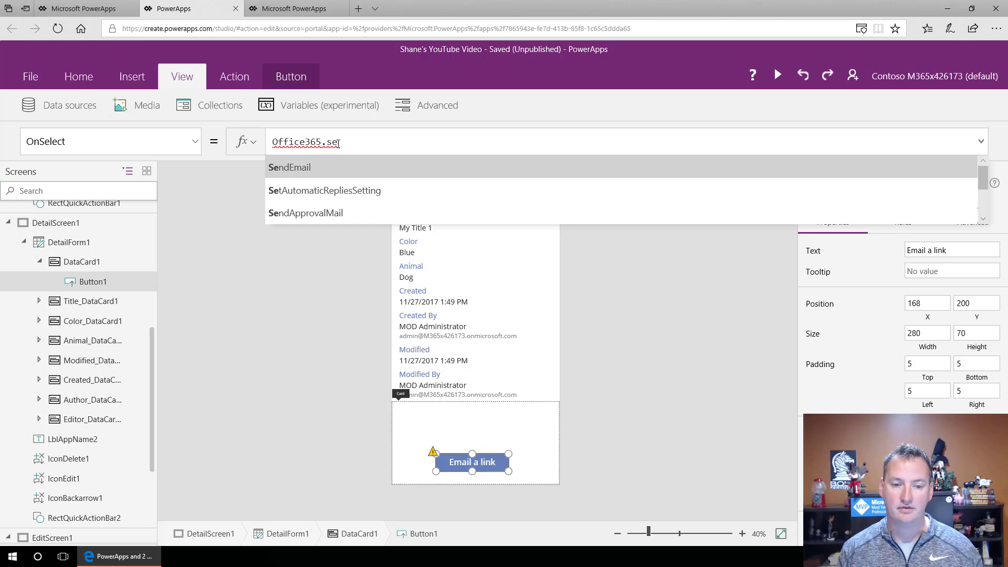
{"action": "left_click", "coordinate": [290, 167]}
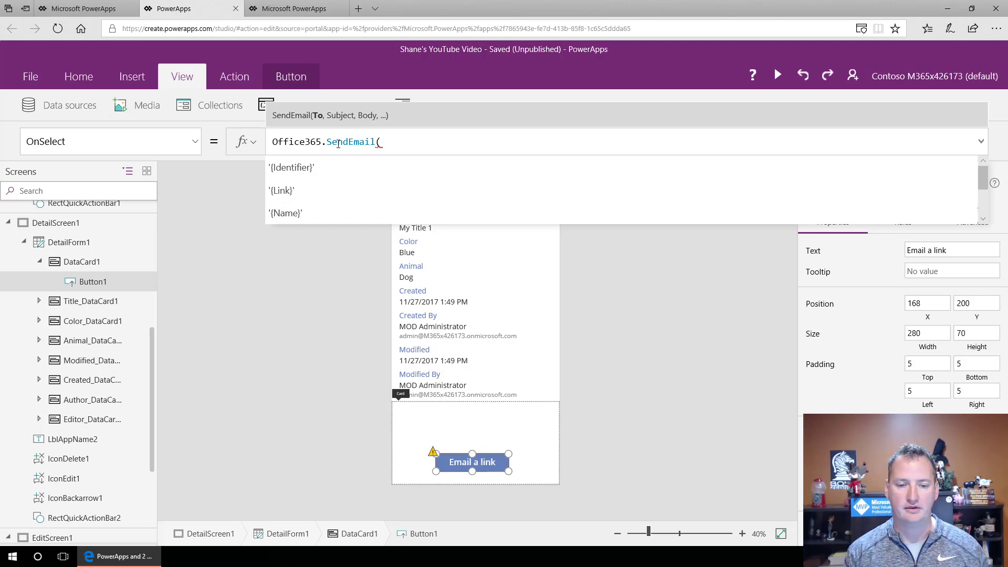
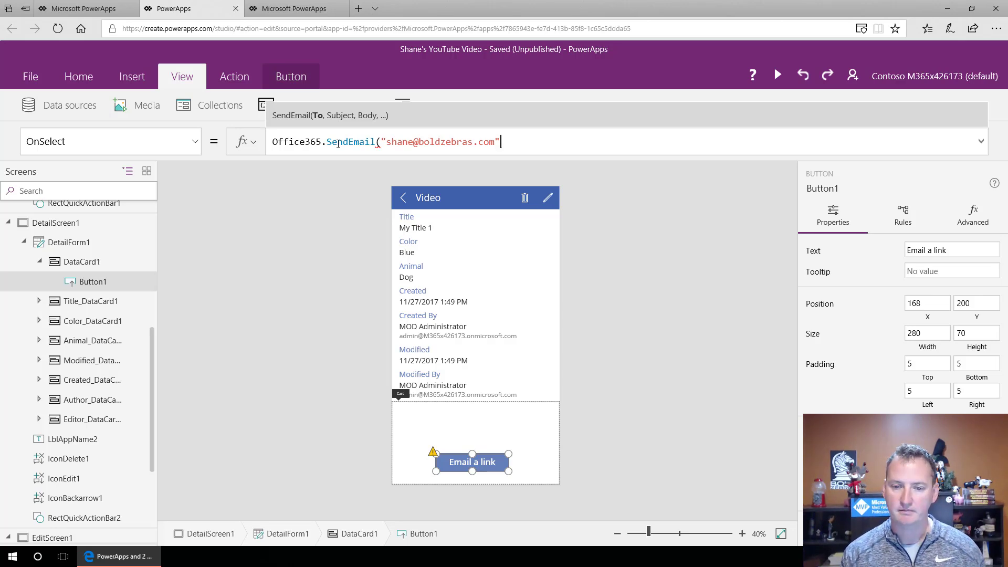
{"action": "type", "text": ","}
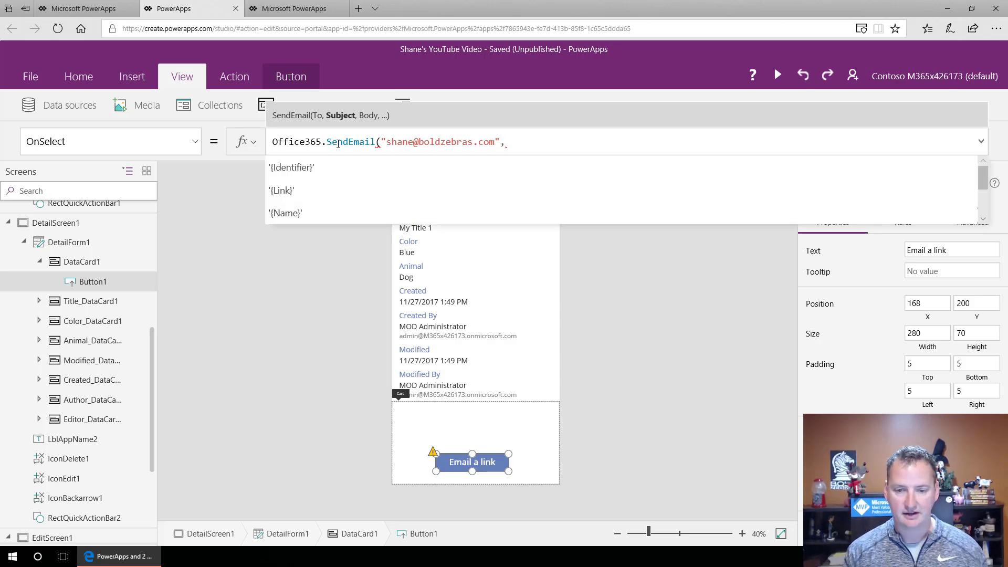
{"action": "type", "text": "\"Our first POwer"}
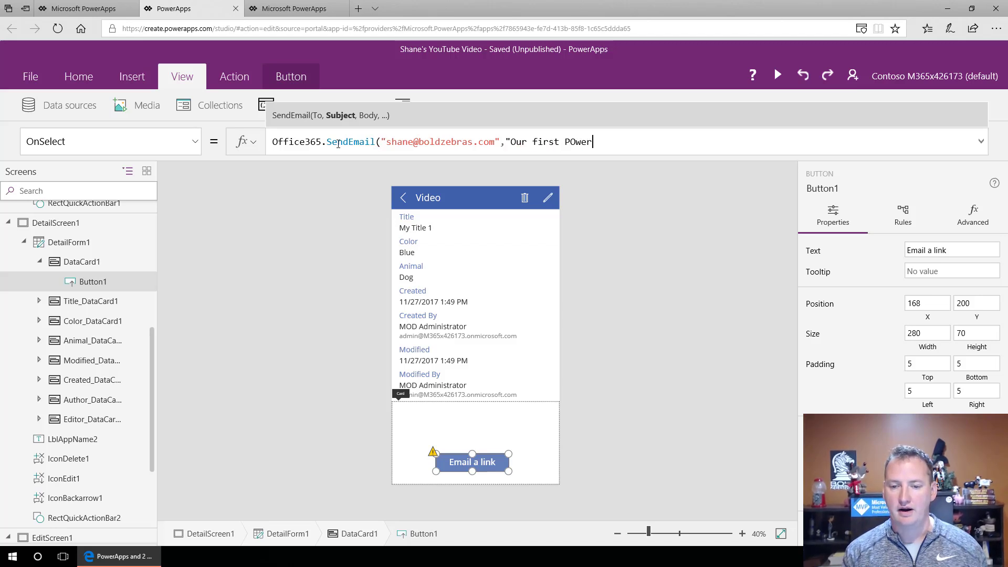
{"action": "type", "text": "Apps Email"}
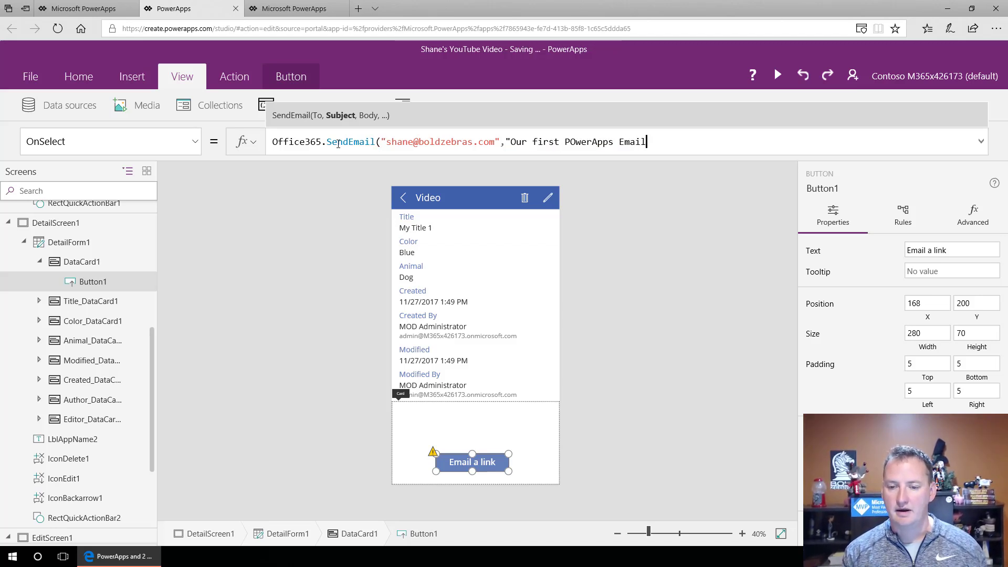
{"action": "type", "text": "\""}
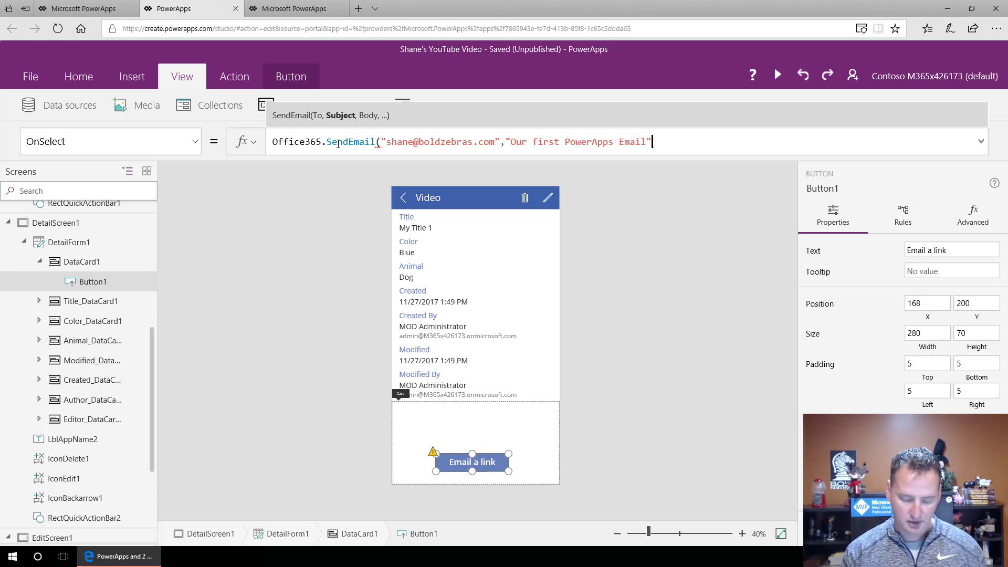
{"action": "type", "text": ",\""}
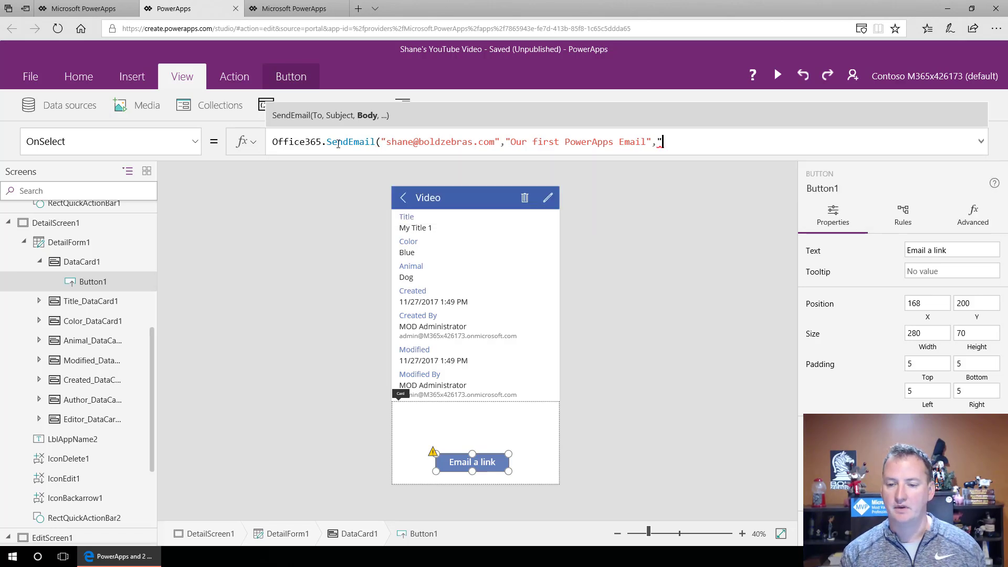
{"action": "type", "text": "\"Our email m"}
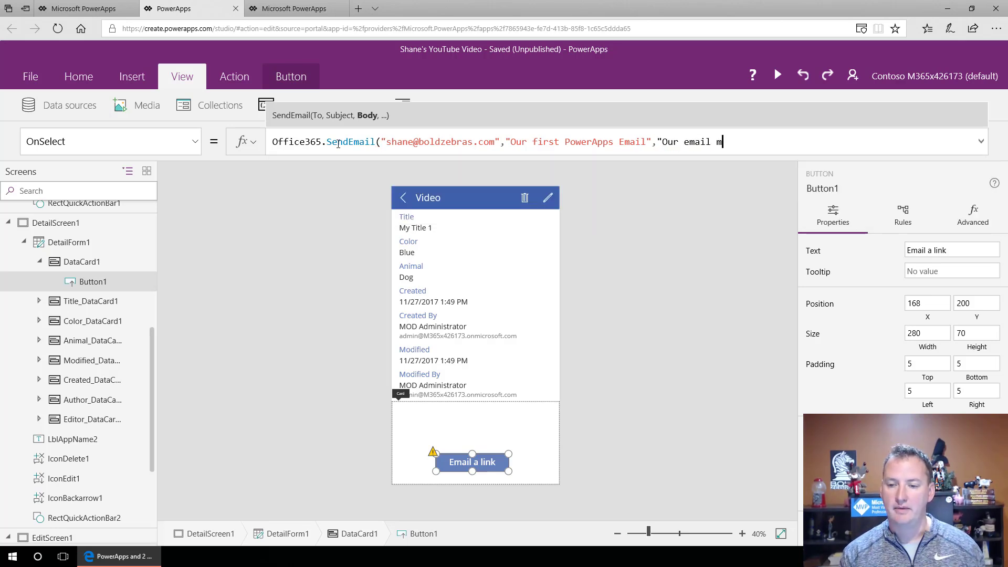
{"action": "type", "text": "essager here"}
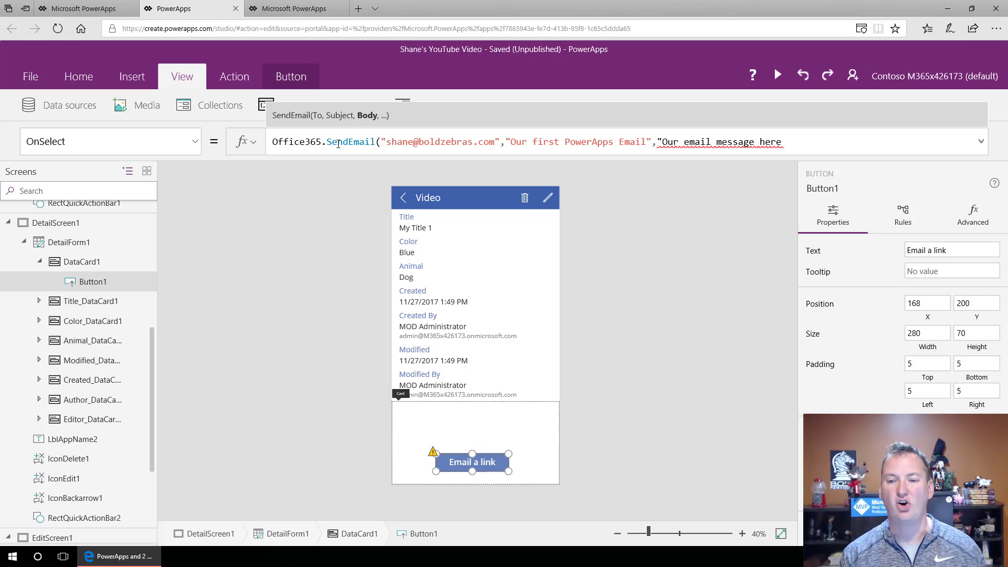
{"action": "type", "text": ".\")"}
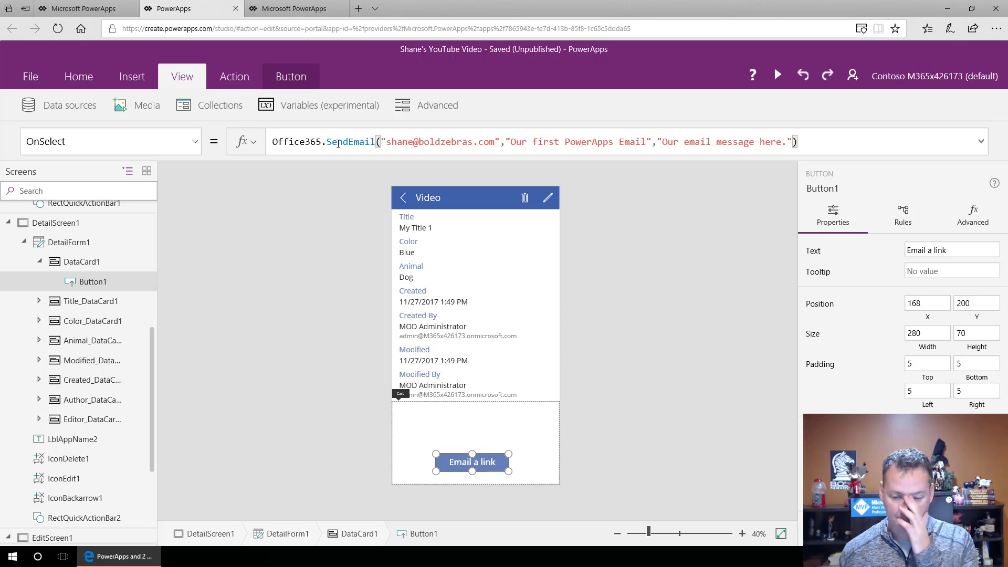
{"action": "mouse_move", "coordinate": [617, 236]}
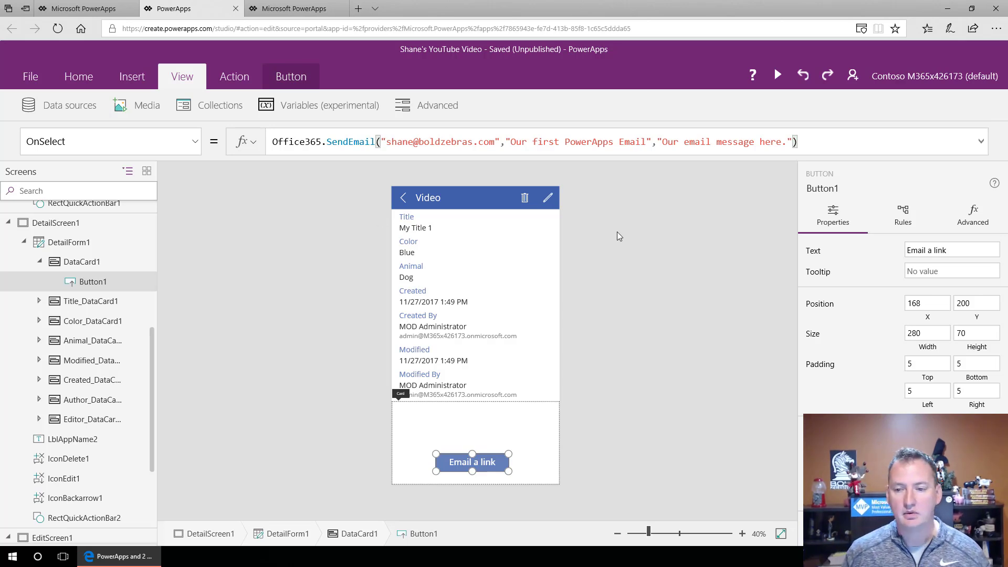
{"action": "mouse_move", "coordinate": [778, 76]}
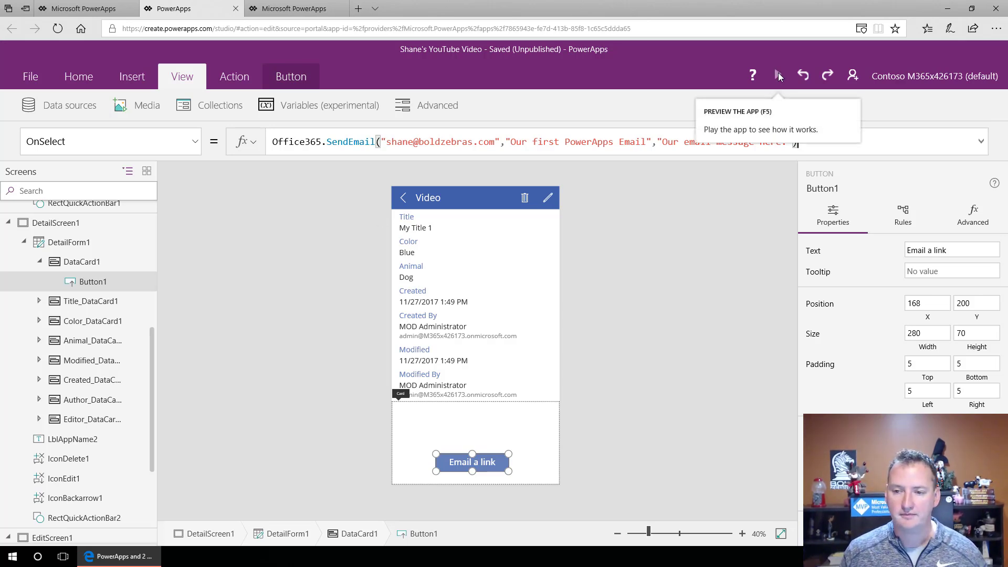
Preview the app to try the Email a link button, then return to editing
{"action": "left_click", "coordinate": [777, 75]}
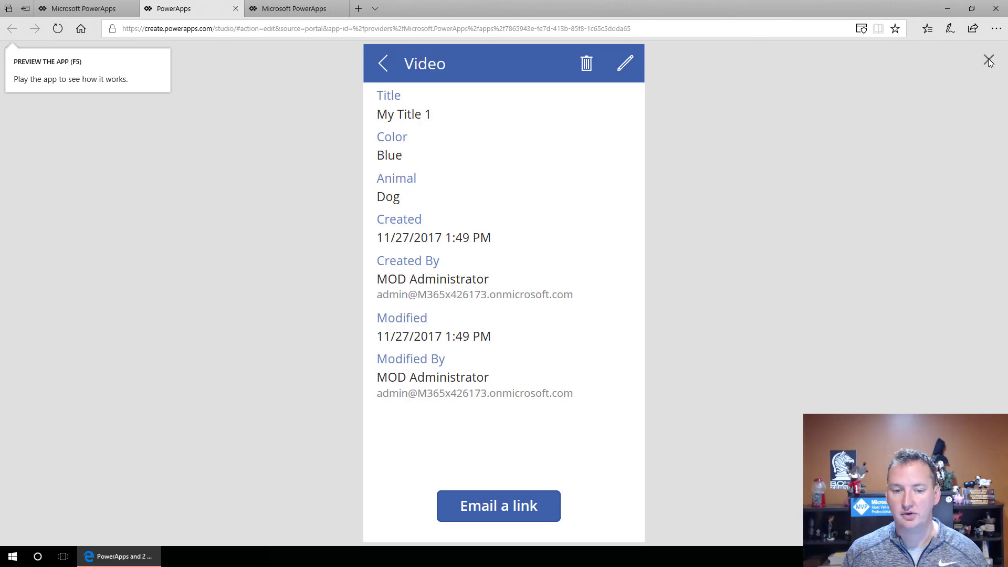
{"action": "left_click", "coordinate": [988, 58]}
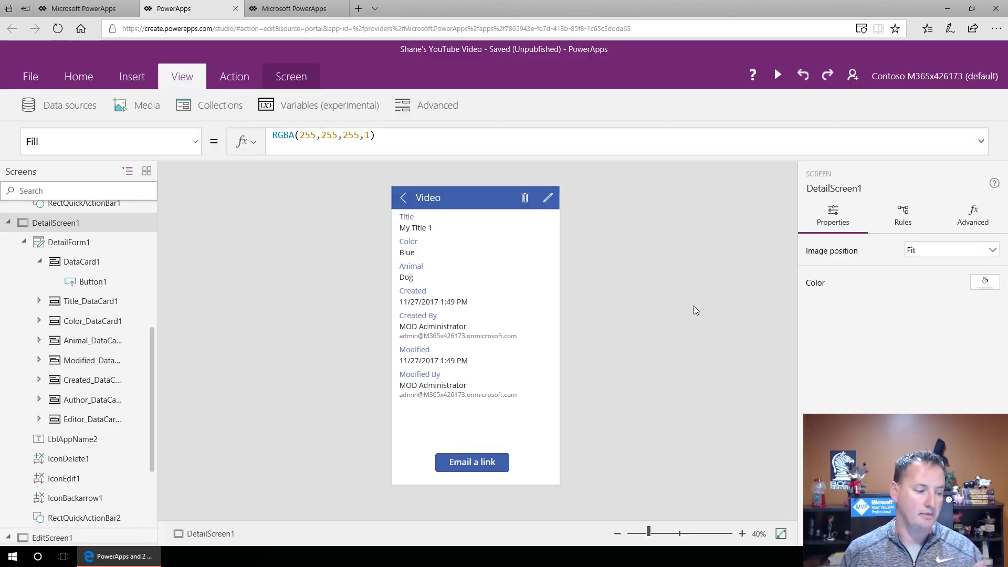
{"action": "left_click", "coordinate": [473, 461]}
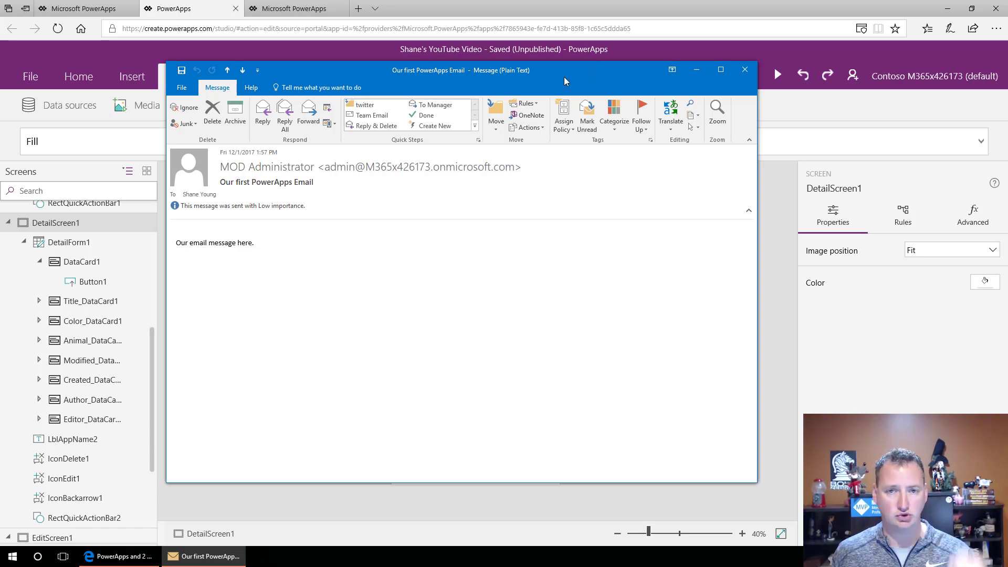
{"action": "mouse_move", "coordinate": [718, 55]}
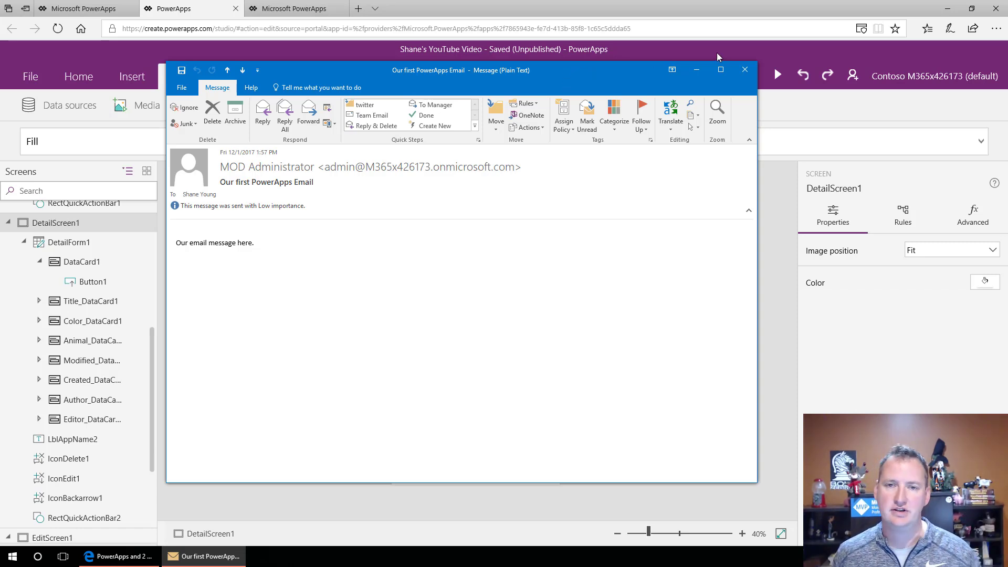
{"action": "mouse_move", "coordinate": [746, 57]}
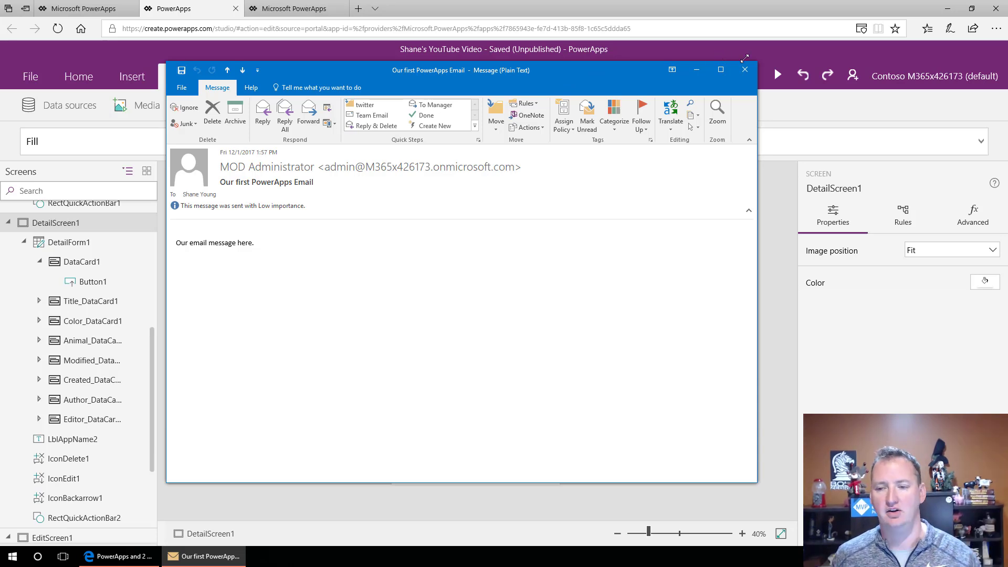
{"action": "mouse_move", "coordinate": [745, 70]}
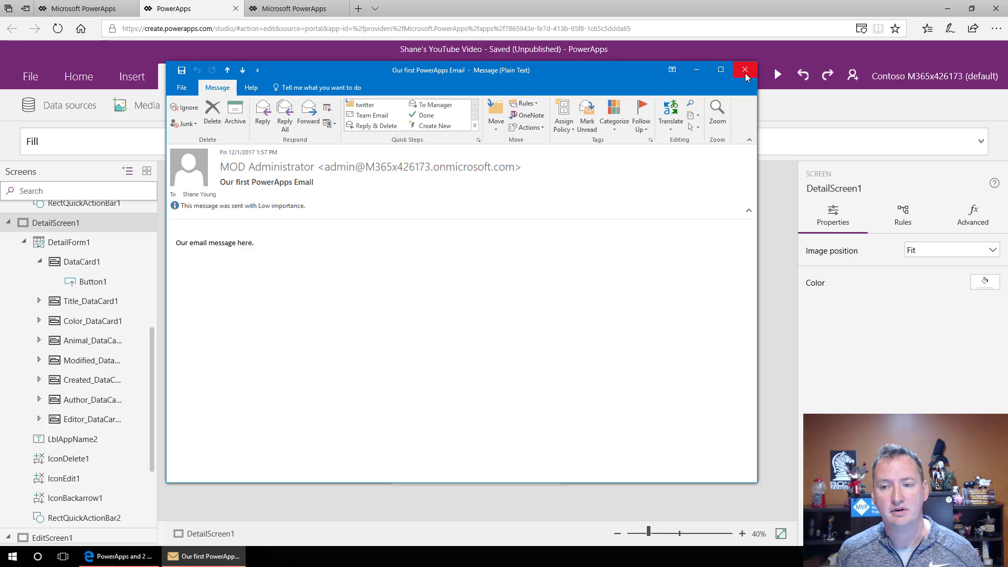
{"action": "left_click", "coordinate": [744, 70]}
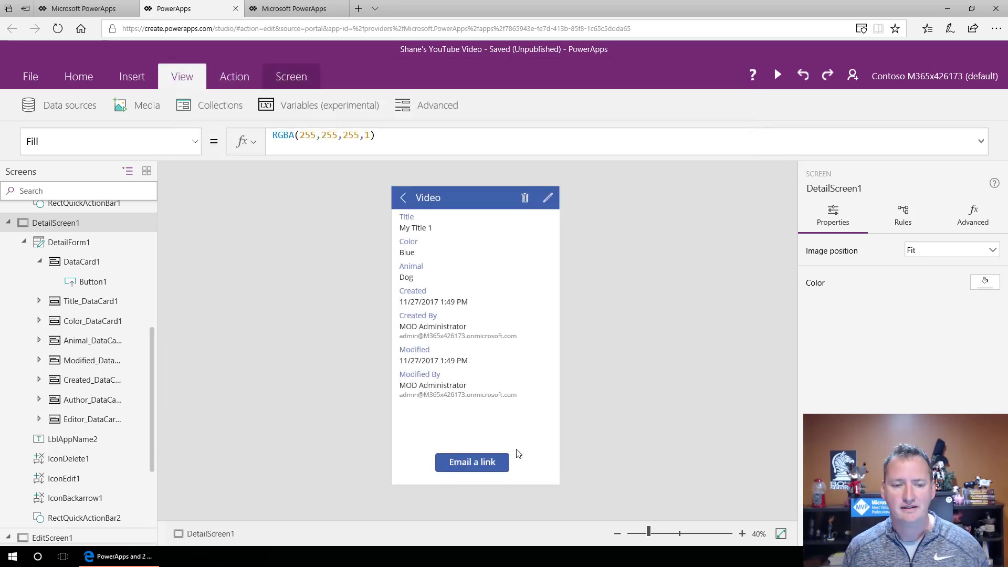
{"action": "mouse_move", "coordinate": [487, 437]}
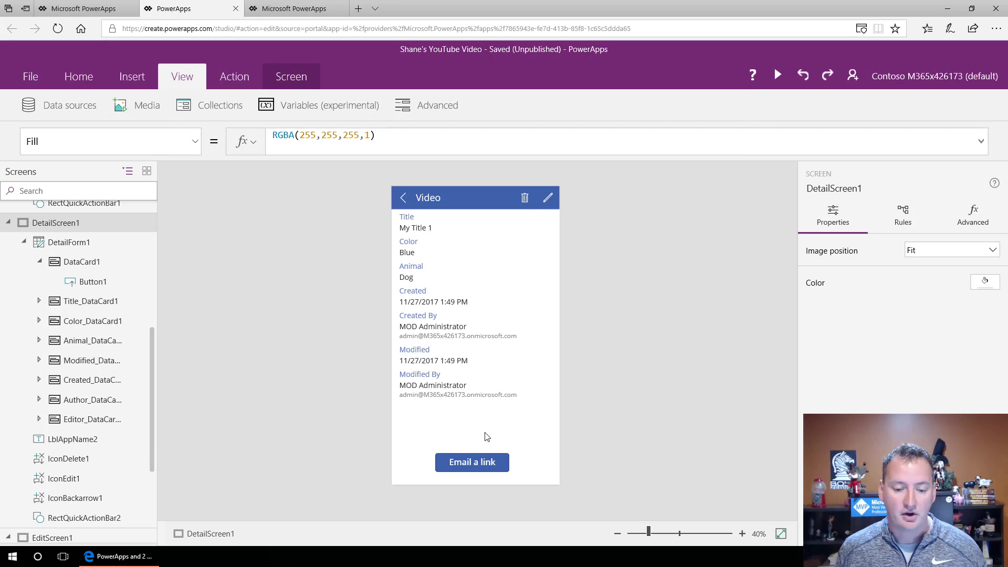
Add a Text input control to the card holding the Email a link button
{"action": "left_click", "coordinate": [487, 437]}
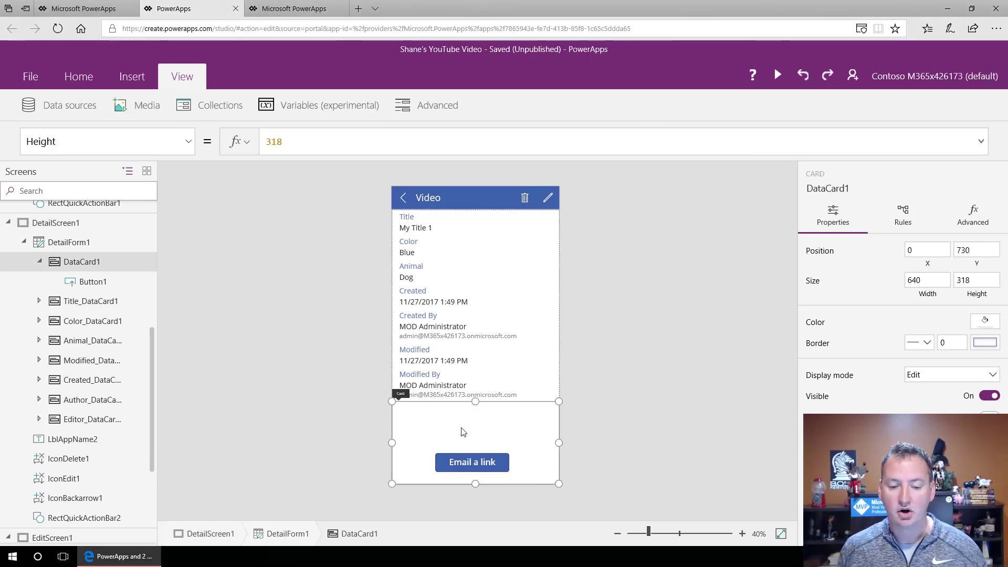
{"action": "mouse_move", "coordinate": [136, 77]}
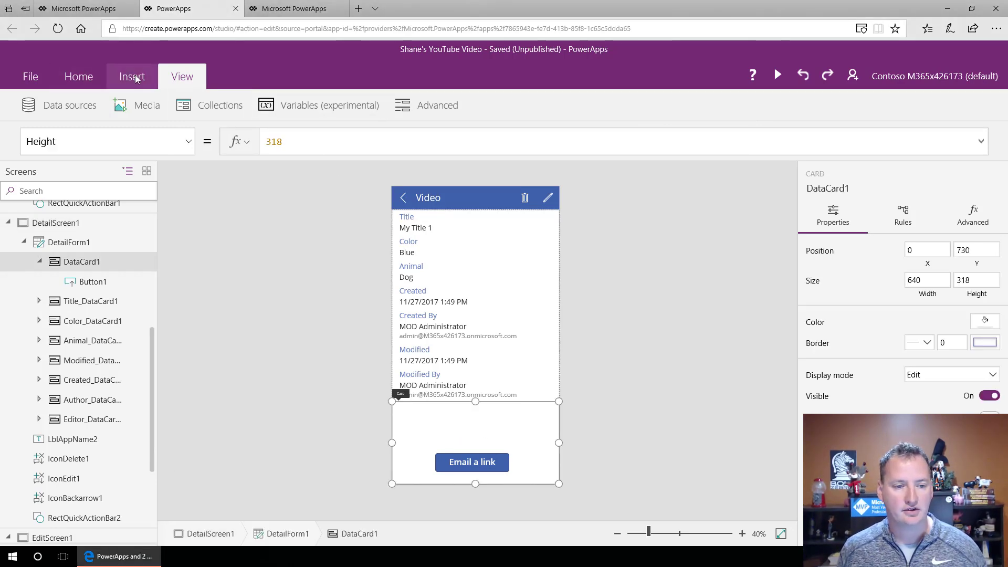
{"action": "left_click", "coordinate": [132, 77]}
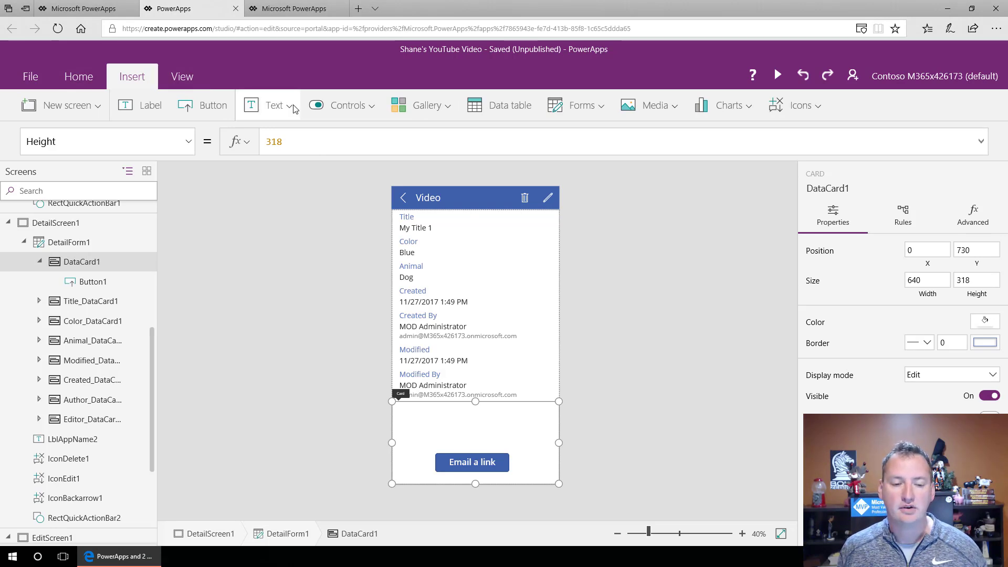
{"action": "left_click", "coordinate": [275, 105]}
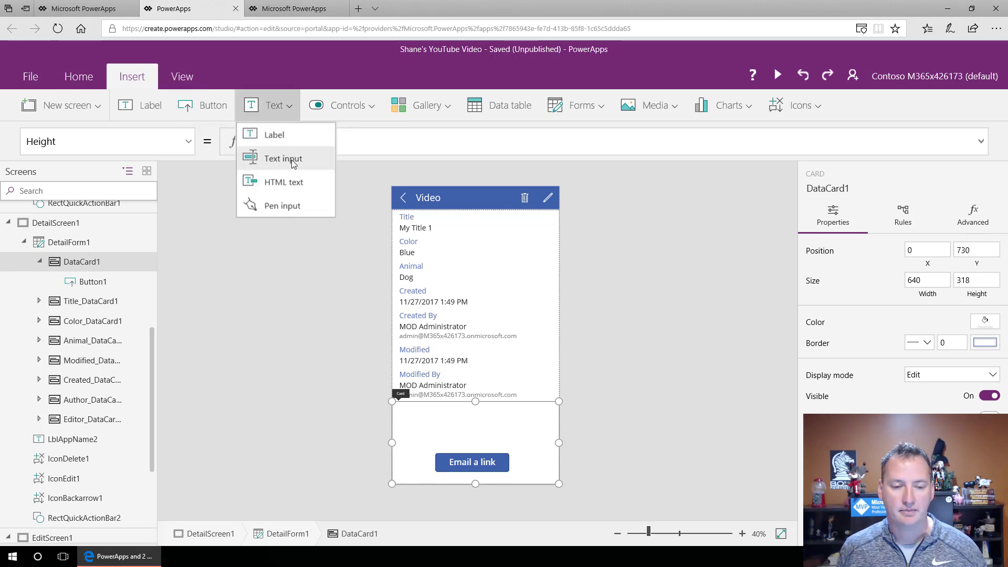
{"action": "left_click", "coordinate": [284, 159]}
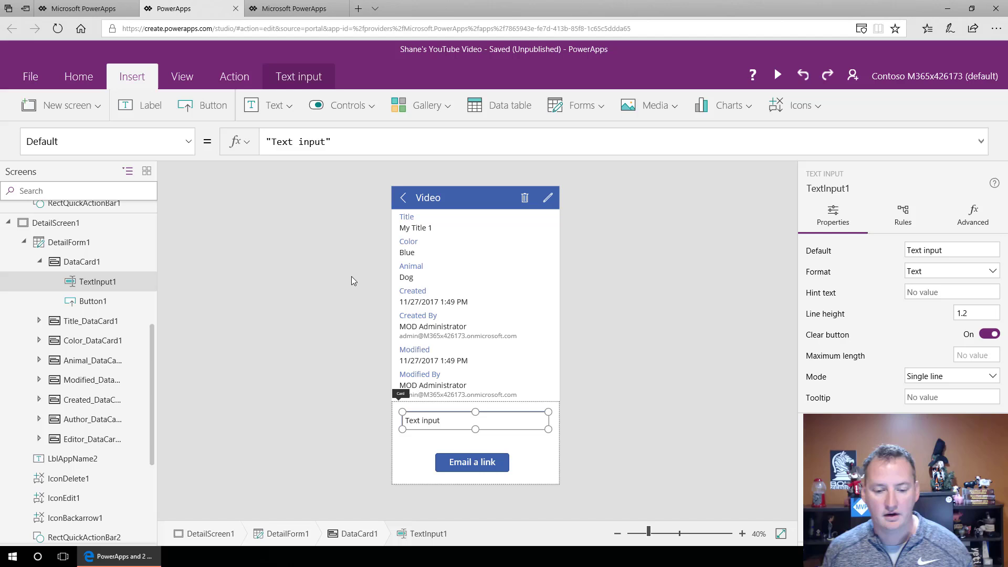
{"action": "left_click", "coordinate": [449, 422]}
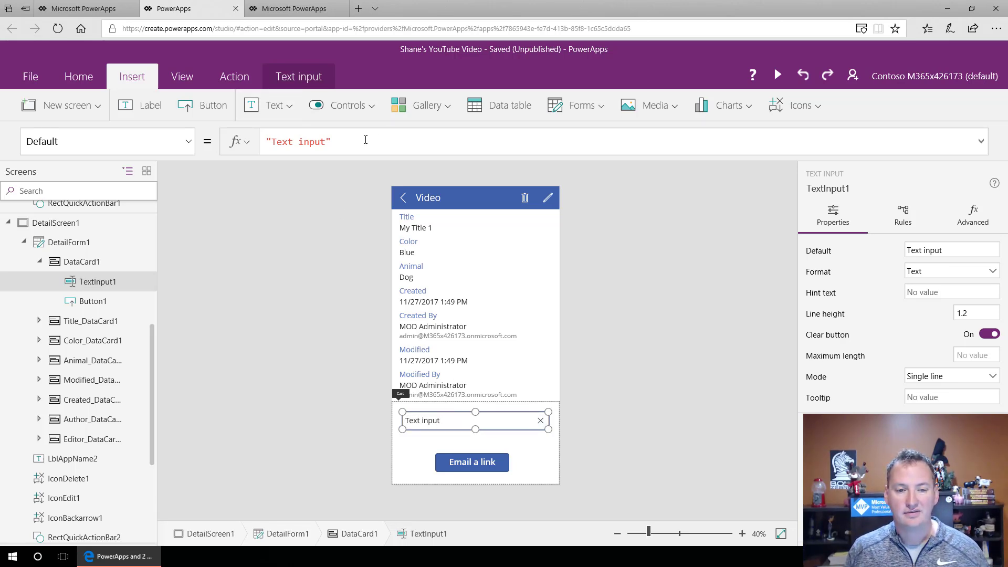
Clear the input's Default and set HintText to 'Type email address here'
{"action": "double_click", "coordinate": [298, 140]}
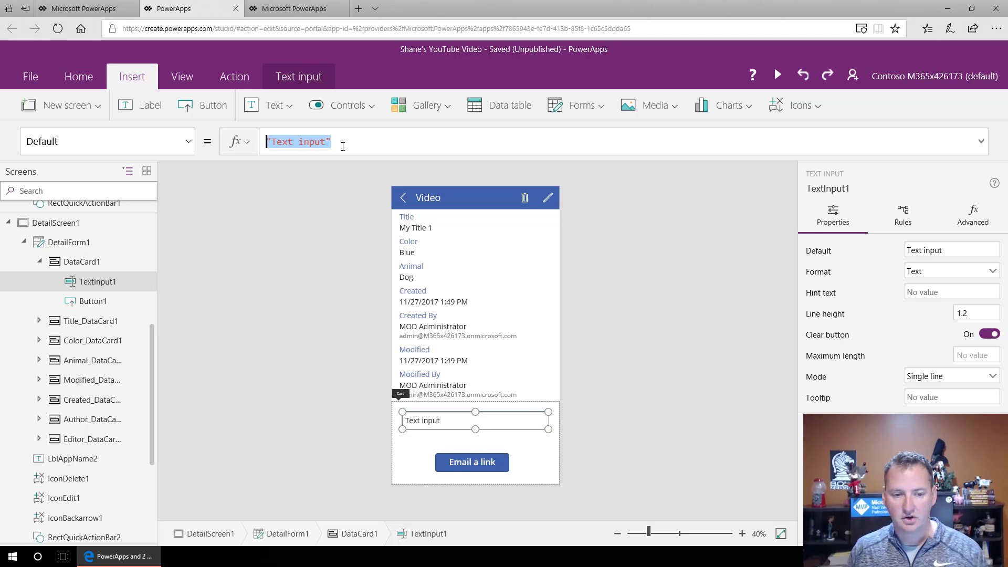
{"action": "left_click", "coordinate": [297, 141]}
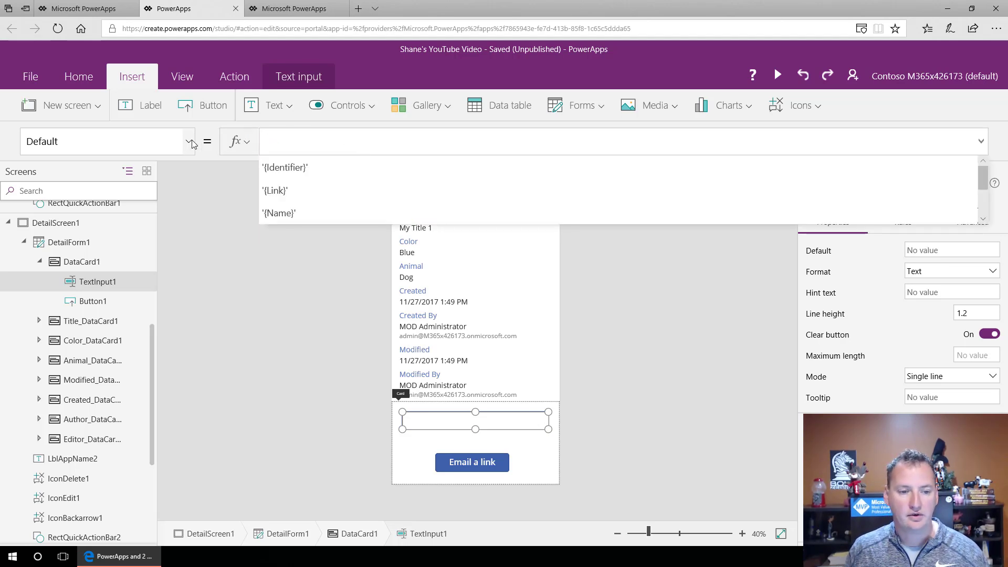
{"action": "left_click", "coordinate": [189, 142]}
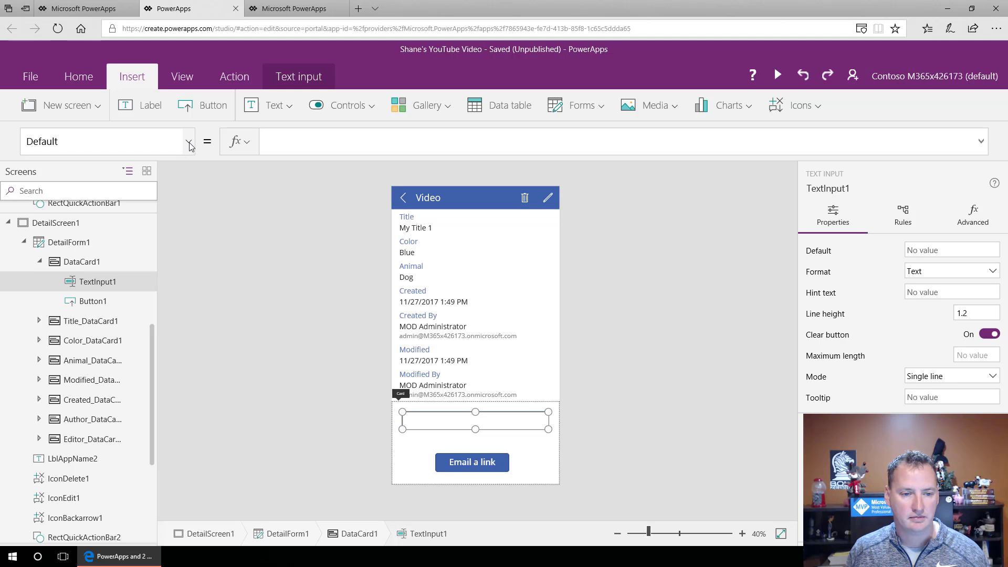
{"action": "left_click", "coordinate": [189, 141]}
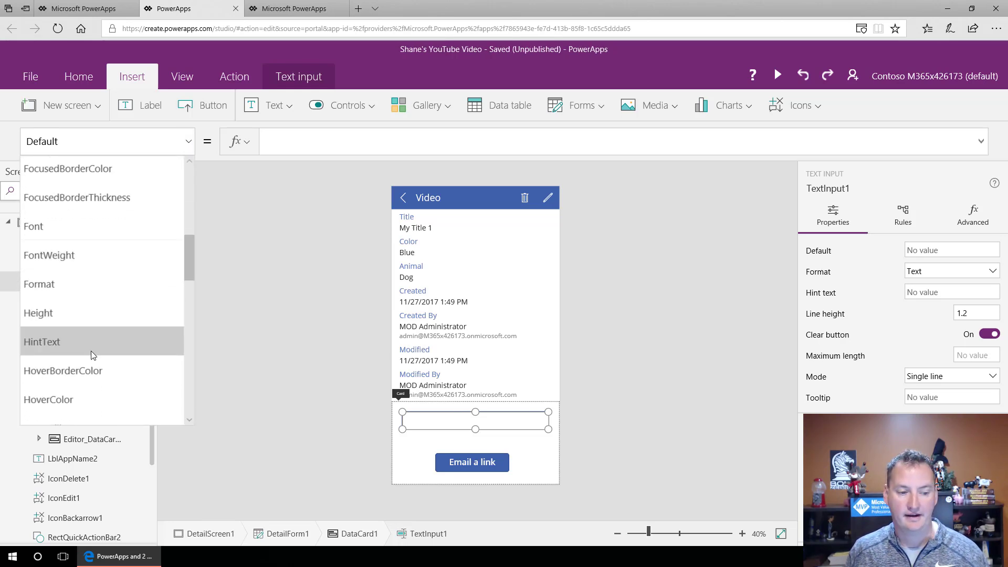
{"action": "left_click", "coordinate": [42, 341]}
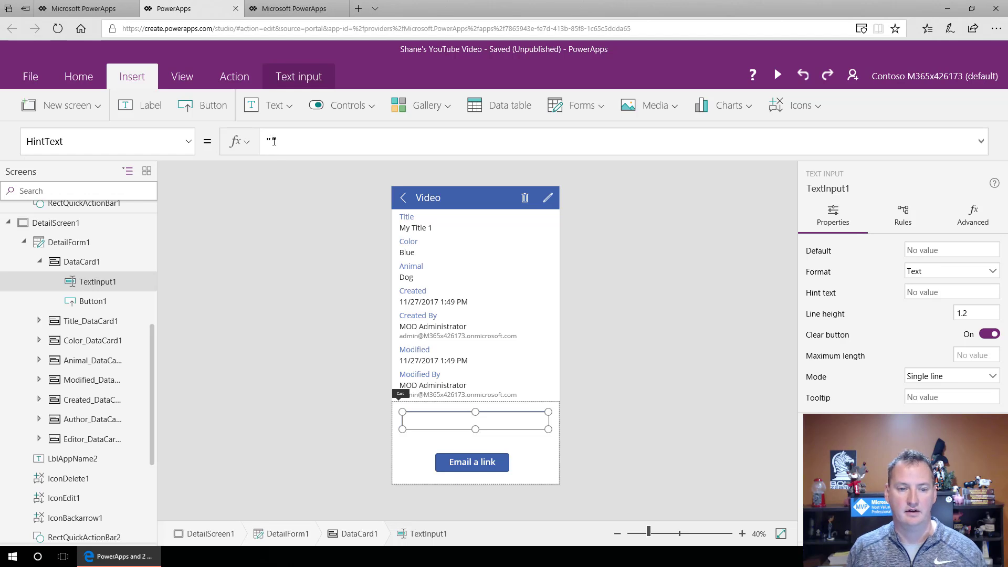
{"action": "type", "text": "Type"}
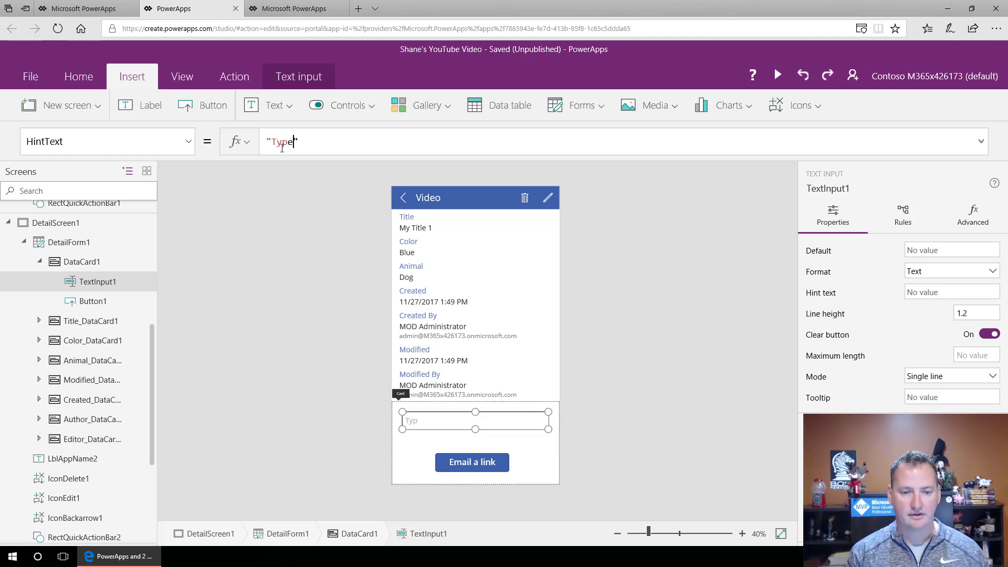
{"action": "type", "text": "emaill"}
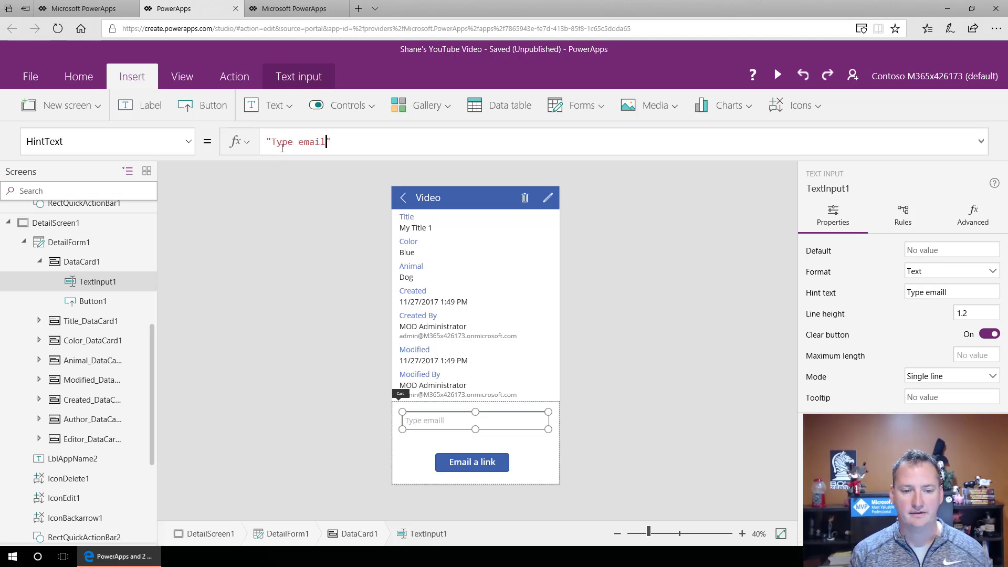
{"action": "type", "text": "address here"}
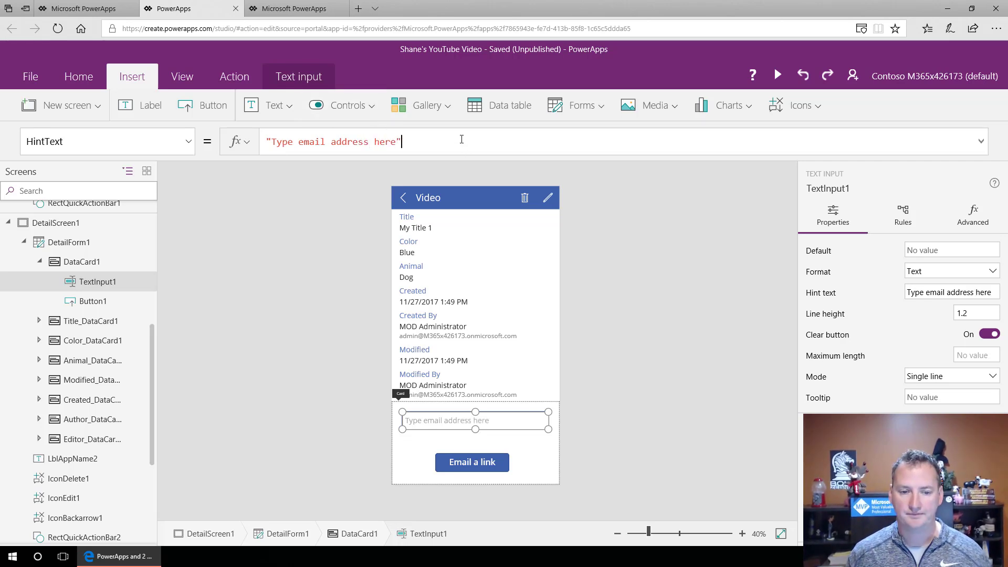
{"action": "mouse_move", "coordinate": [488, 403]}
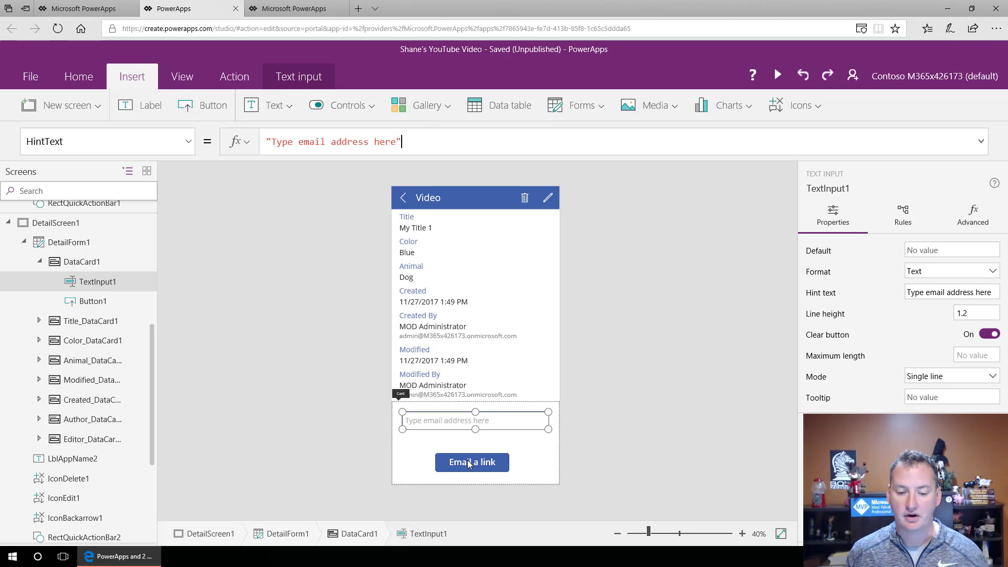
Replace the hard-coded recipient in the button's SendEmail with TextInput1
{"action": "left_click", "coordinate": [472, 462]}
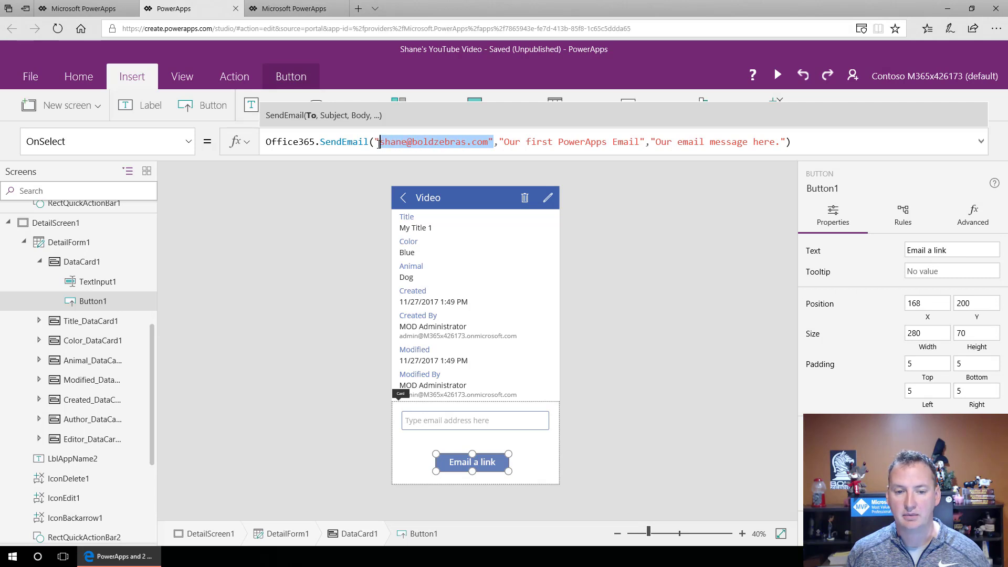
{"action": "key", "text": "Delete"}
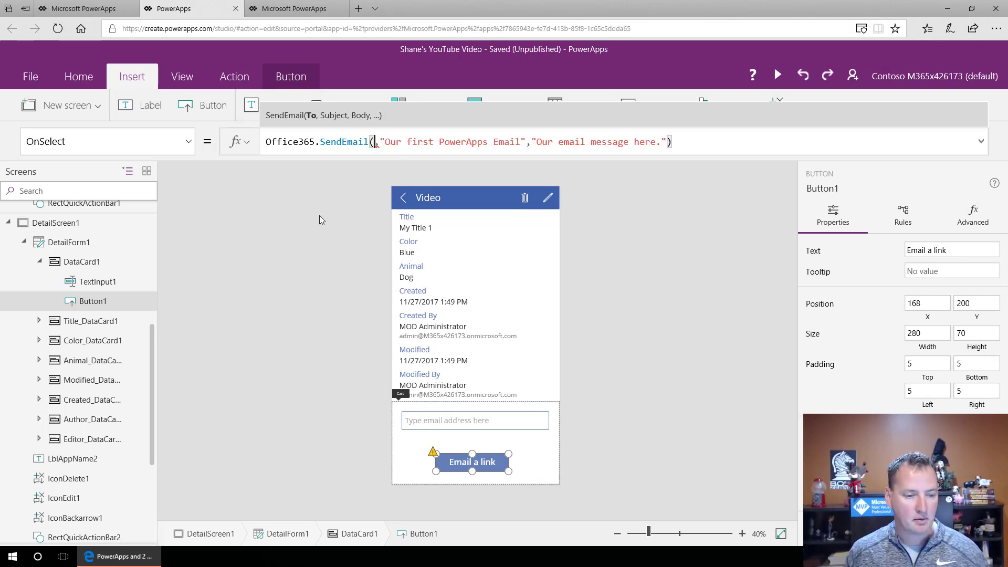
{"action": "mouse_move", "coordinate": [97, 281]}
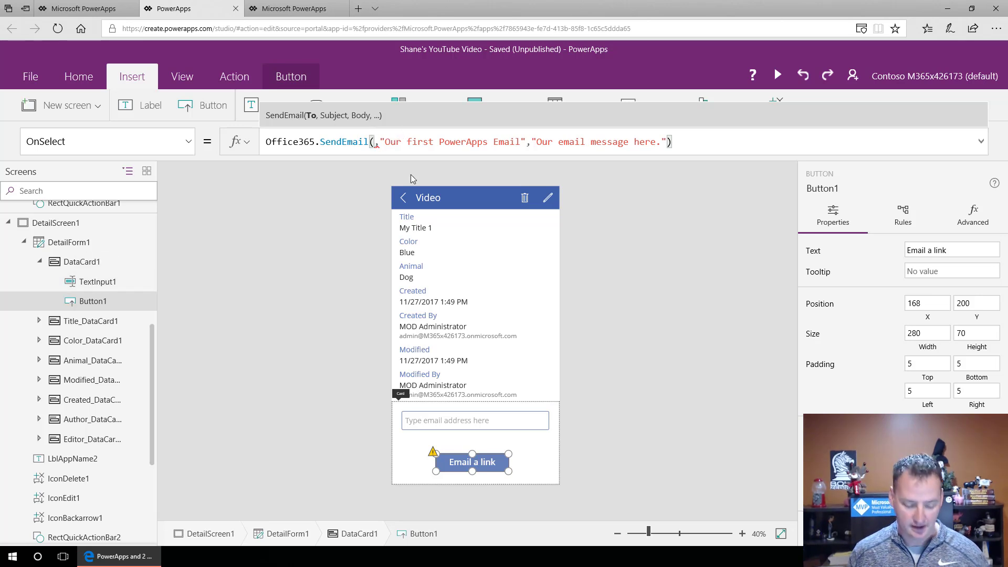
{"action": "type", "text": "Texi"}
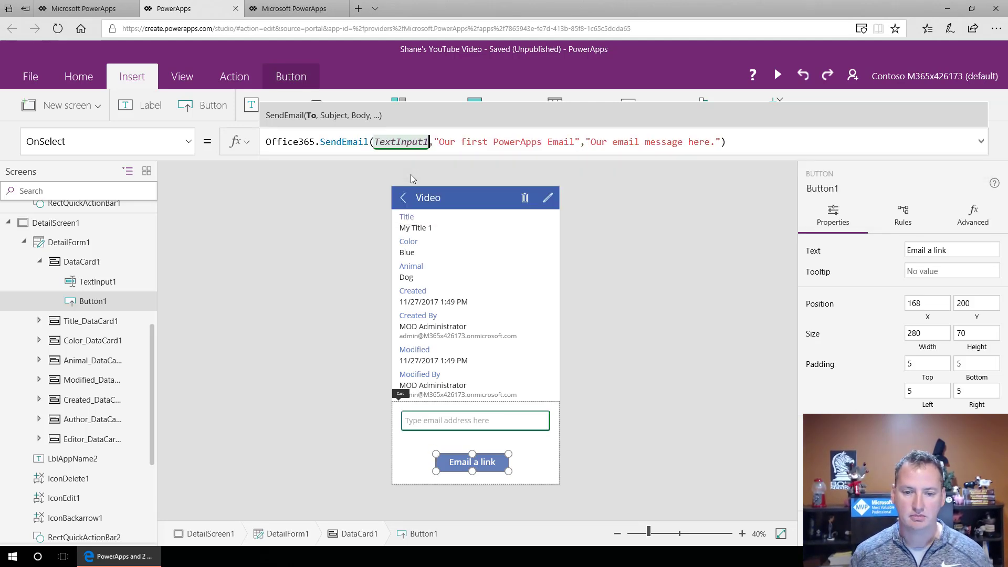
{"action": "mouse_move", "coordinate": [564, 193]}
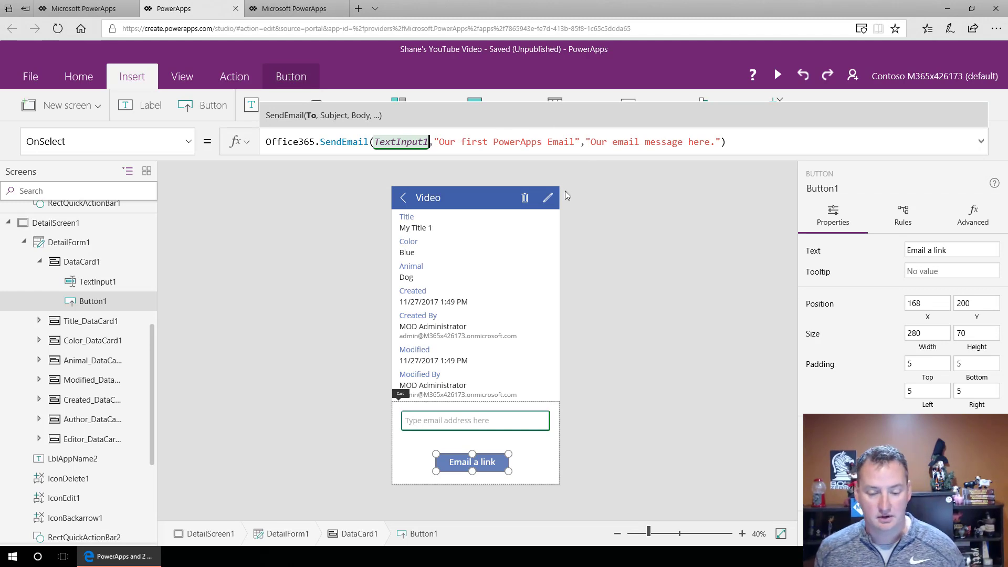
{"action": "mouse_move", "coordinate": [727, 220]}
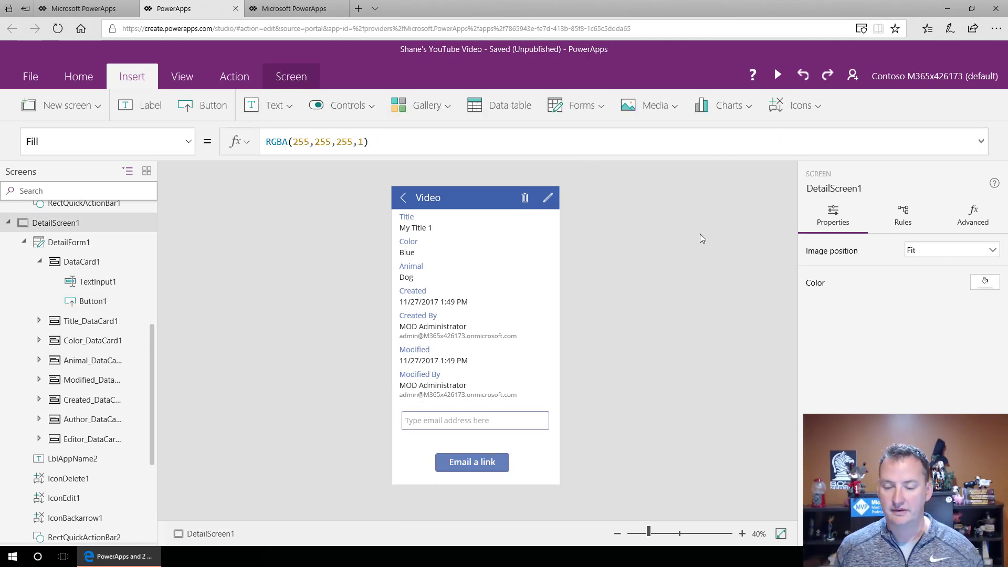
Preview, send the email to a typed address, check the received message, return to editing
{"action": "left_click", "coordinate": [777, 74]}
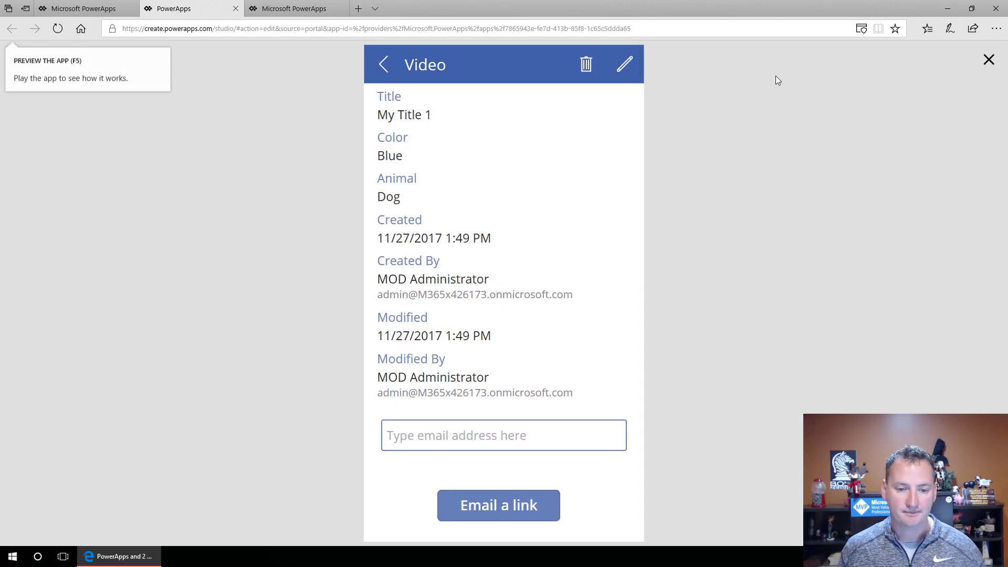
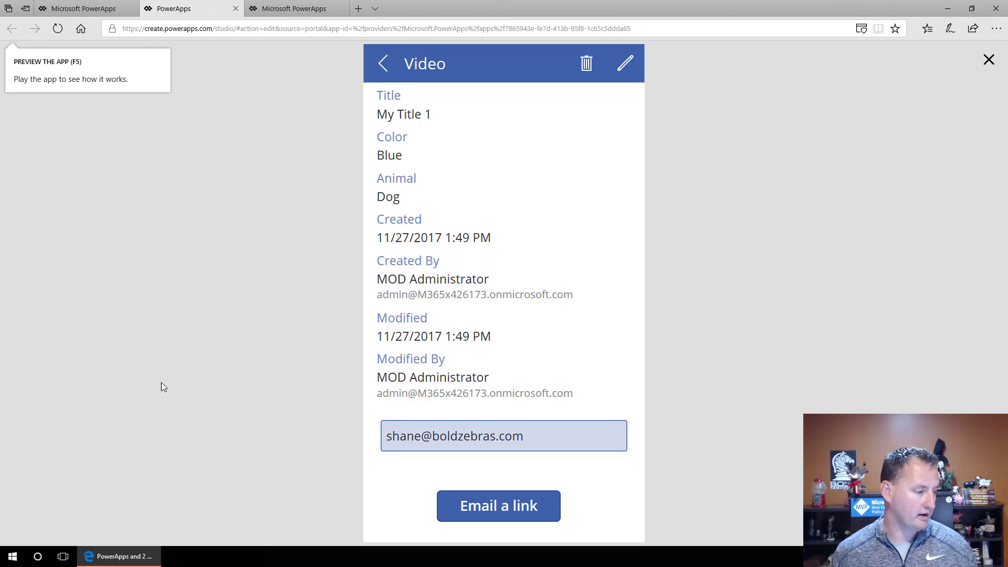
{"action": "left_click", "coordinate": [497, 505]}
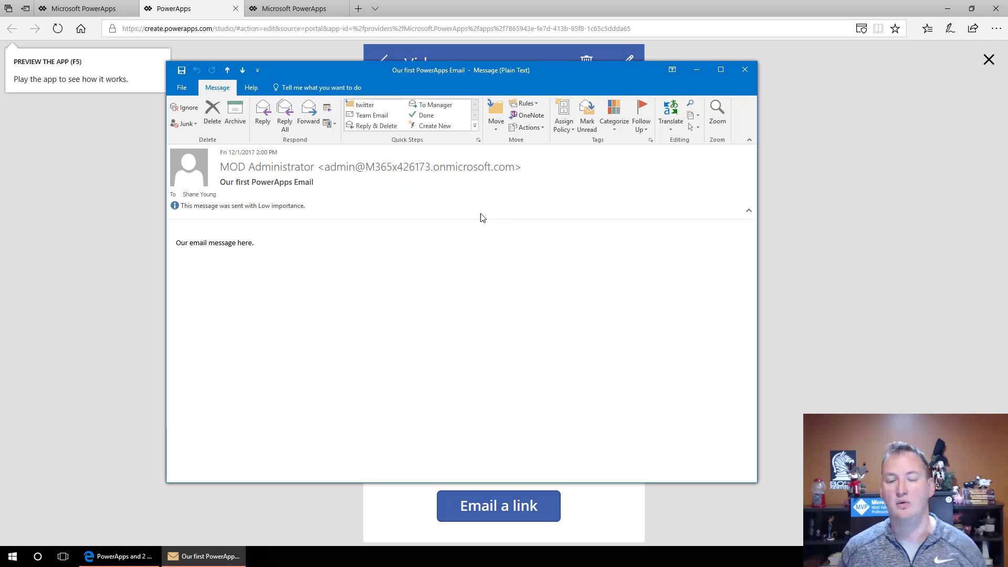
{"action": "mouse_move", "coordinate": [745, 70]}
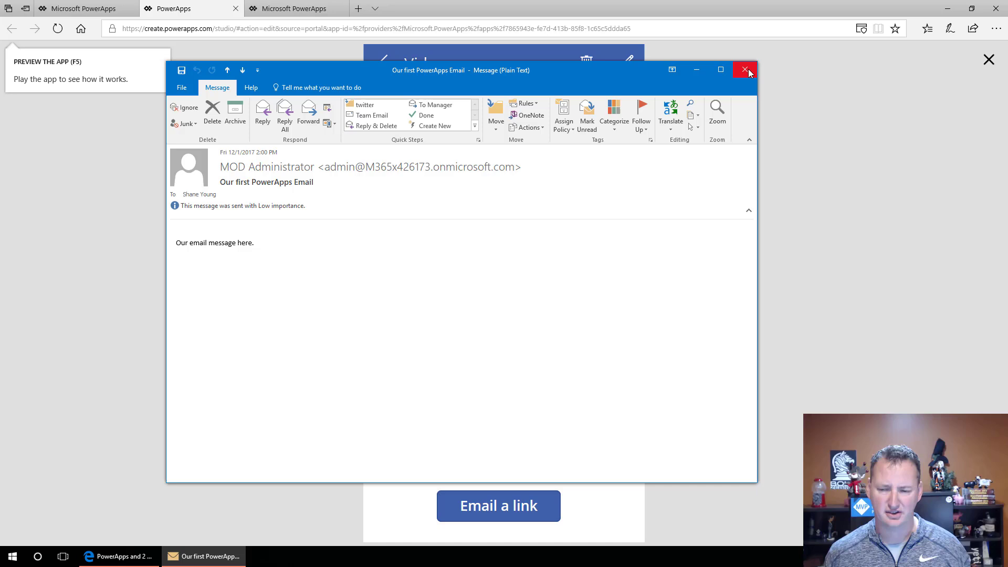
{"action": "left_click", "coordinate": [745, 70]}
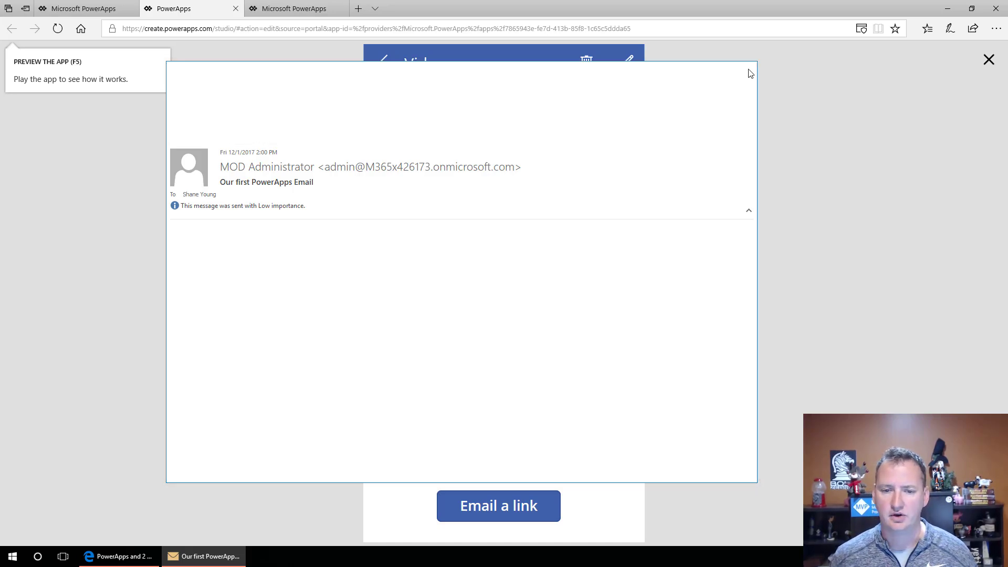
{"action": "left_click", "coordinate": [989, 58]}
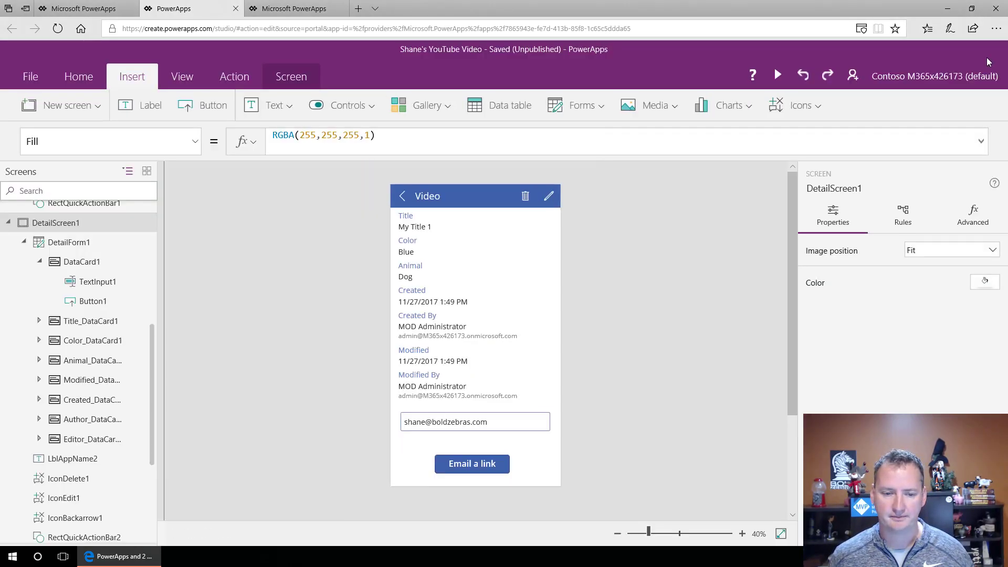
Extend the button's email body with the text 'This is the link:'
{"action": "left_click", "coordinate": [82, 263]}
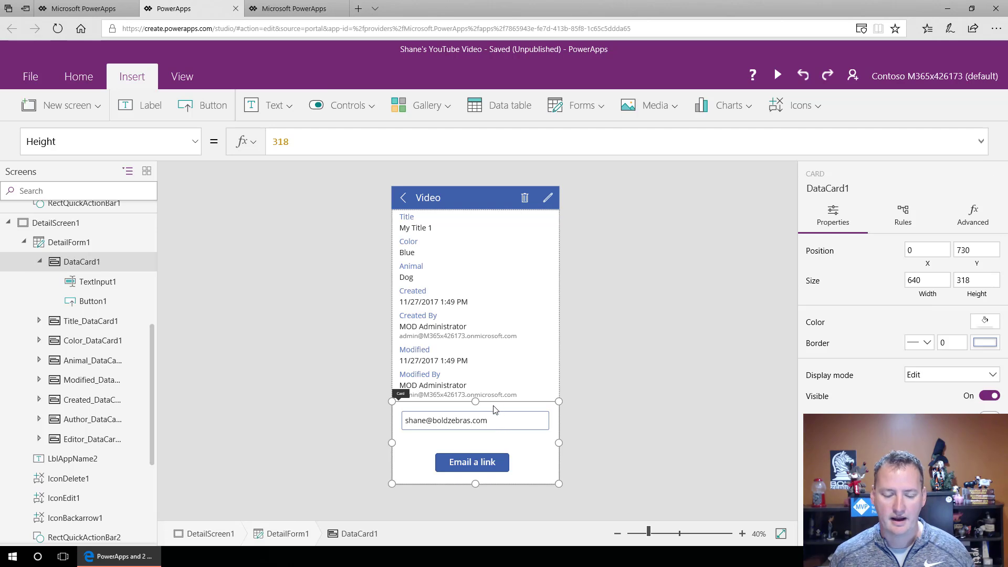
{"action": "left_click", "coordinate": [472, 462]}
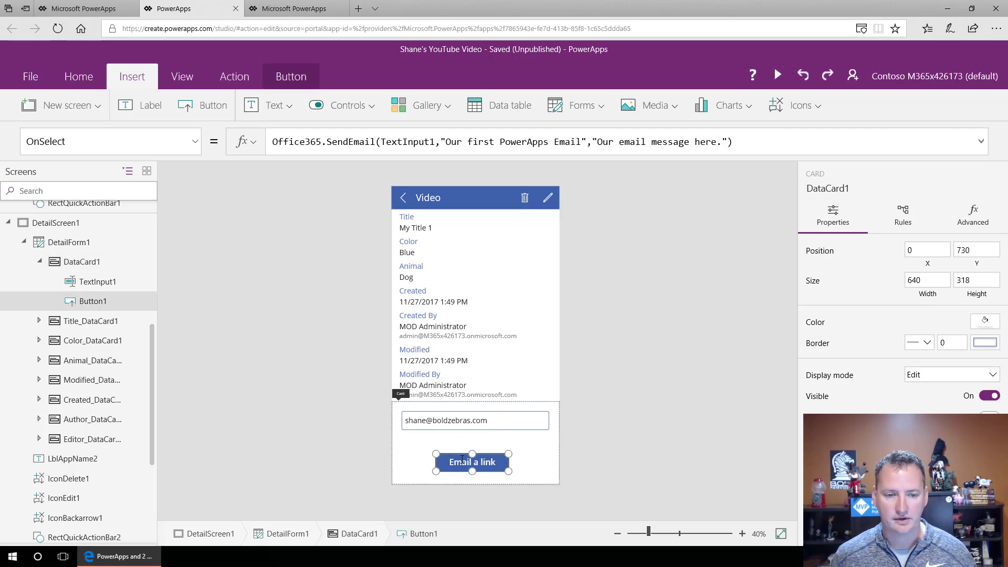
{"action": "left_click", "coordinate": [473, 462]}
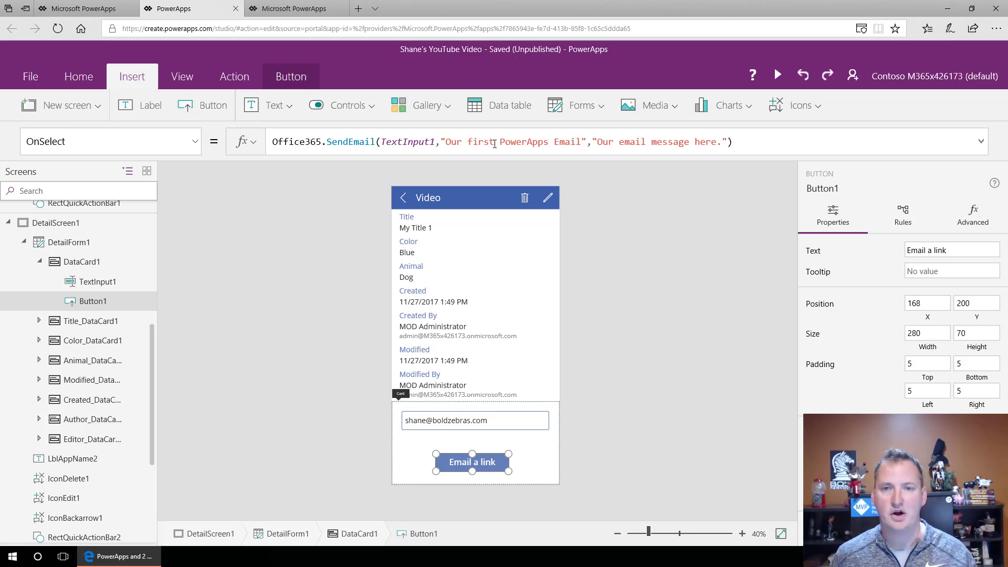
{"action": "mouse_move", "coordinate": [631, 142]}
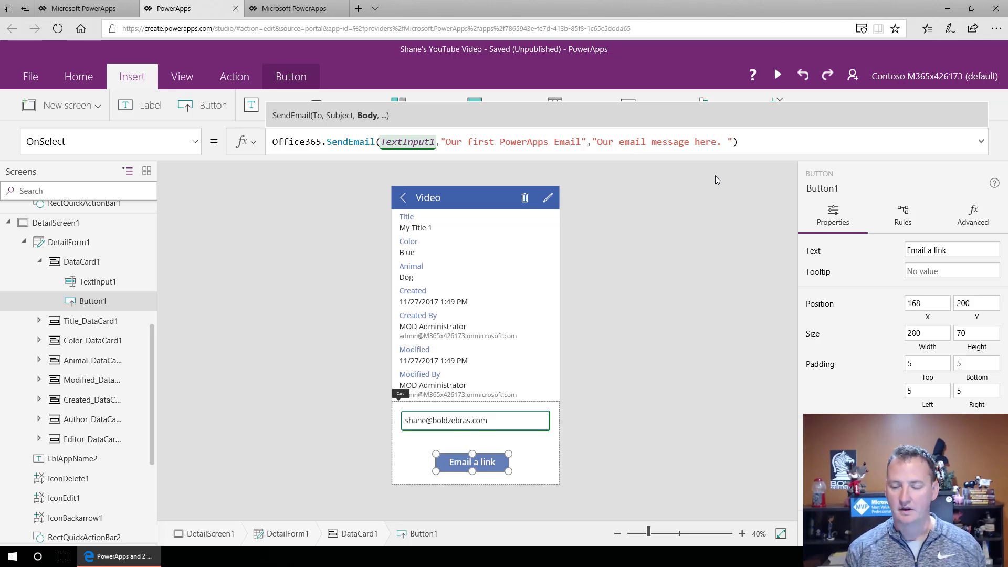
{"action": "type", "text": "This is the"}
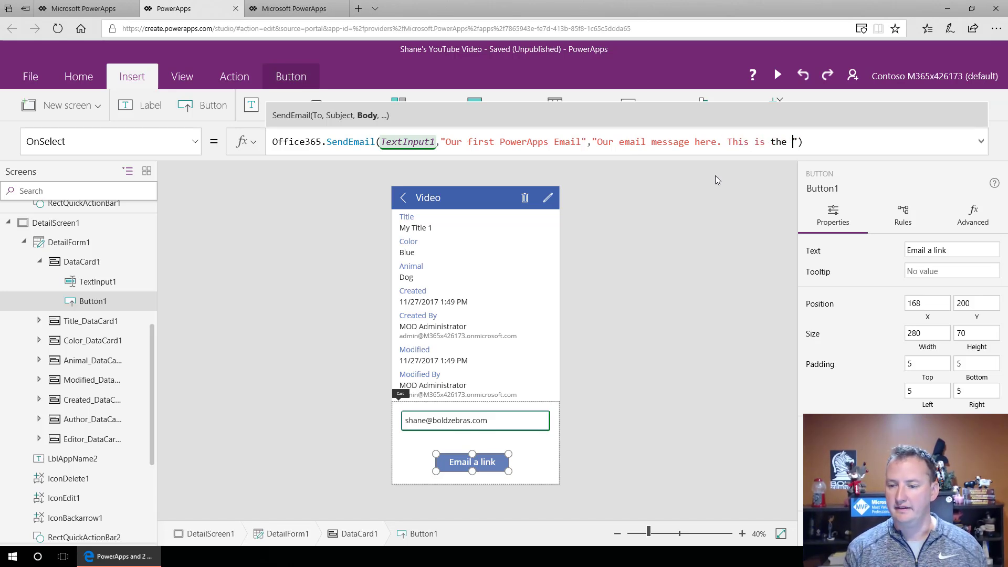
{"action": "type", "text": "link:"}
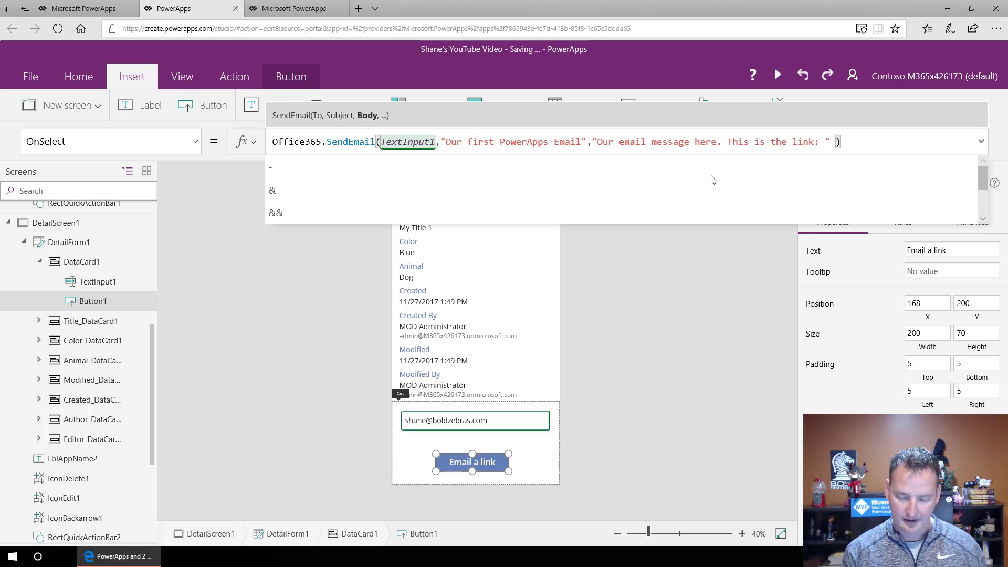
Append & ThisItem.'{Link}' so the body includes the current item's link
{"action": "type", "text": "&"}
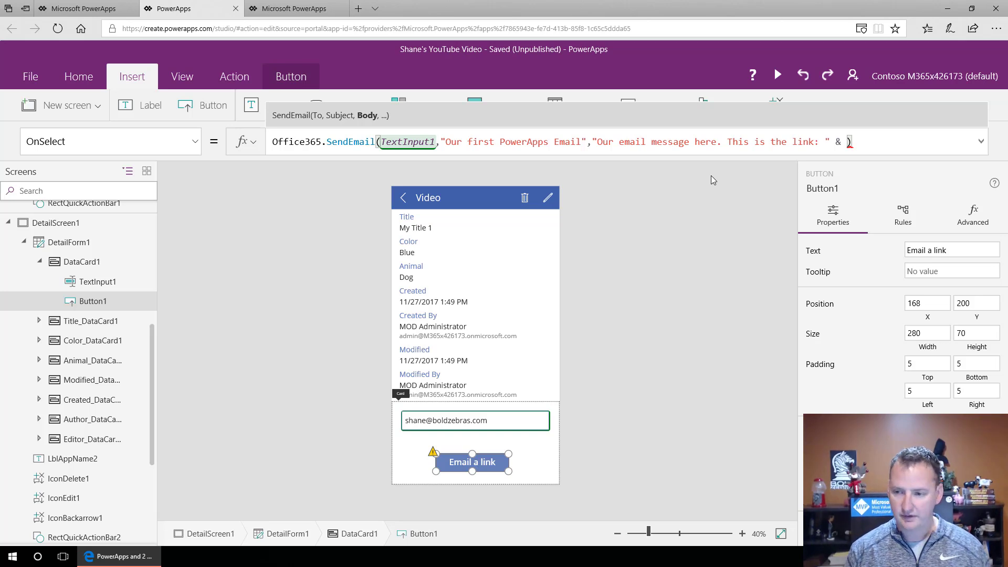
{"action": "type", "text": "this"}
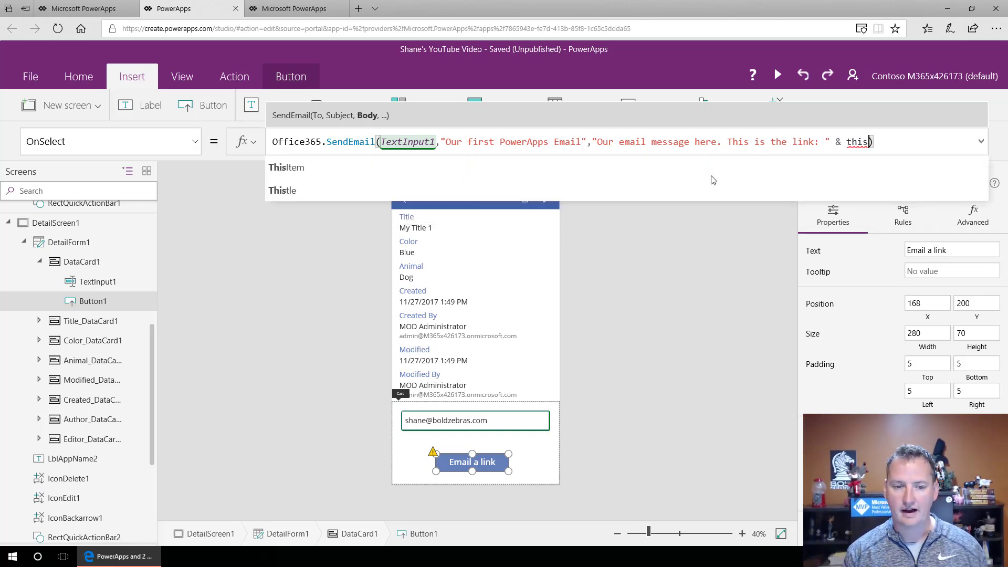
{"action": "left_click", "coordinate": [286, 167]}
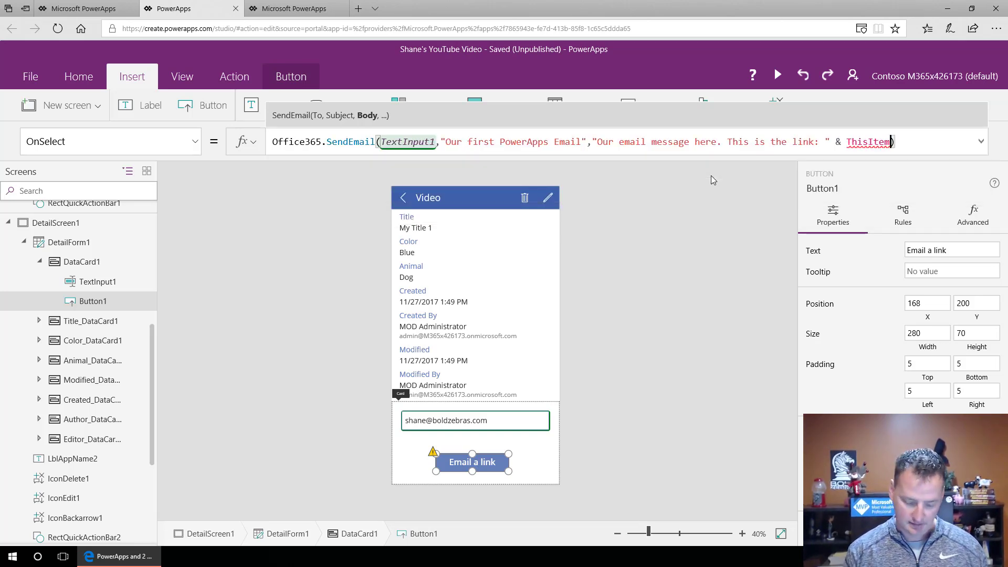
{"action": "type", "text": ".link"}
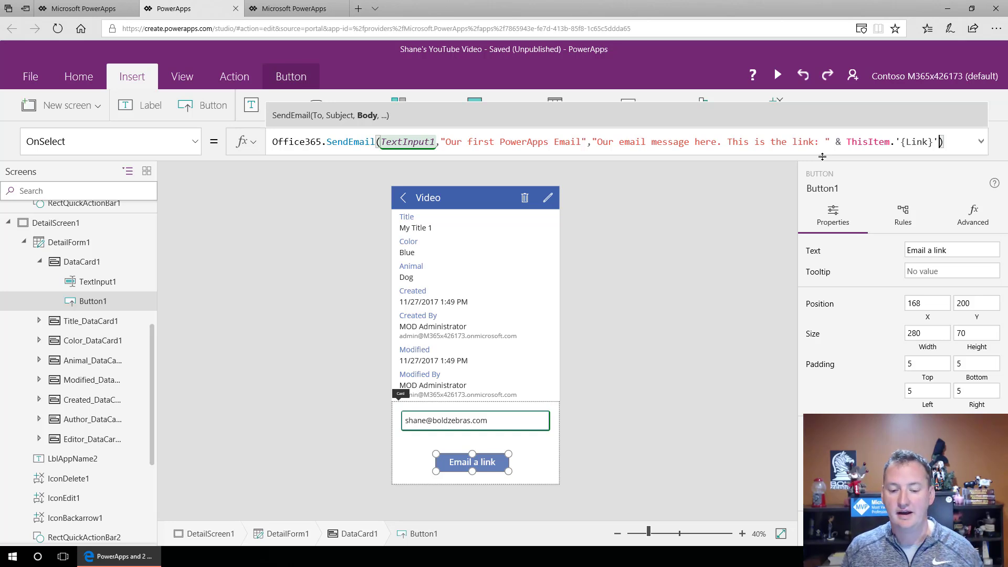
{"action": "mouse_move", "coordinate": [931, 124]}
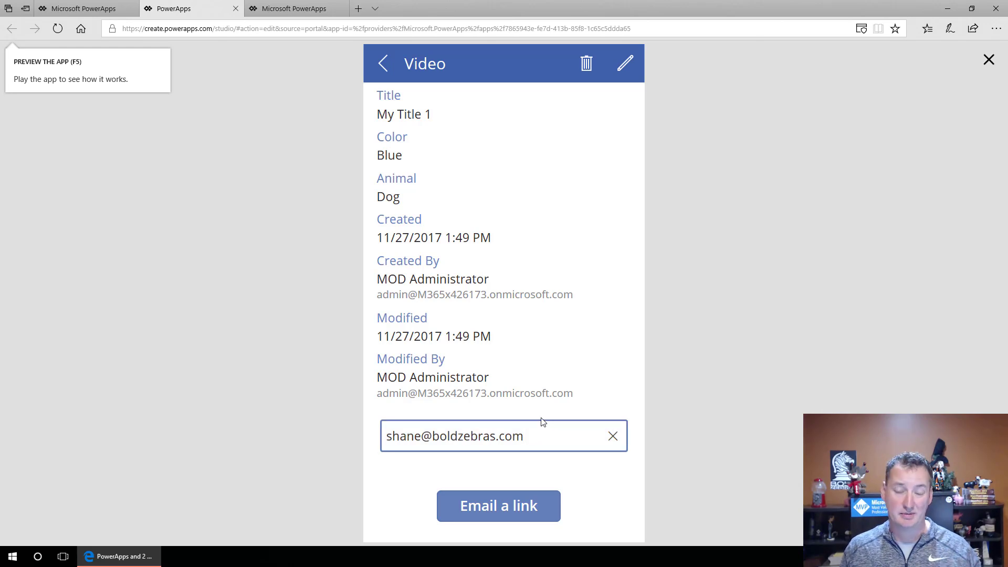
Send the link email in preview, check the received SharePoint link, return to editing
{"action": "left_click", "coordinate": [498, 506]}
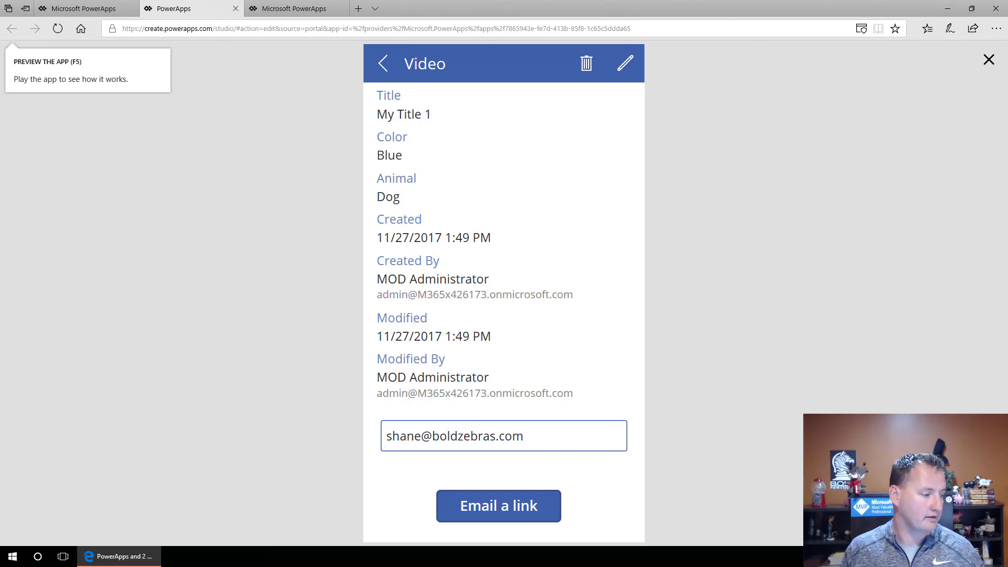
{"action": "left_click", "coordinate": [498, 505]}
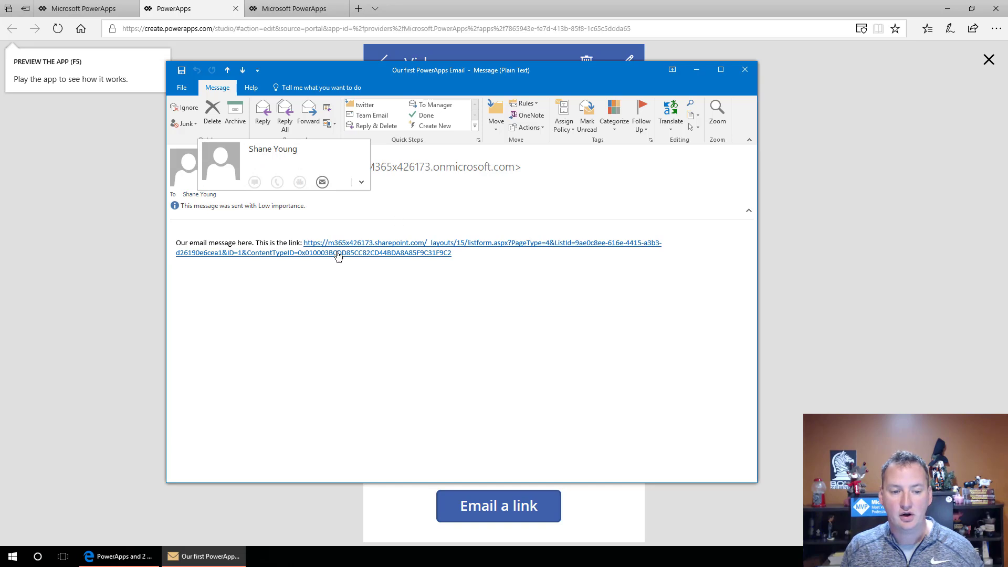
{"action": "mouse_move", "coordinate": [325, 299]}
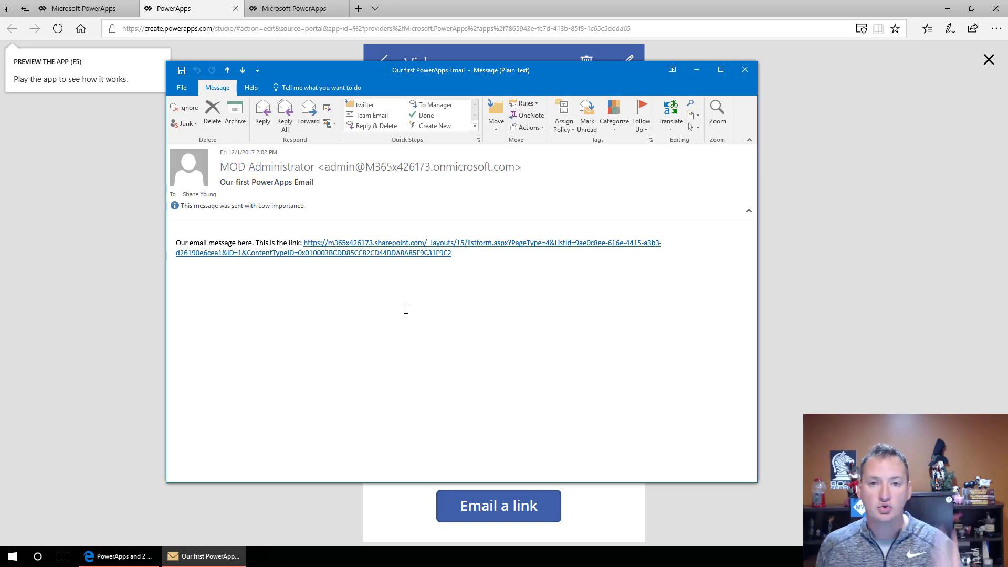
{"action": "mouse_move", "coordinate": [348, 337]}
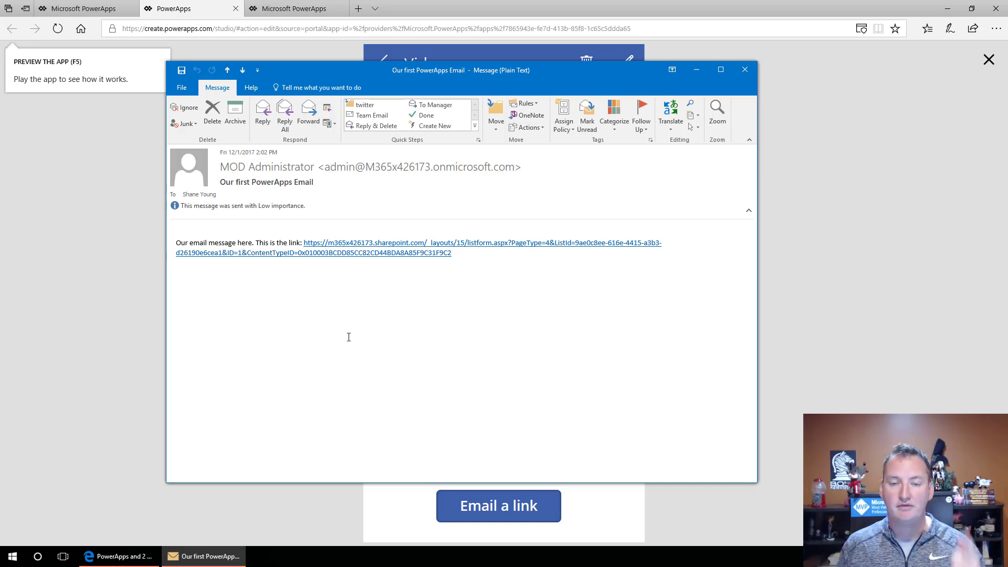
{"action": "mouse_move", "coordinate": [746, 69]}
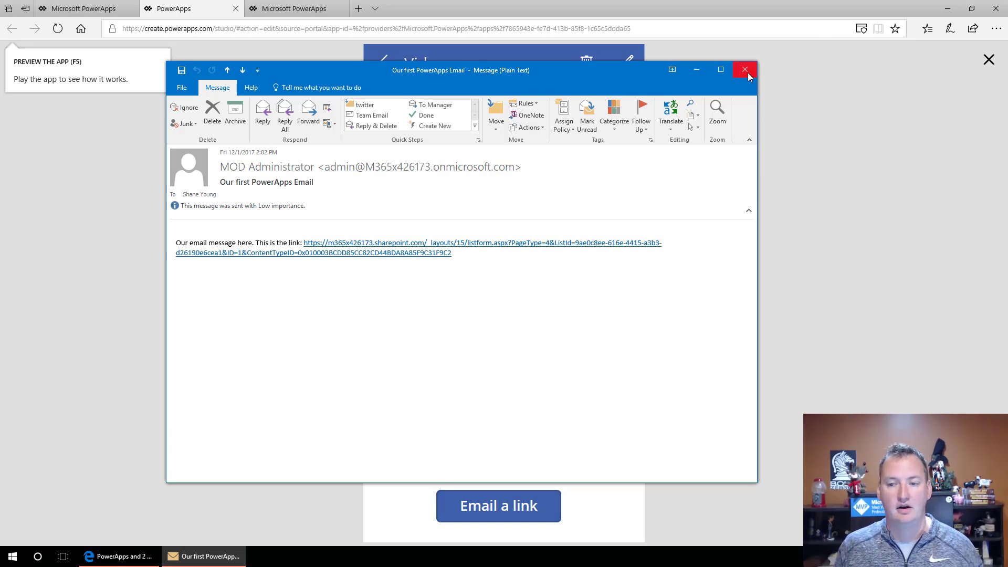
{"action": "left_click", "coordinate": [744, 70]}
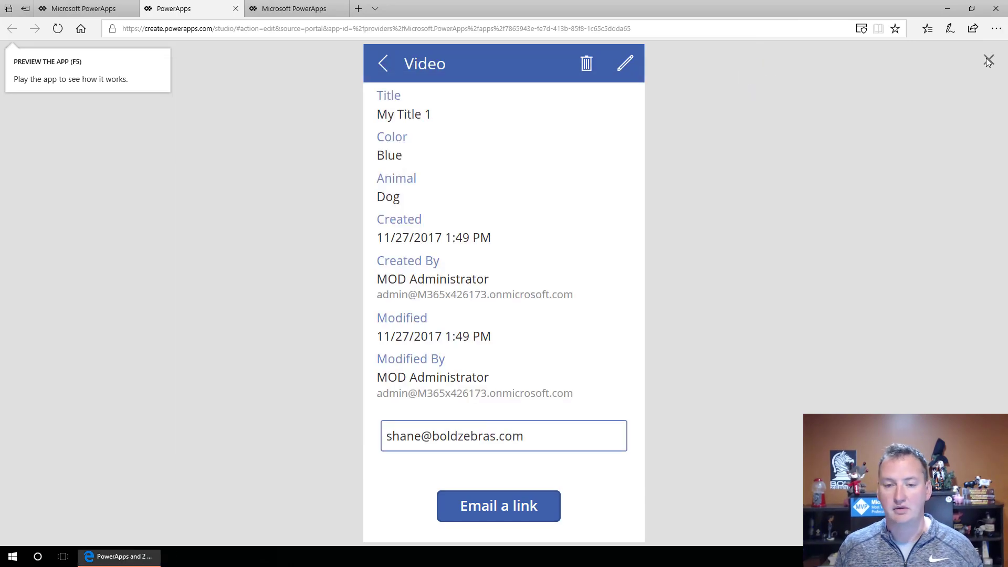
{"action": "left_click", "coordinate": [986, 59]}
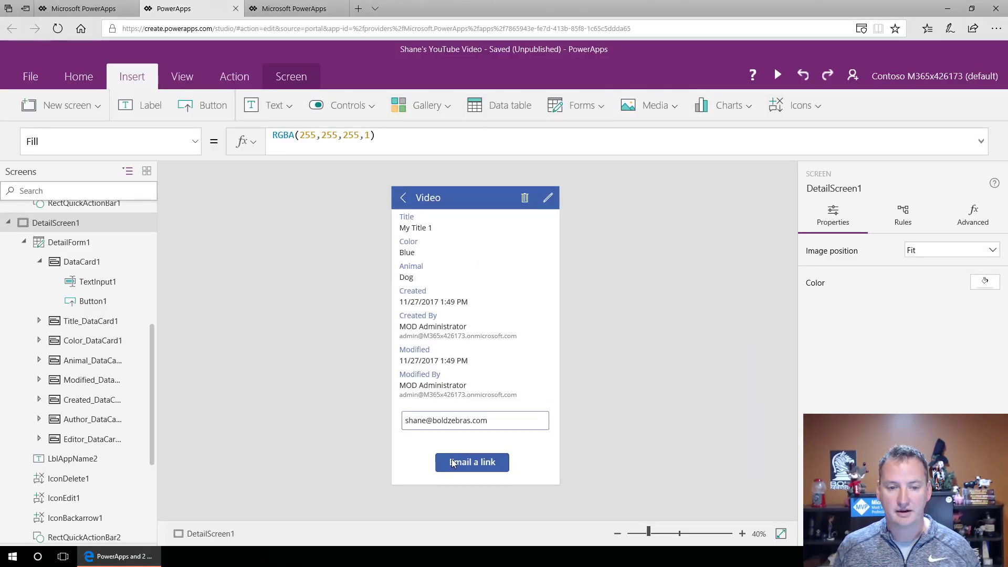
Add a comma after the Body argument in the button's SendEmail to expose optional parameters
{"action": "left_click", "coordinate": [472, 461]}
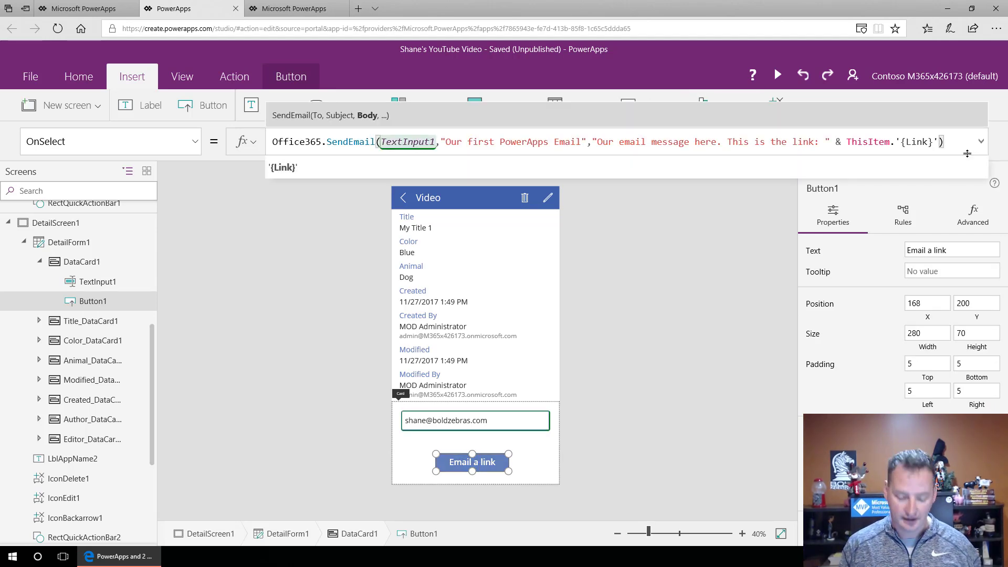
{"action": "type", "text": ","}
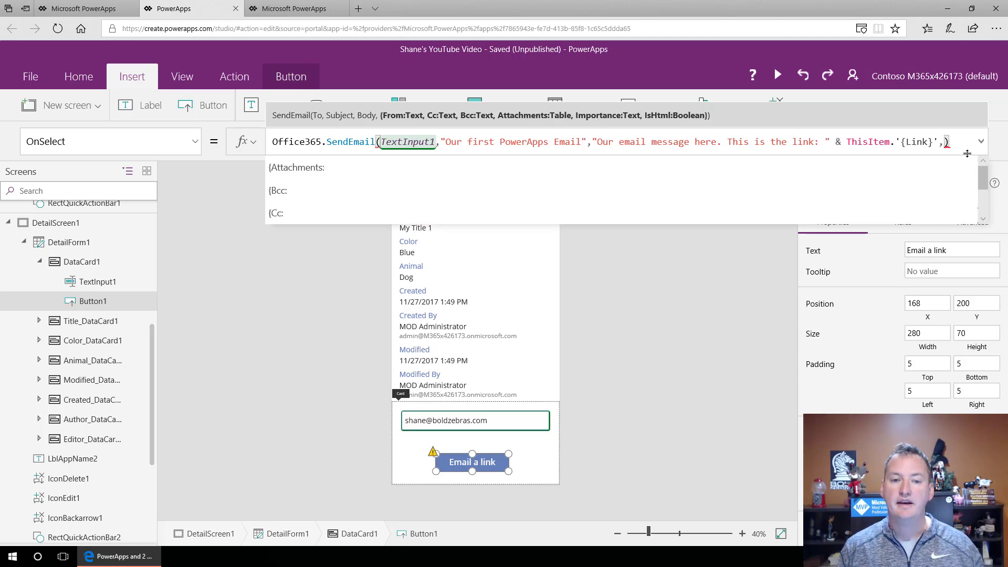